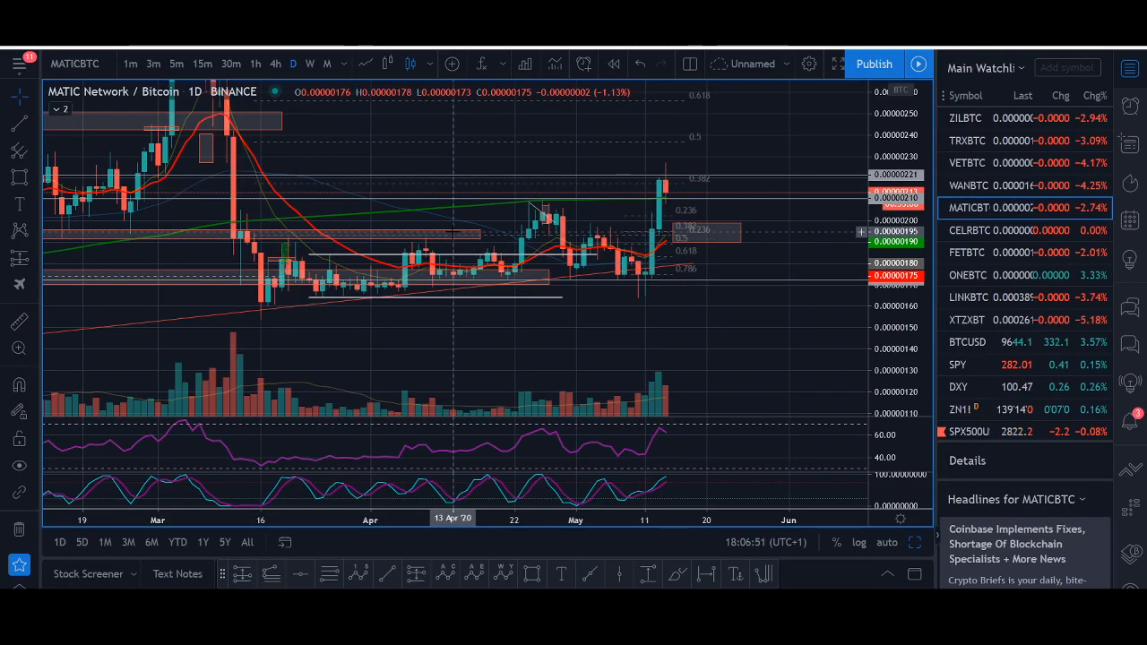
pyautogui.moveTo(464, 233)
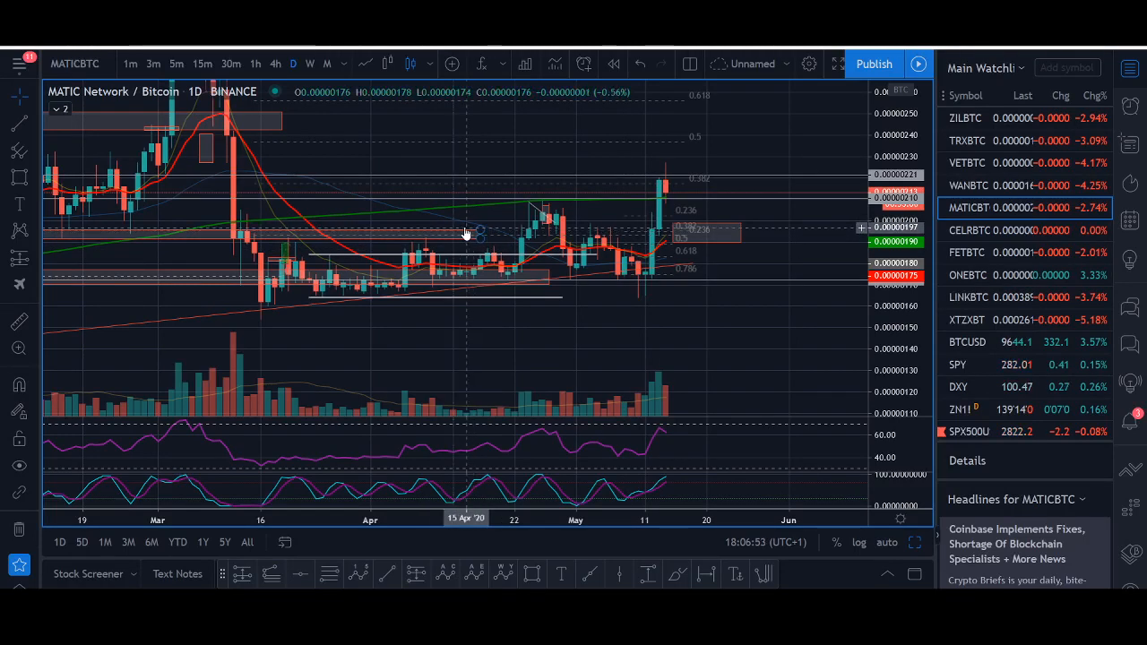
pyautogui.moveTo(256, 179)
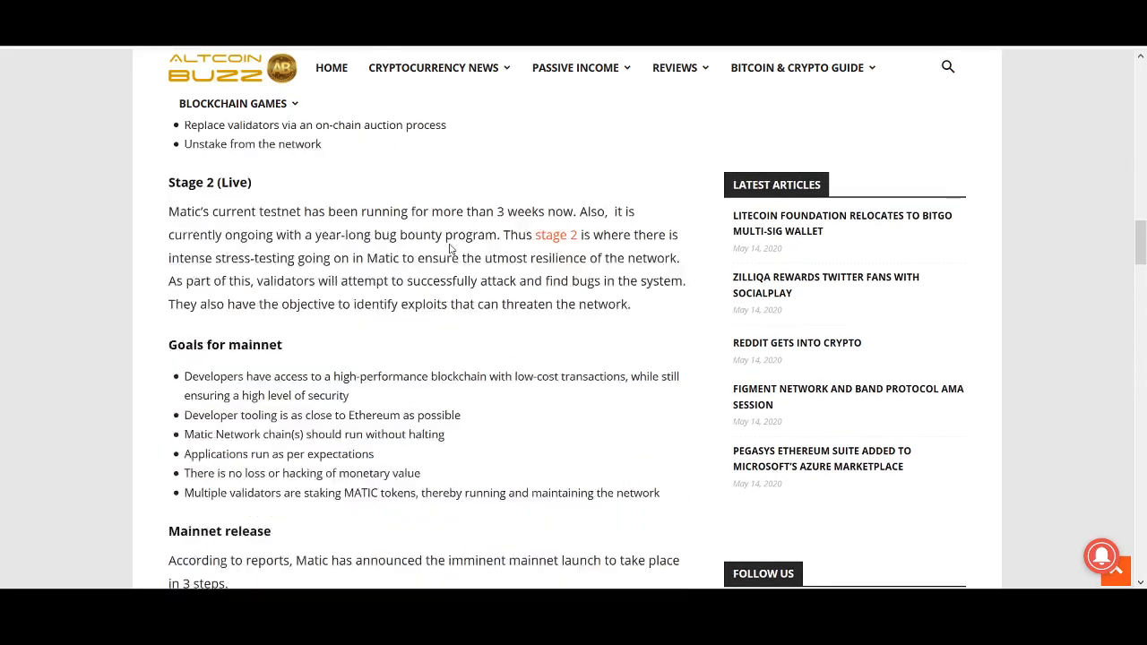
# Step: Browse the Rockstar Trading channel's uploaded price prediction videos and return to the channel header
pyautogui.scroll(3)
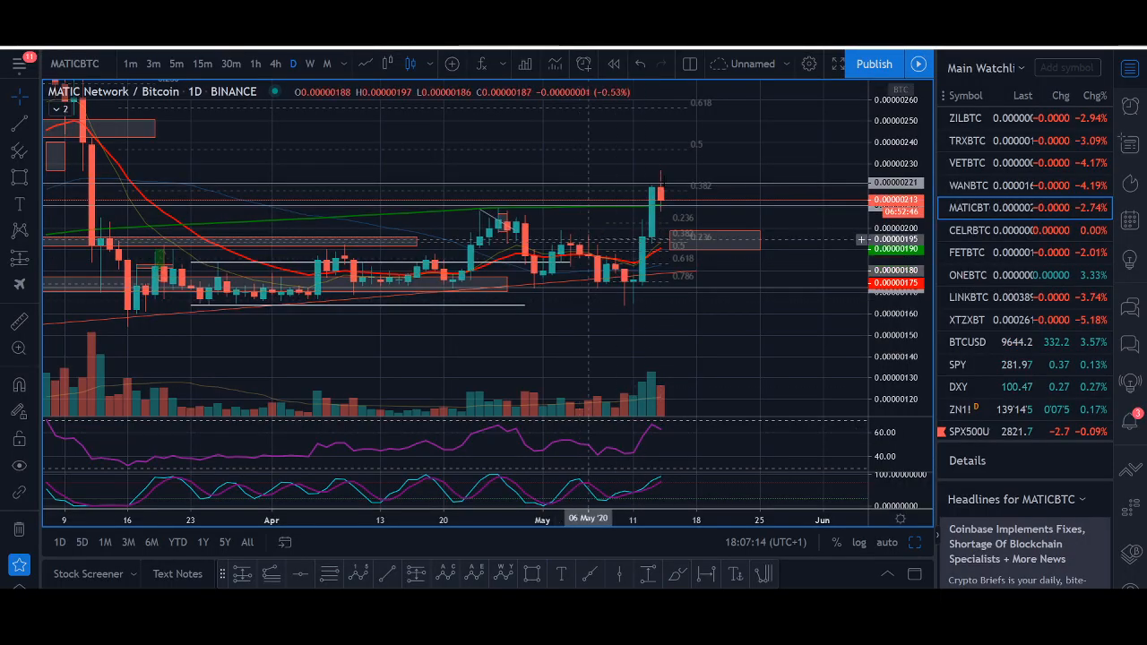
pyautogui.moveTo(647, 197)
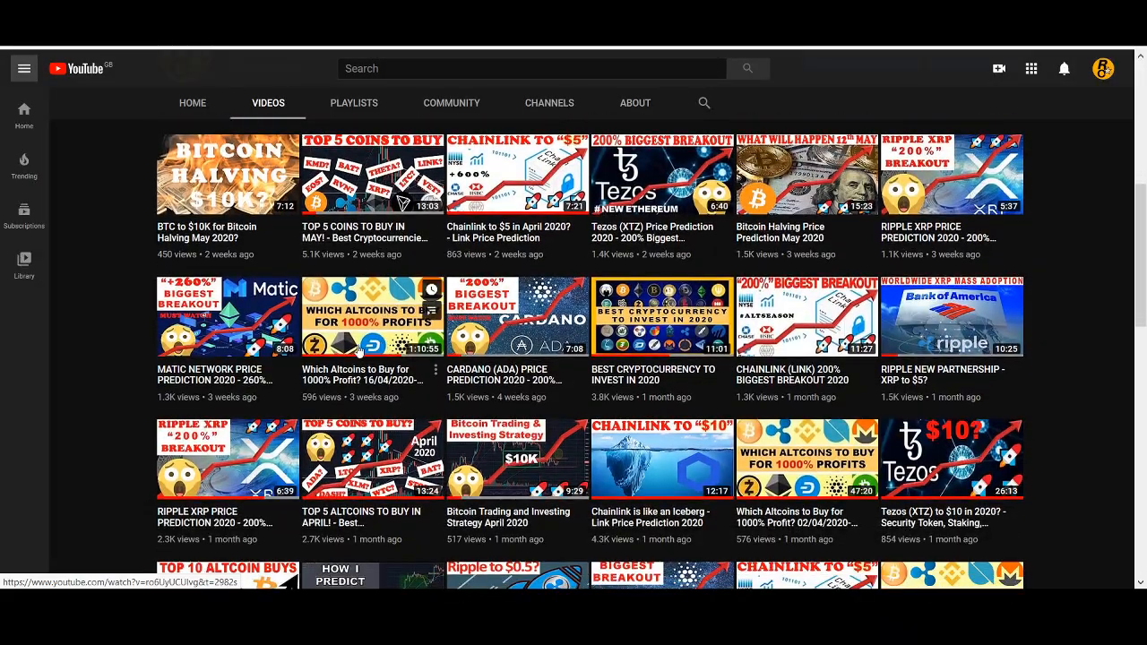
pyautogui.scroll(3)
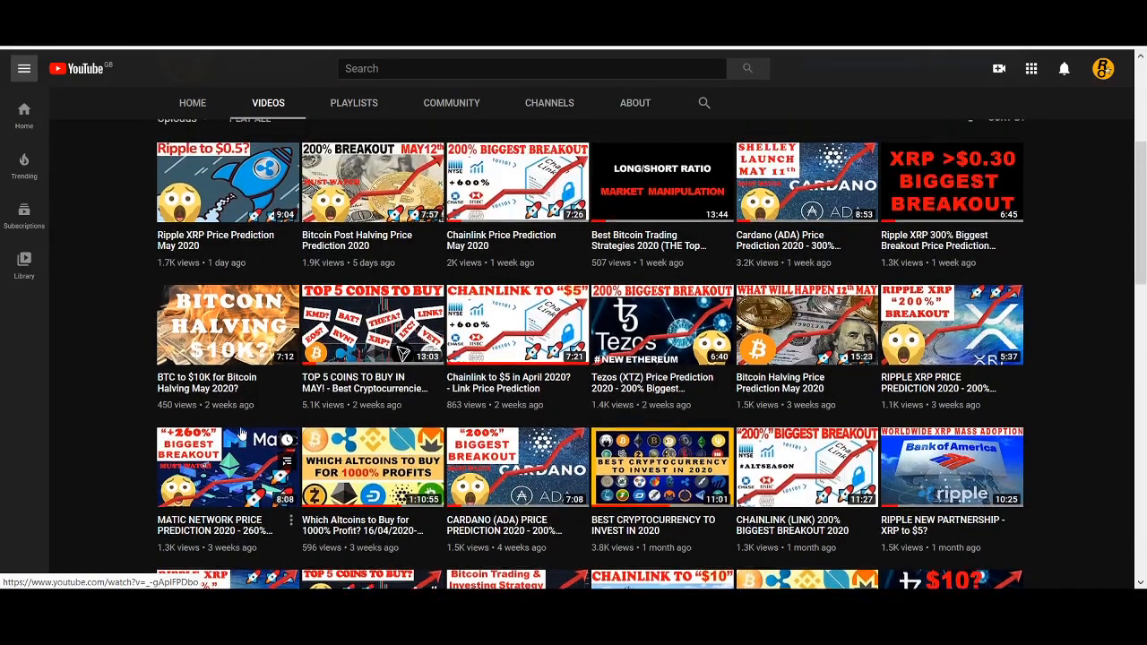
pyautogui.scroll(3)
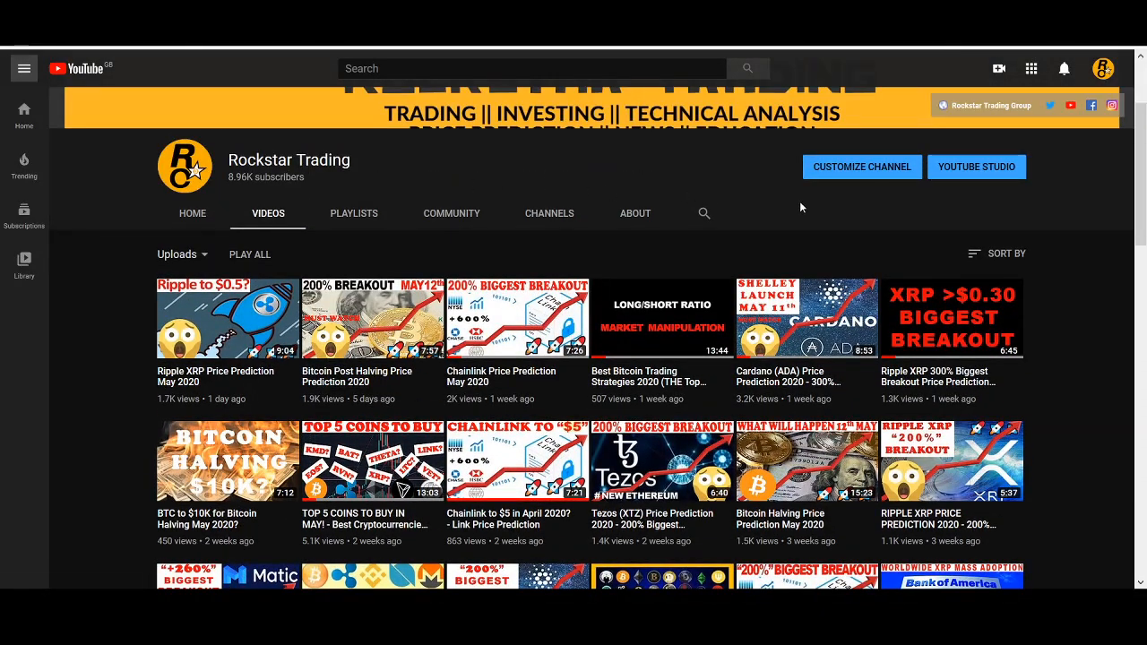
pyautogui.scroll(-3)
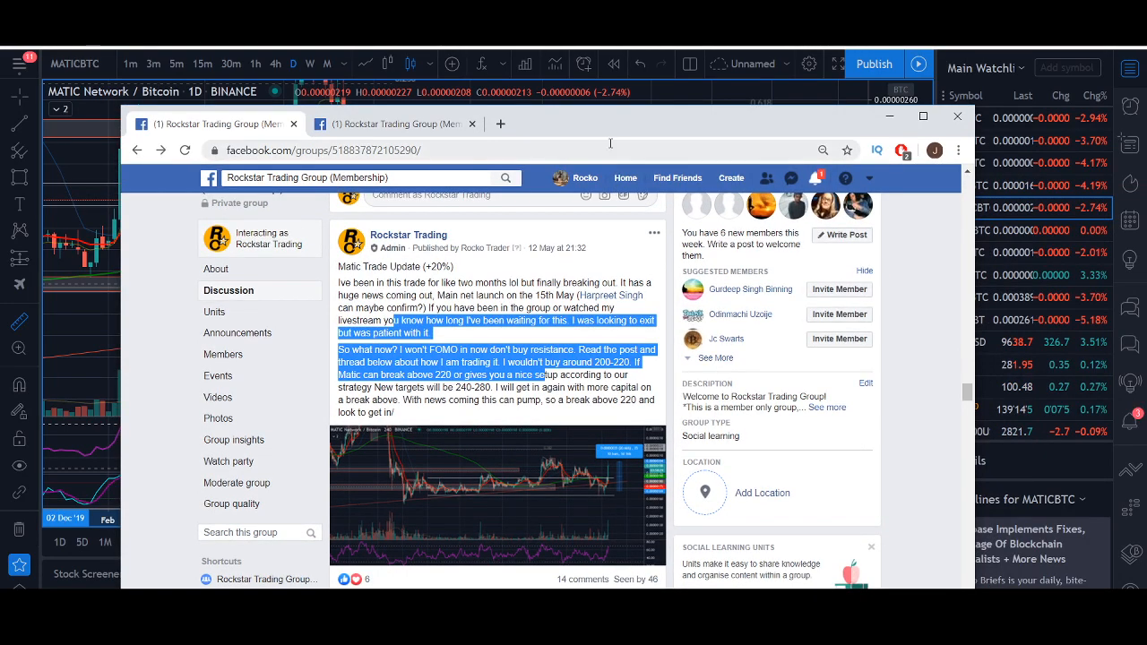
# Step: Bring up the Facebook group's 'Matic Trade Update (+20%)' post with its chart
pyautogui.click(957, 116)
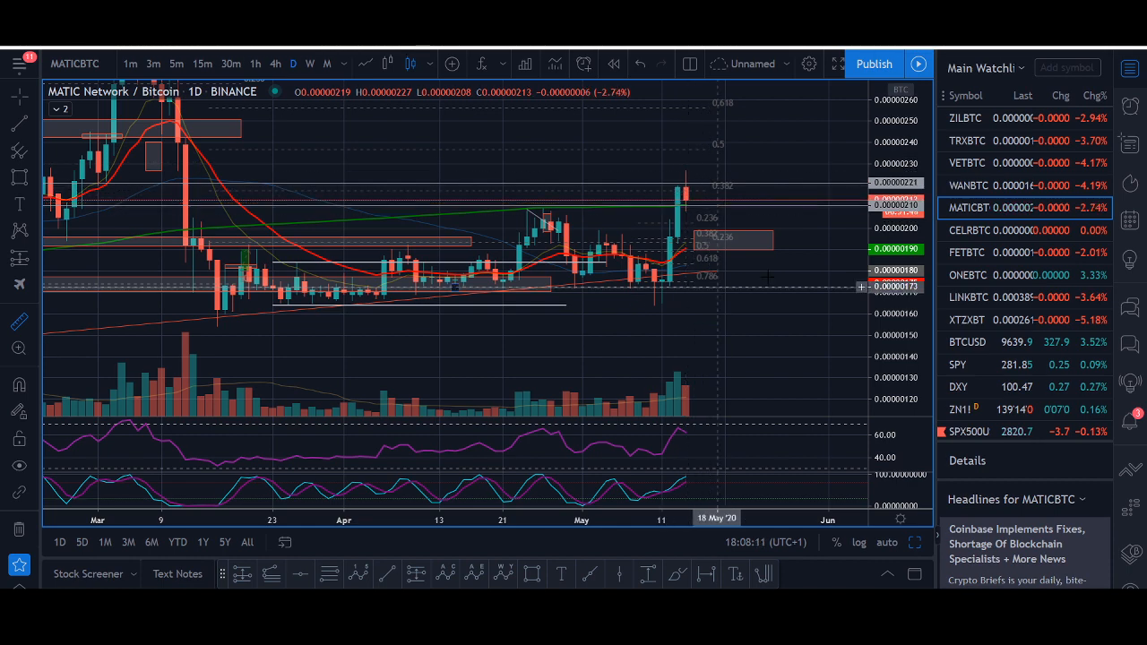
pyautogui.moveTo(708, 326)
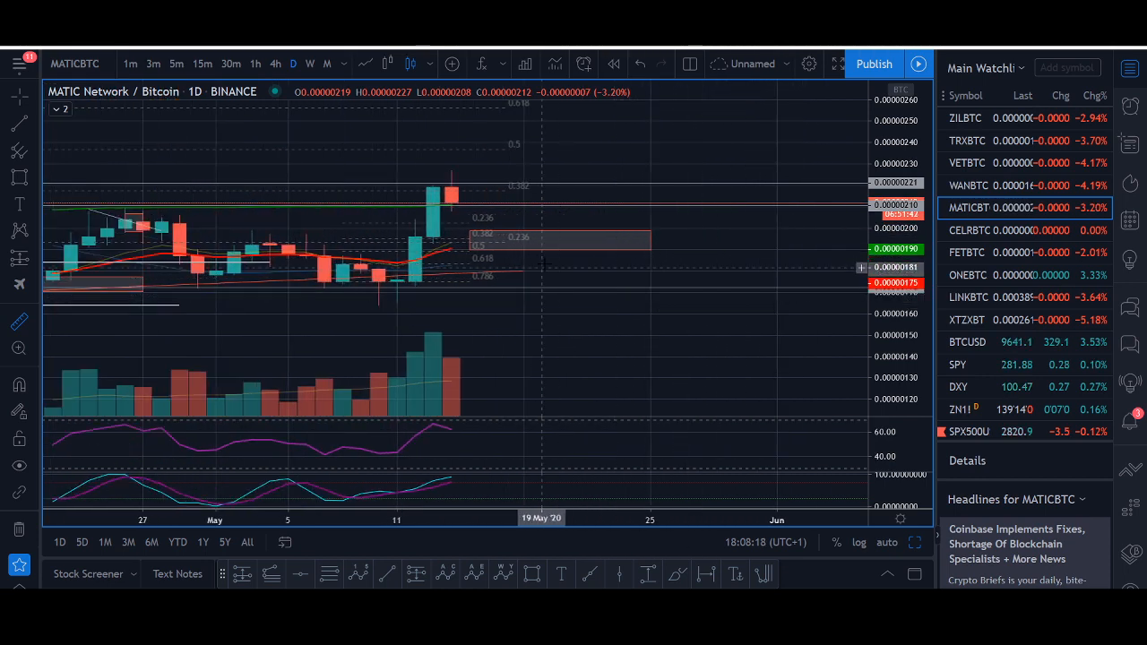
pyautogui.moveTo(531, 246)
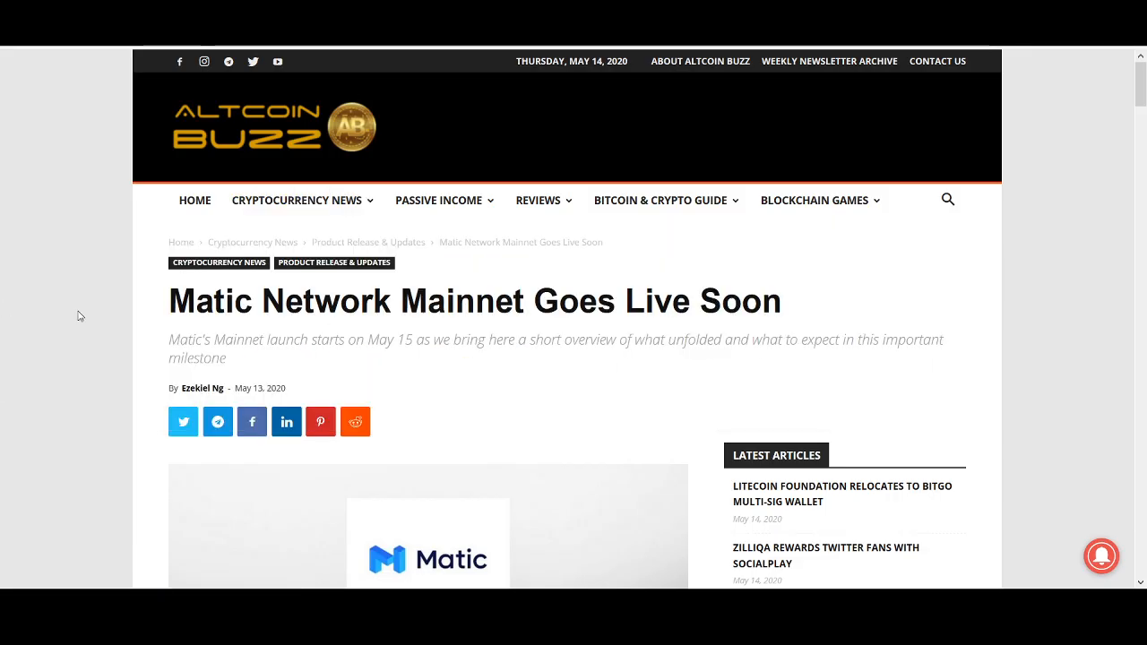
# Step: Scroll into the Altcoin Buzz article and highlight the list of Matic Network features
pyautogui.scroll(-3)
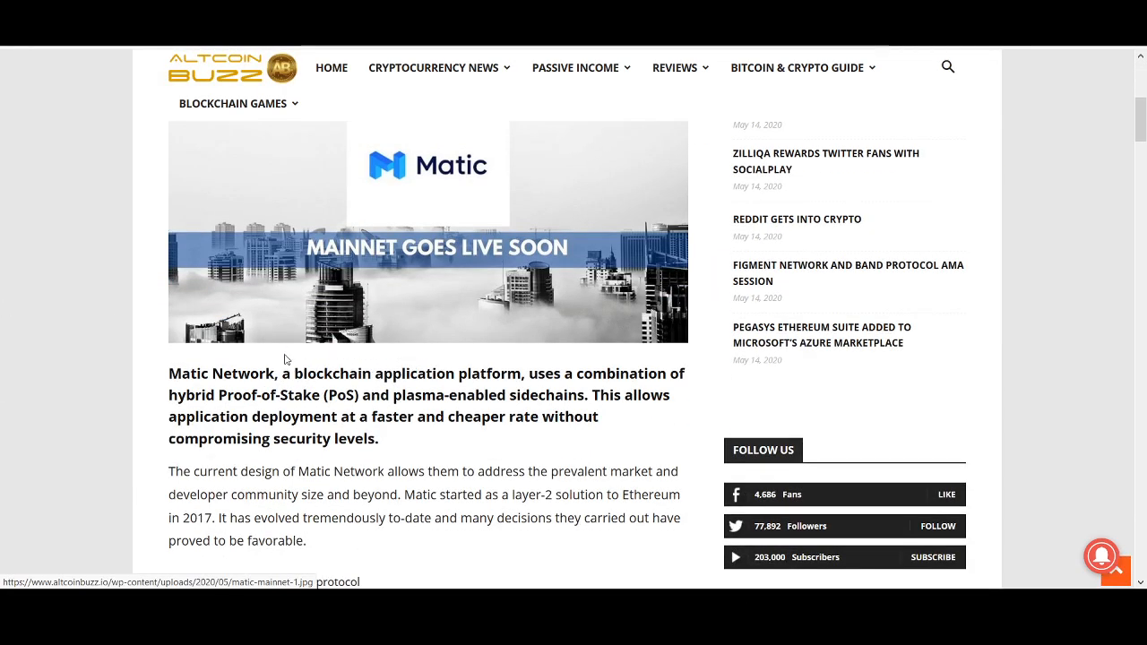
pyautogui.scroll(-3)
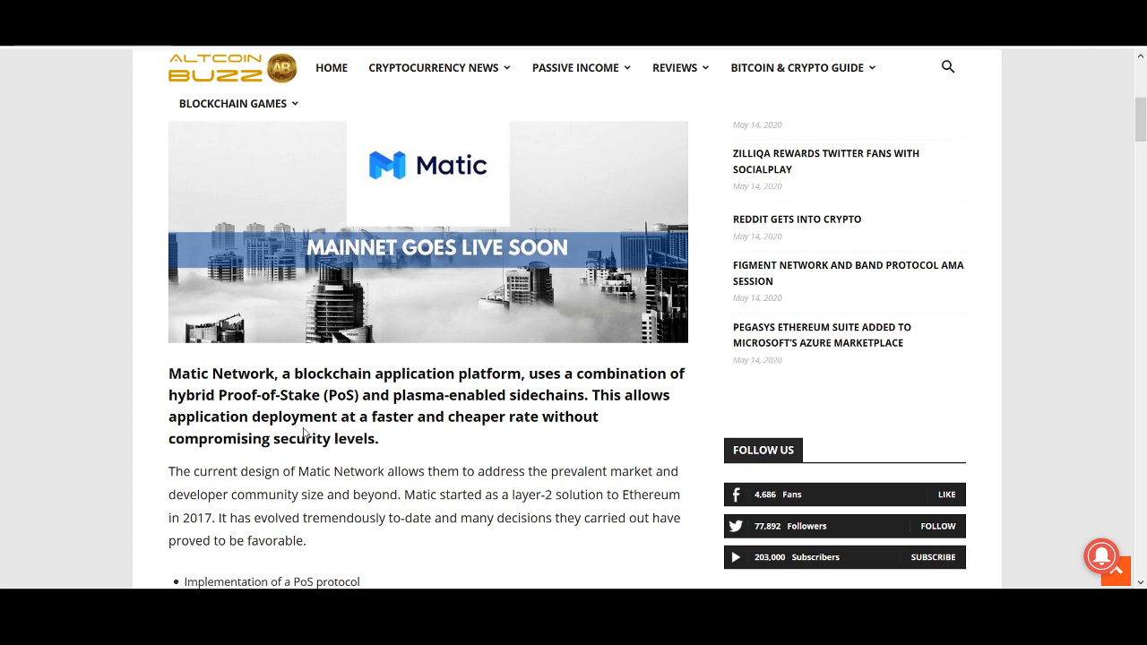
pyautogui.scroll(-3)
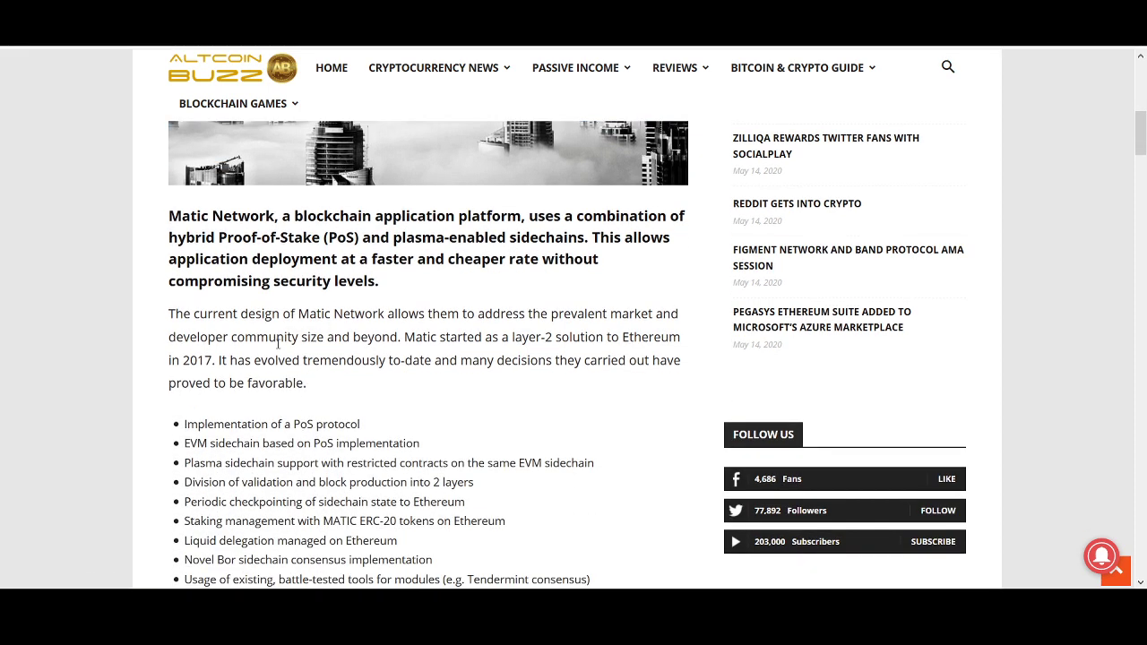
pyautogui.scroll(-3)
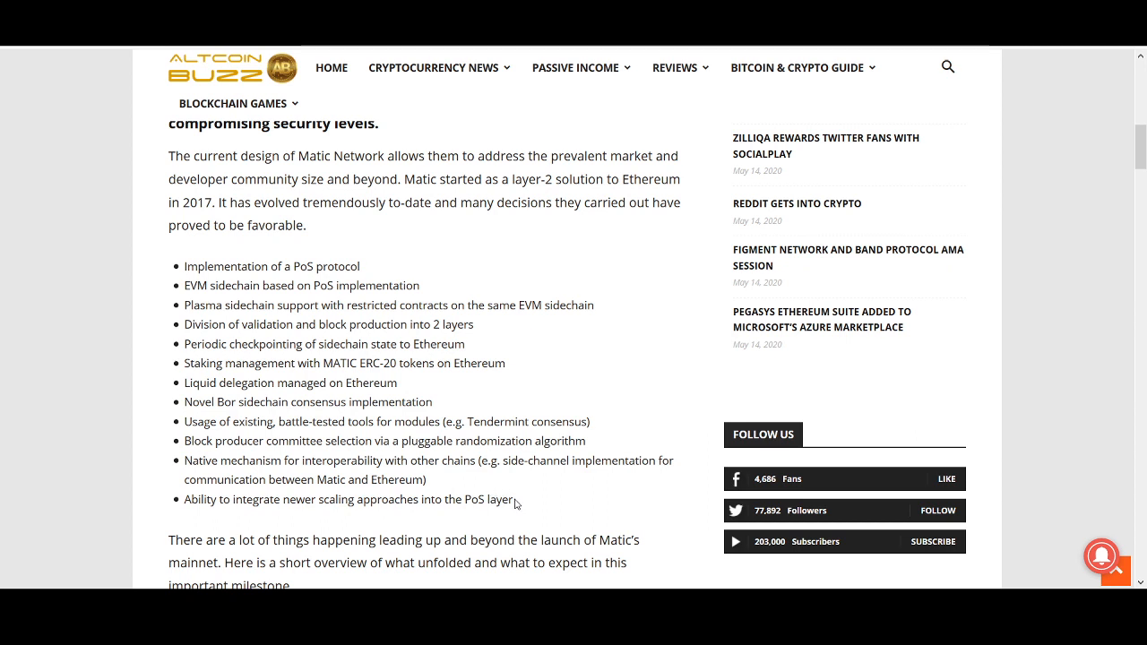
pyautogui.moveTo(185, 266); pyautogui.dragTo(512, 500)
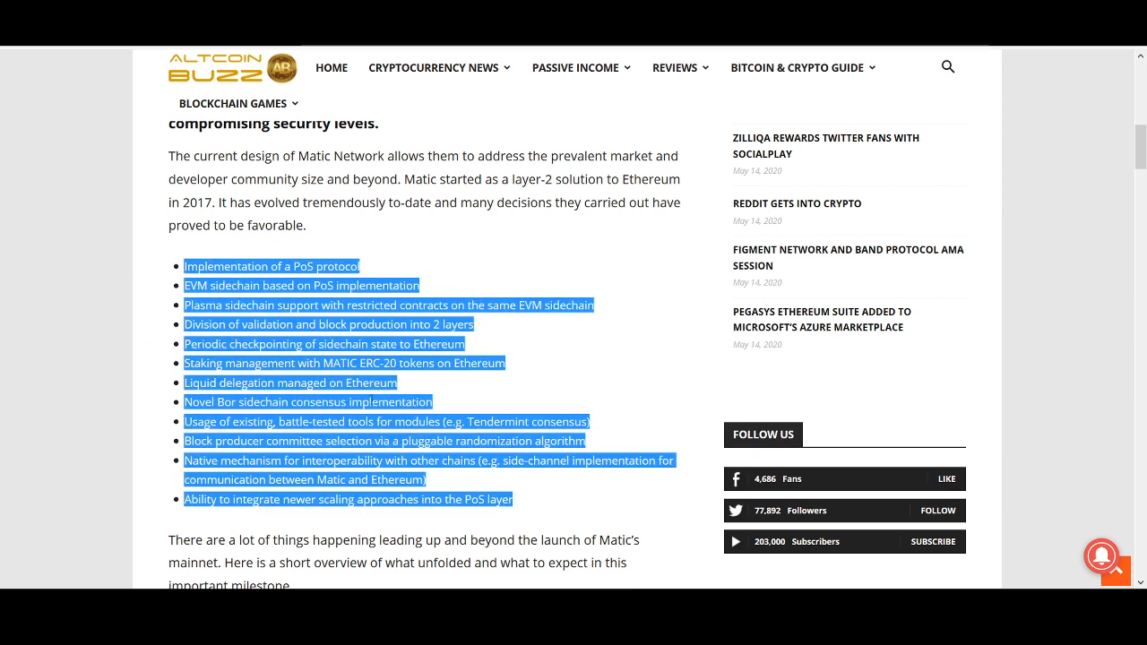
pyautogui.moveTo(285, 357)
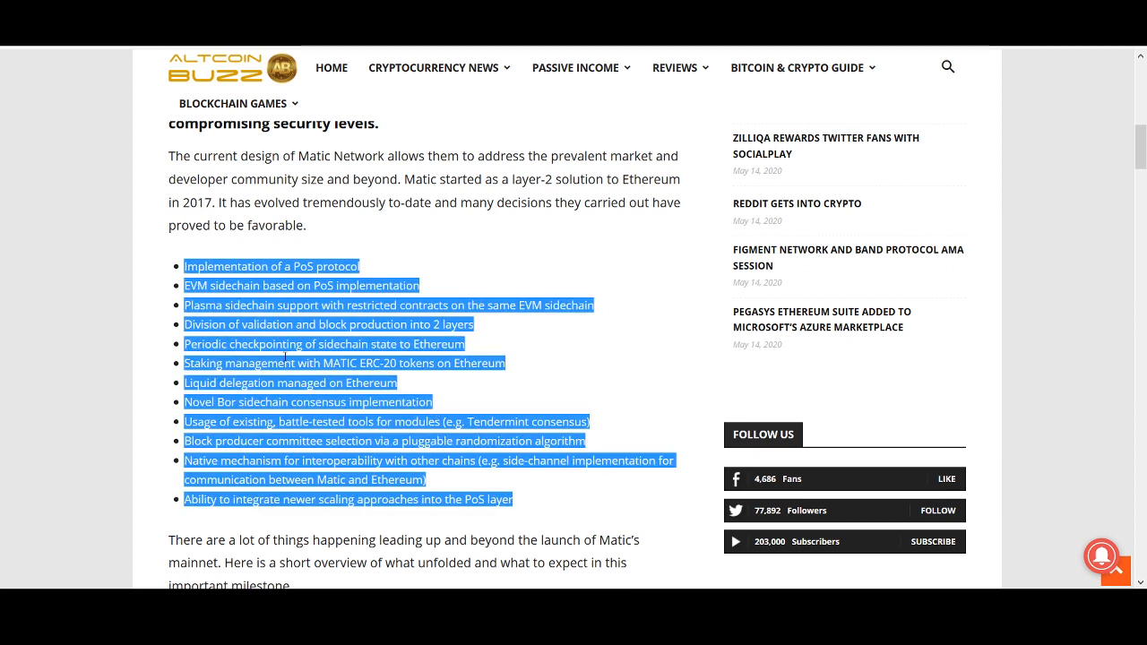
# Step: Continue down the article to the Counter Stake section with Stage 0 (Complete)
pyautogui.scroll(3)
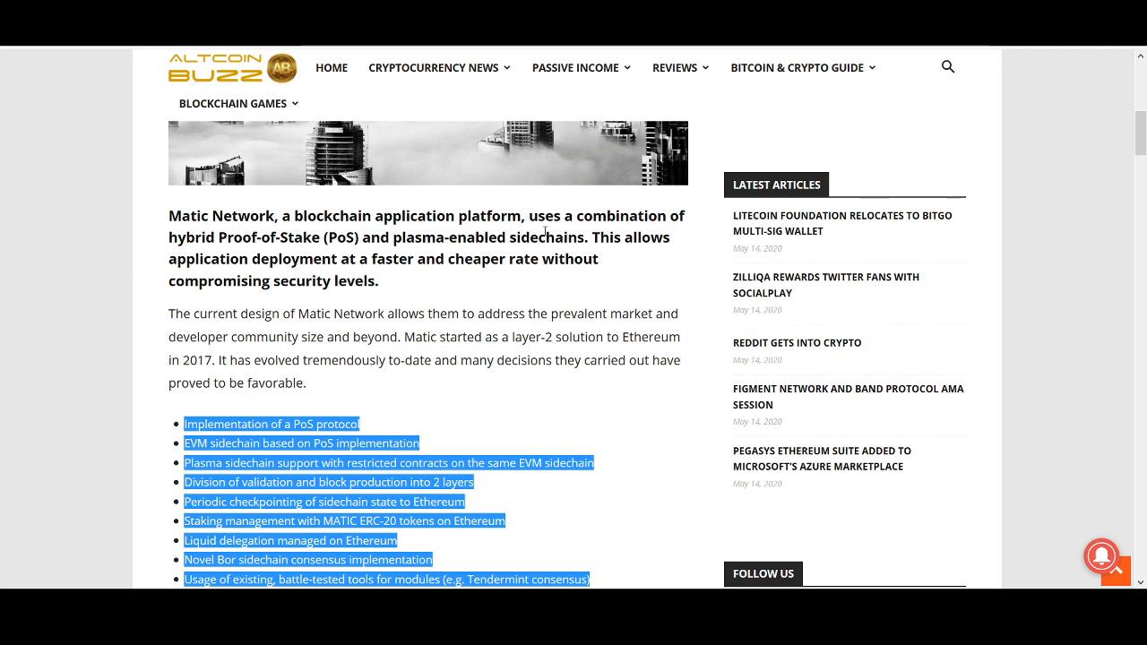
pyautogui.moveTo(305, 230)
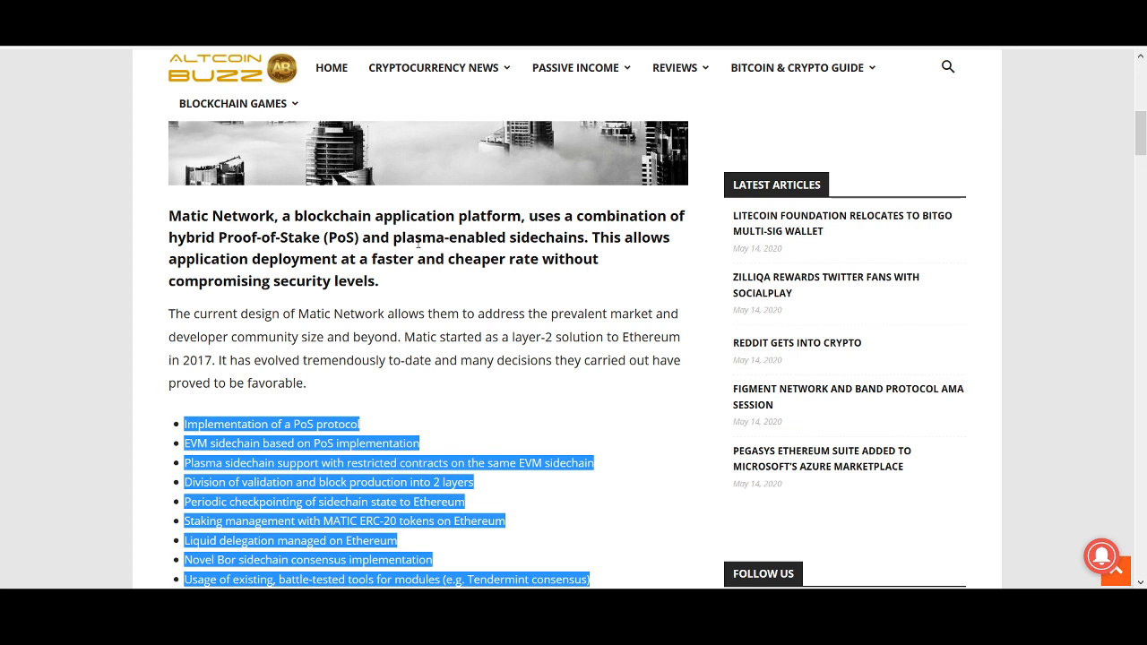
pyautogui.moveTo(553, 270)
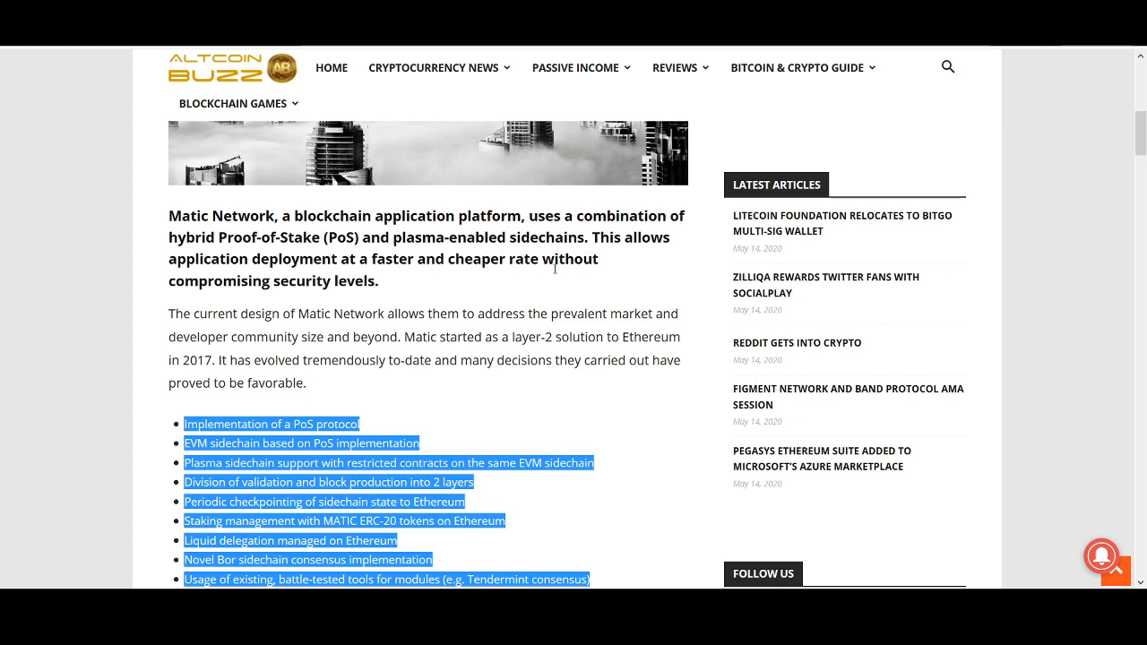
pyautogui.moveTo(354, 268)
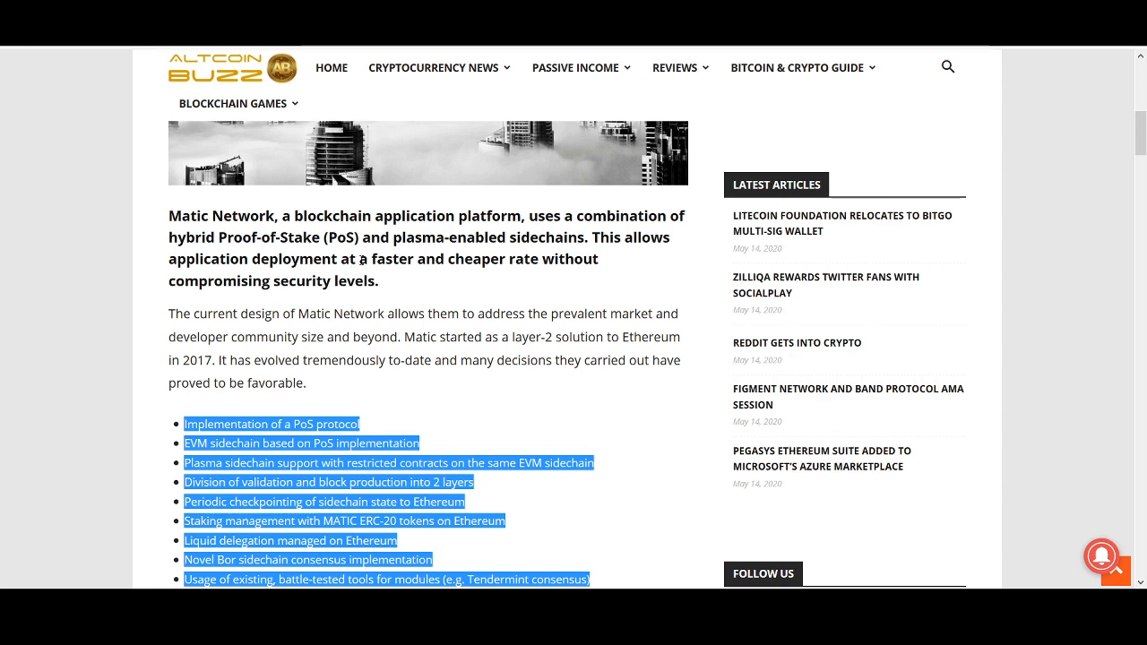
pyautogui.scroll(-3)
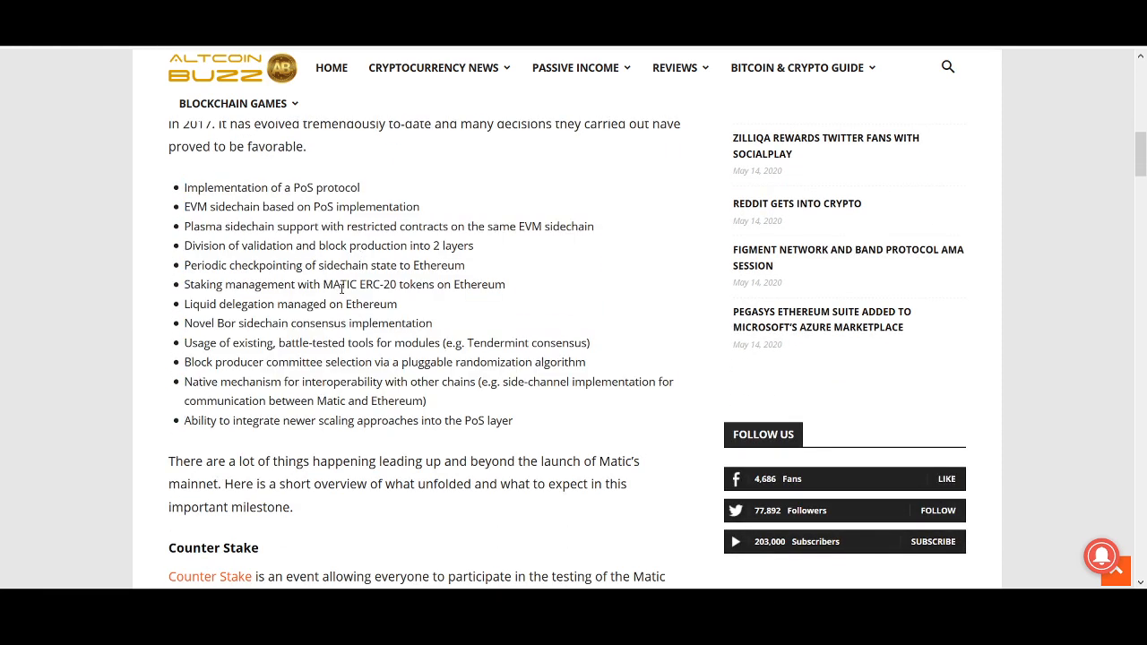
pyautogui.scroll(-3)
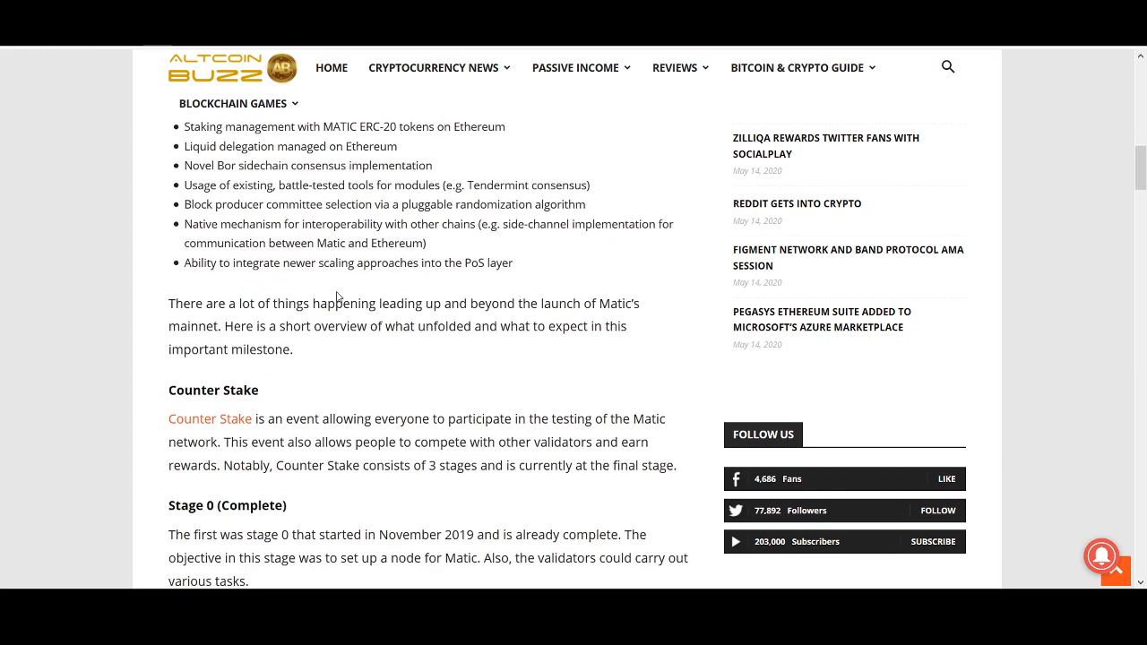
pyautogui.scroll(-3)
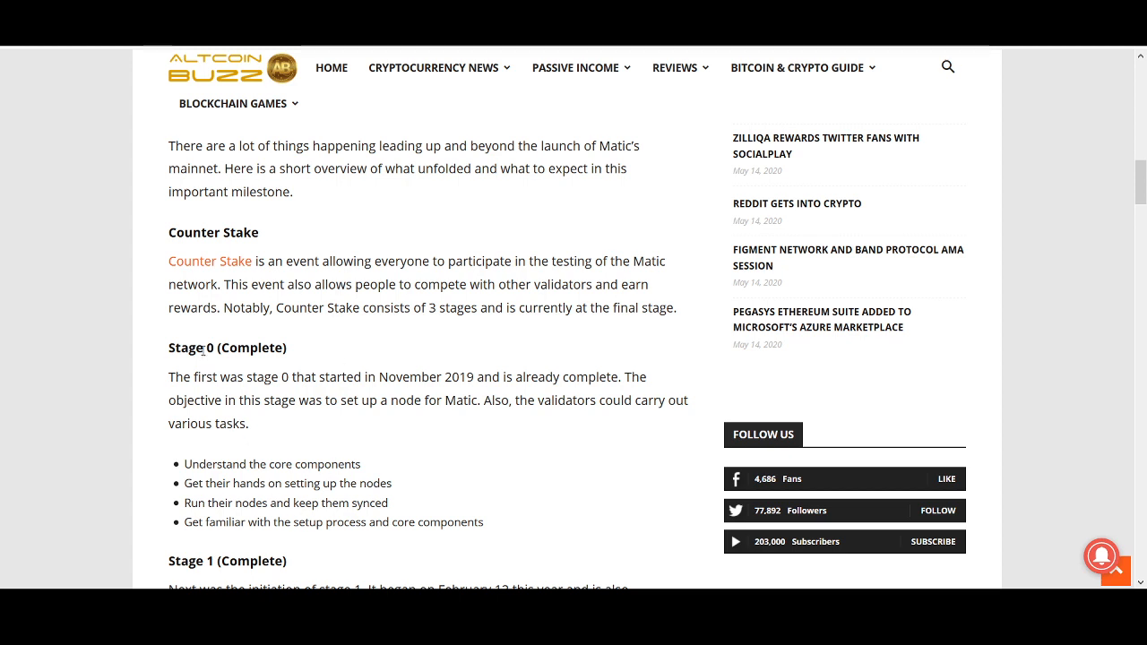
# Step: Scroll on and highlight the sentence about 150 validators onboard
pyautogui.scroll(-3)
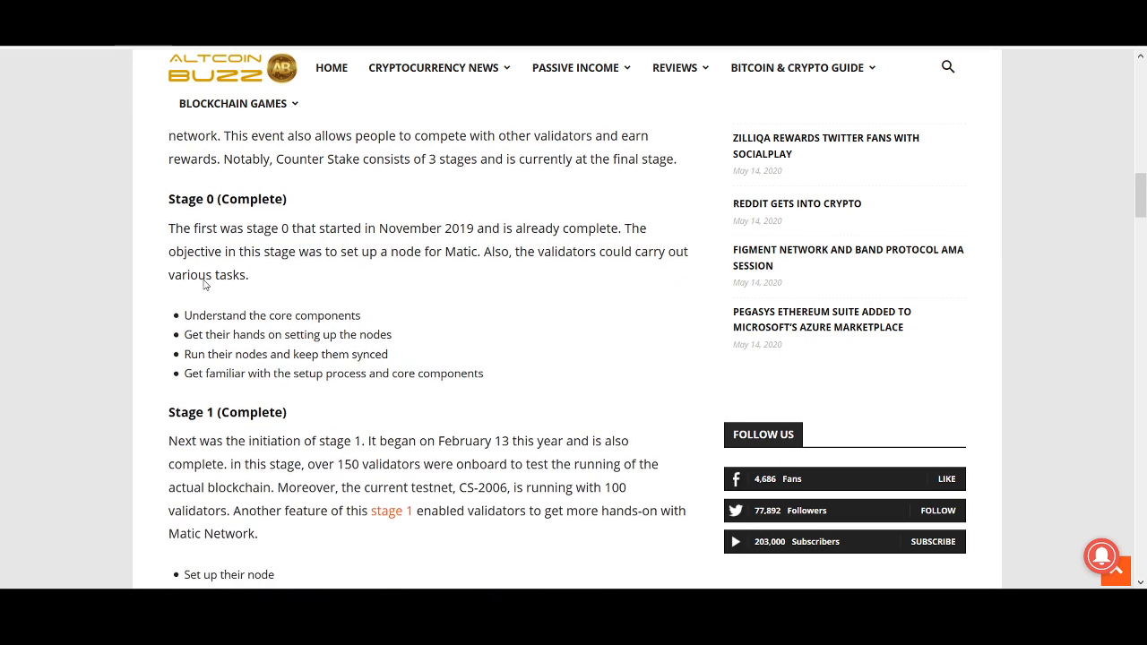
pyautogui.scroll(-3)
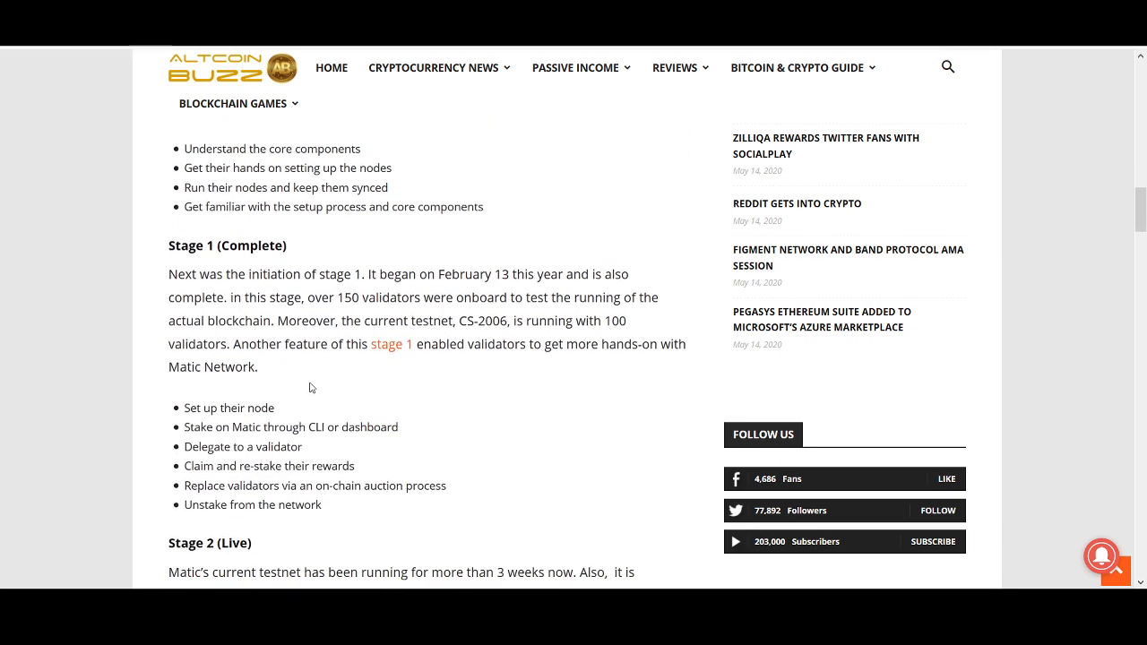
pyautogui.moveTo(340, 293)
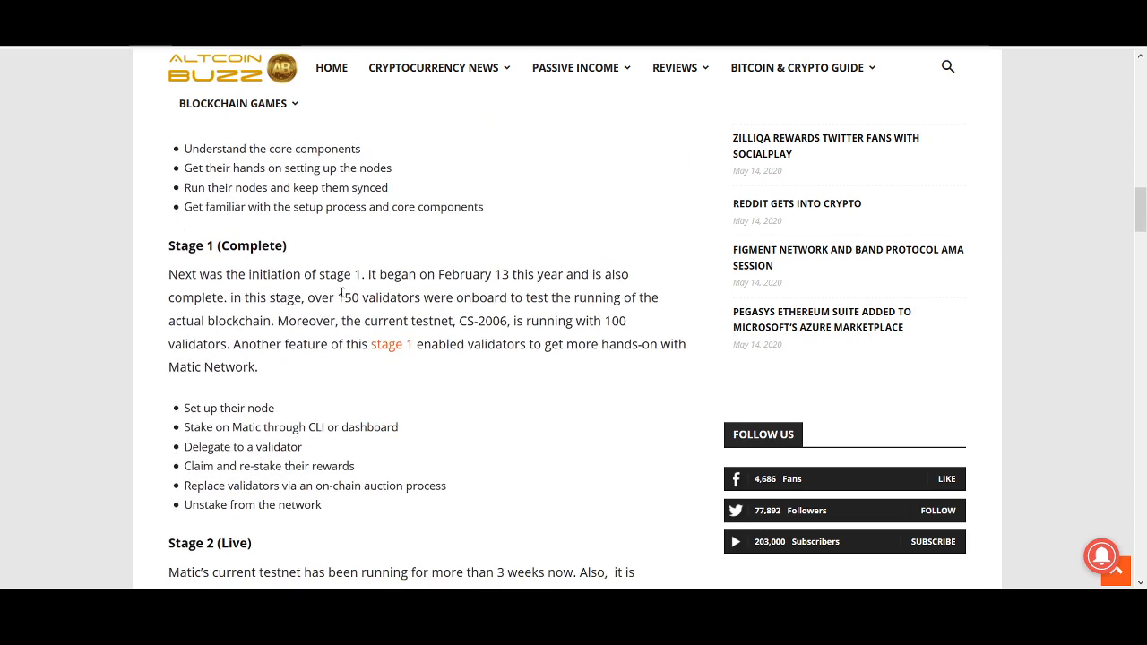
pyautogui.moveTo(339, 298); pyautogui.dragTo(339, 321)
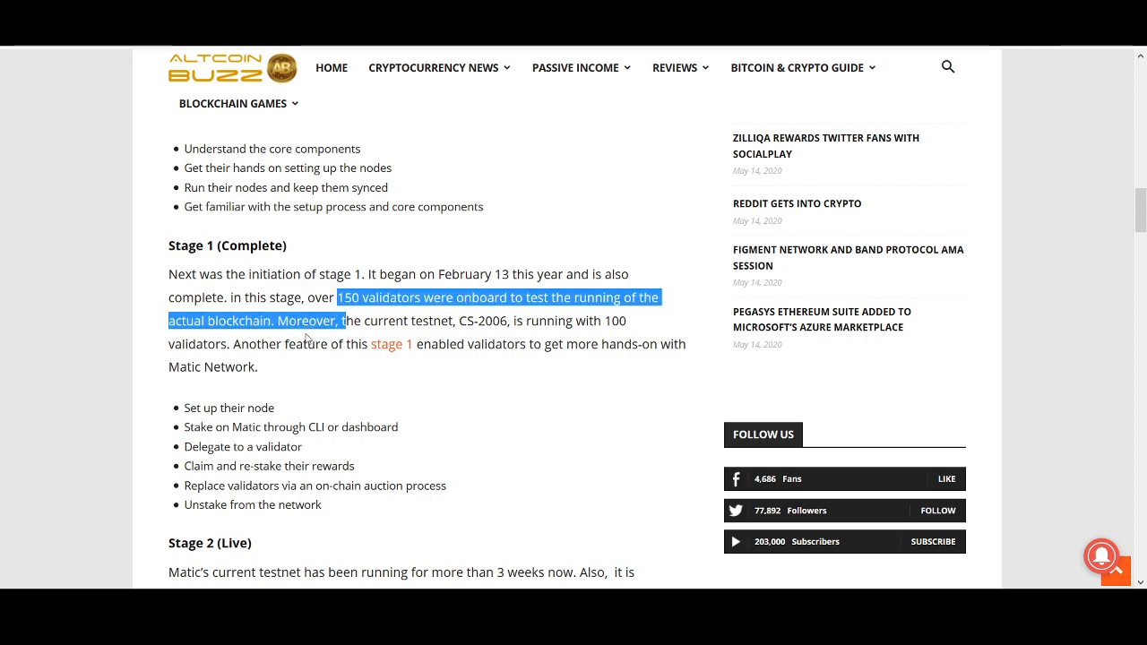
# Step: Scroll past Stage 2 to the Mainnet release section and highlight 'May 15'
pyautogui.scroll(-3)
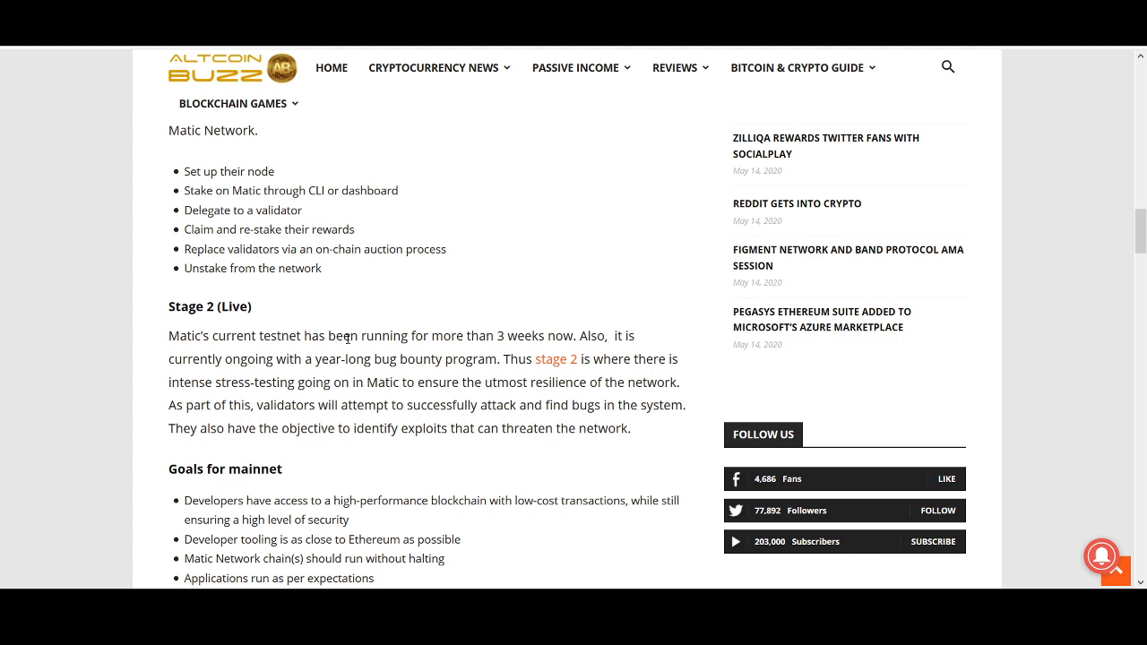
pyautogui.moveTo(487, 421)
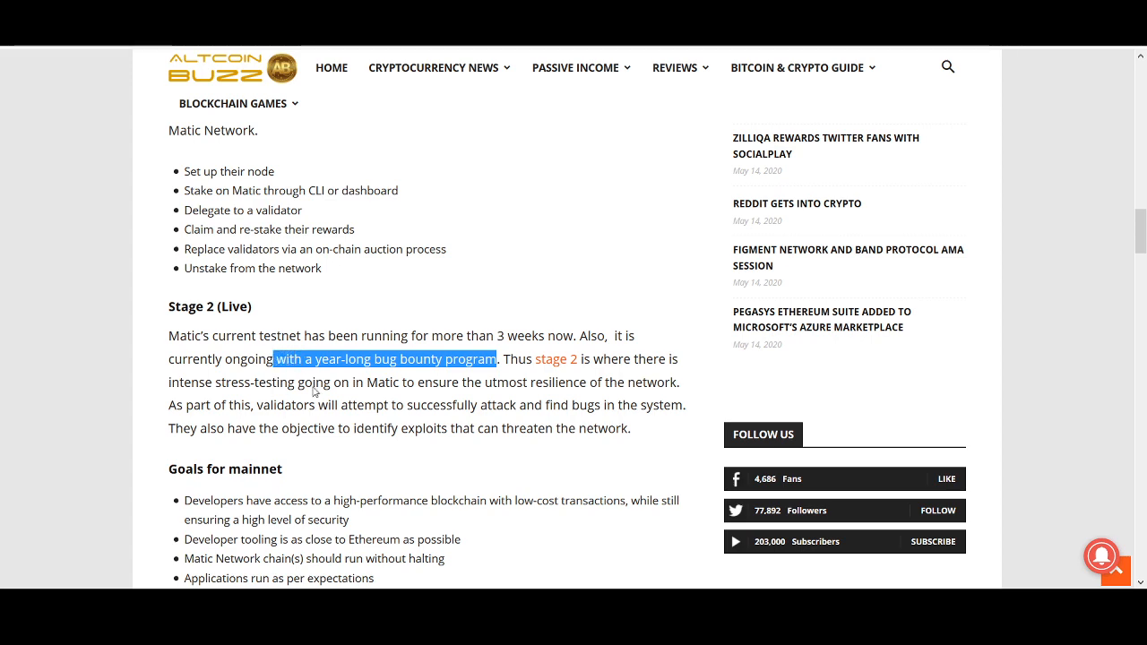
pyautogui.scroll(-3)
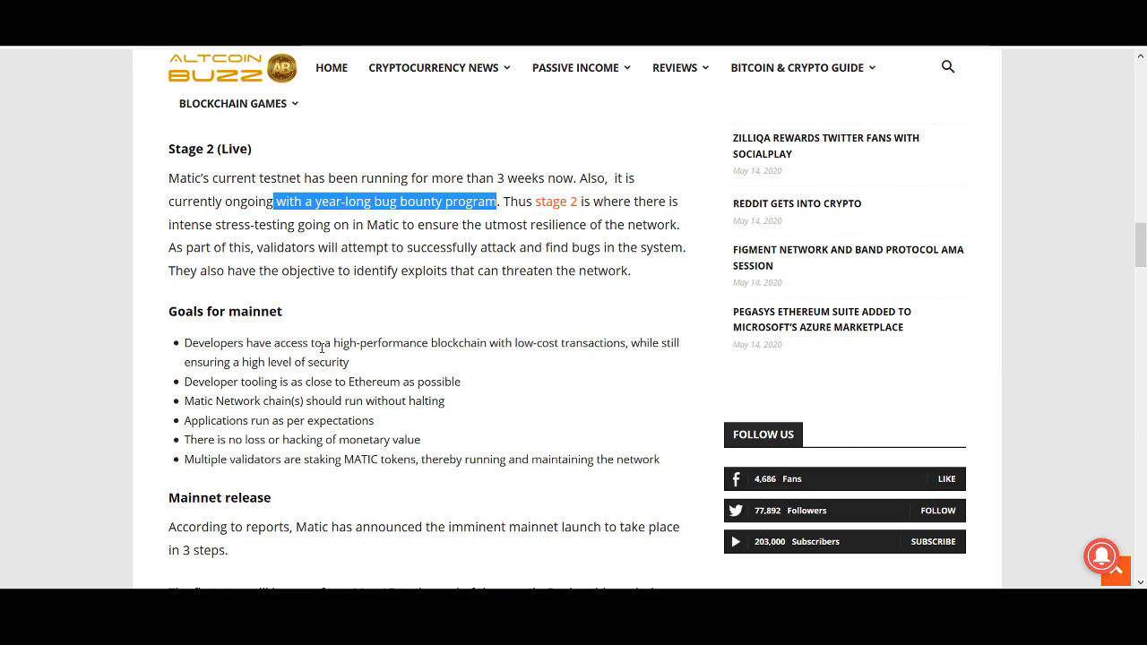
pyautogui.moveTo(439, 361)
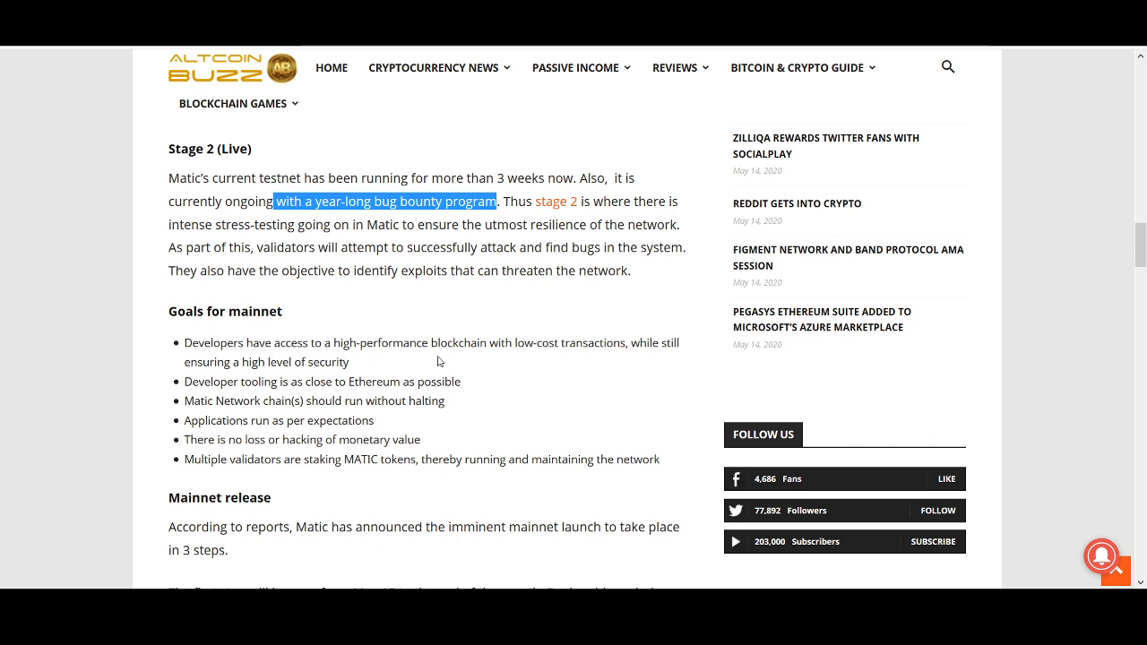
pyautogui.moveTo(634, 357)
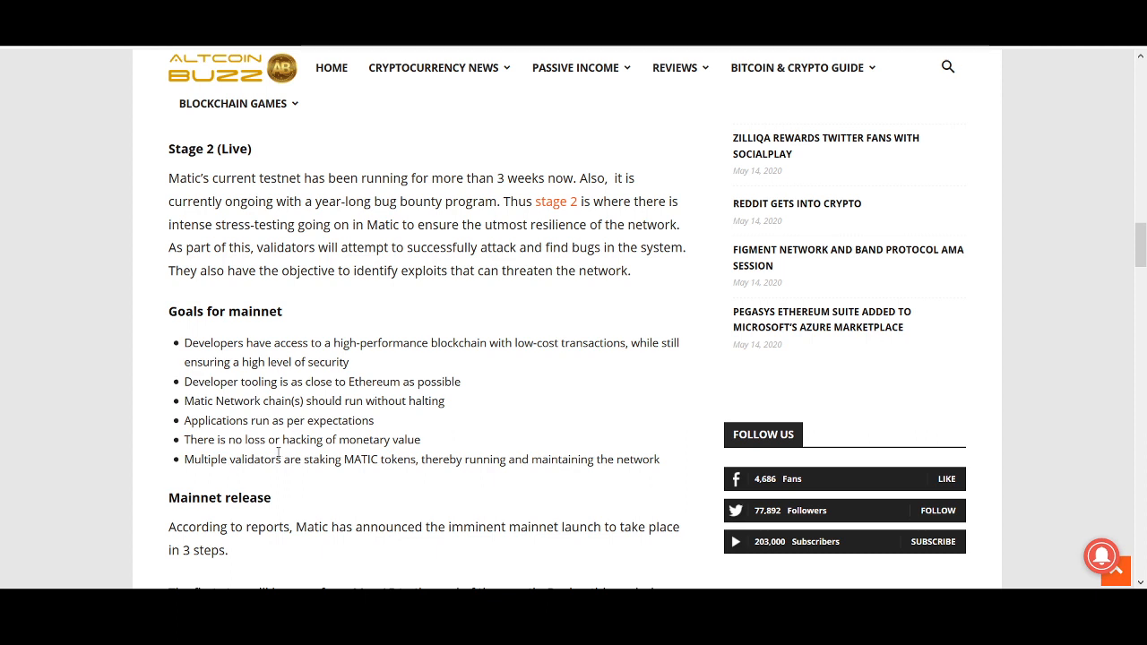
pyautogui.scroll(-3)
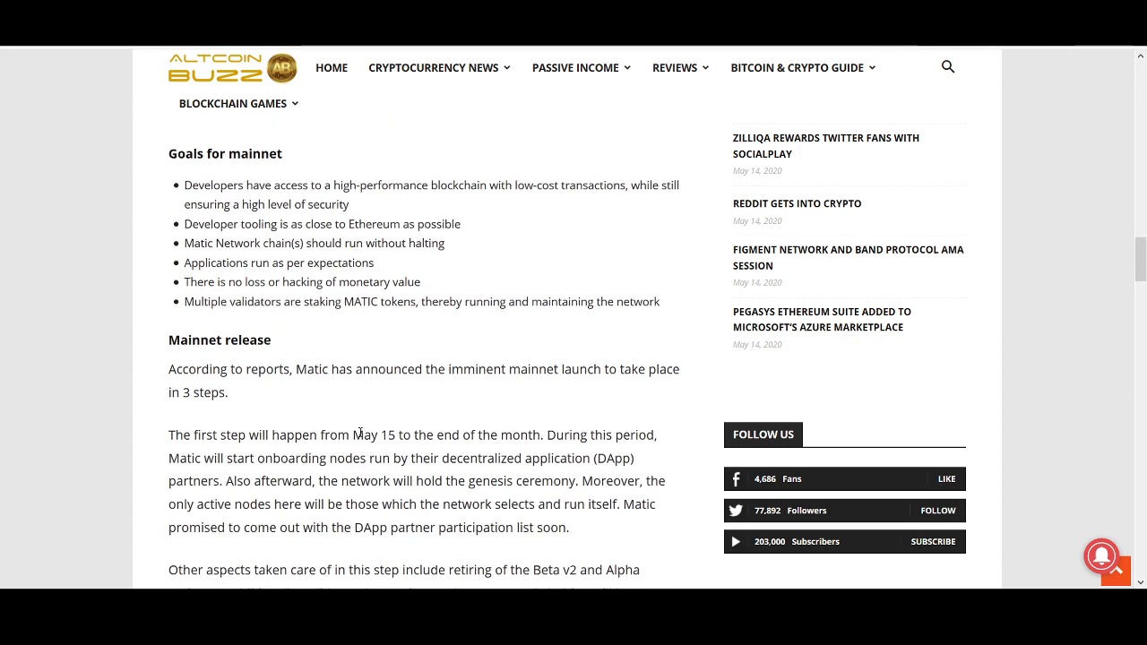
pyautogui.doubleClick(374, 435)
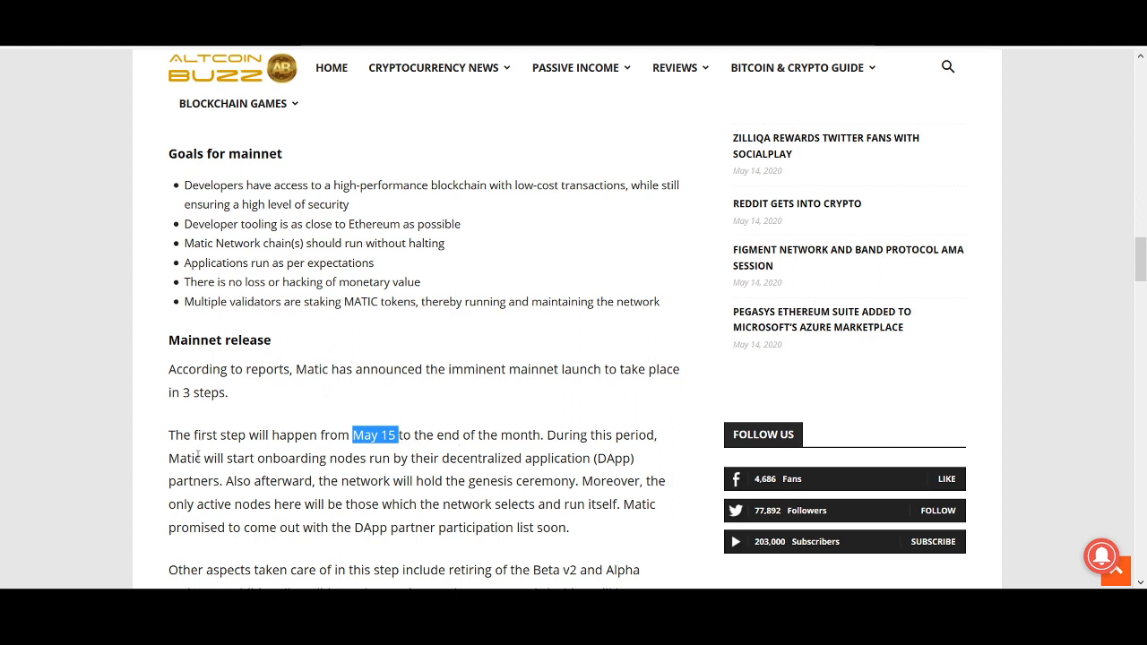
pyautogui.moveTo(388, 418)
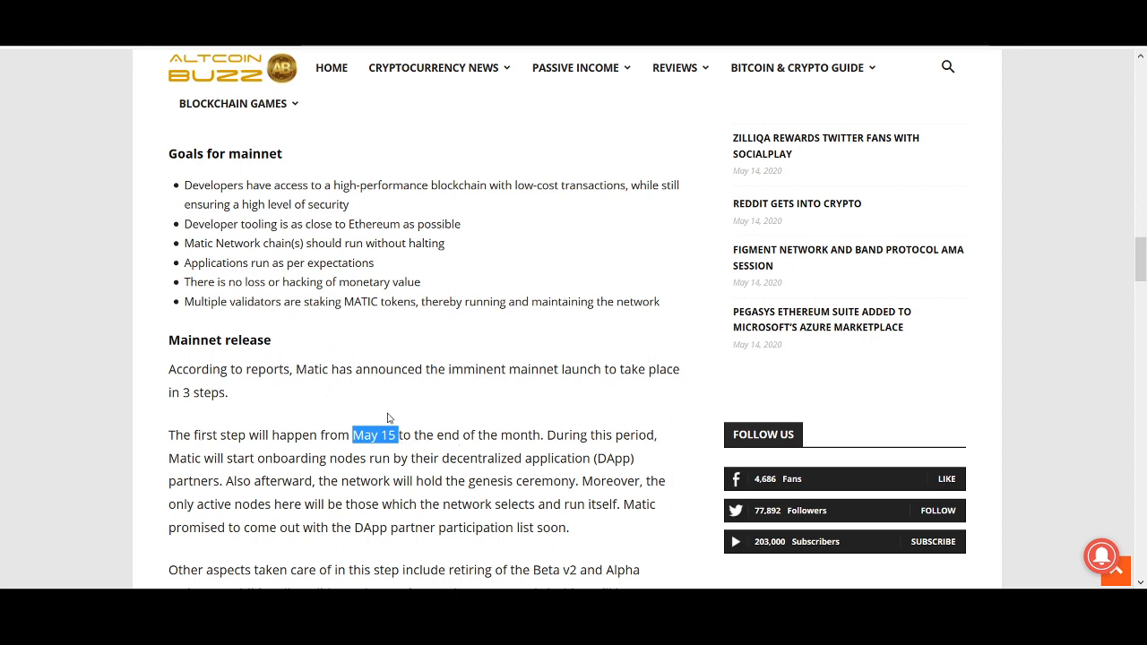
pyautogui.moveTo(255, 354)
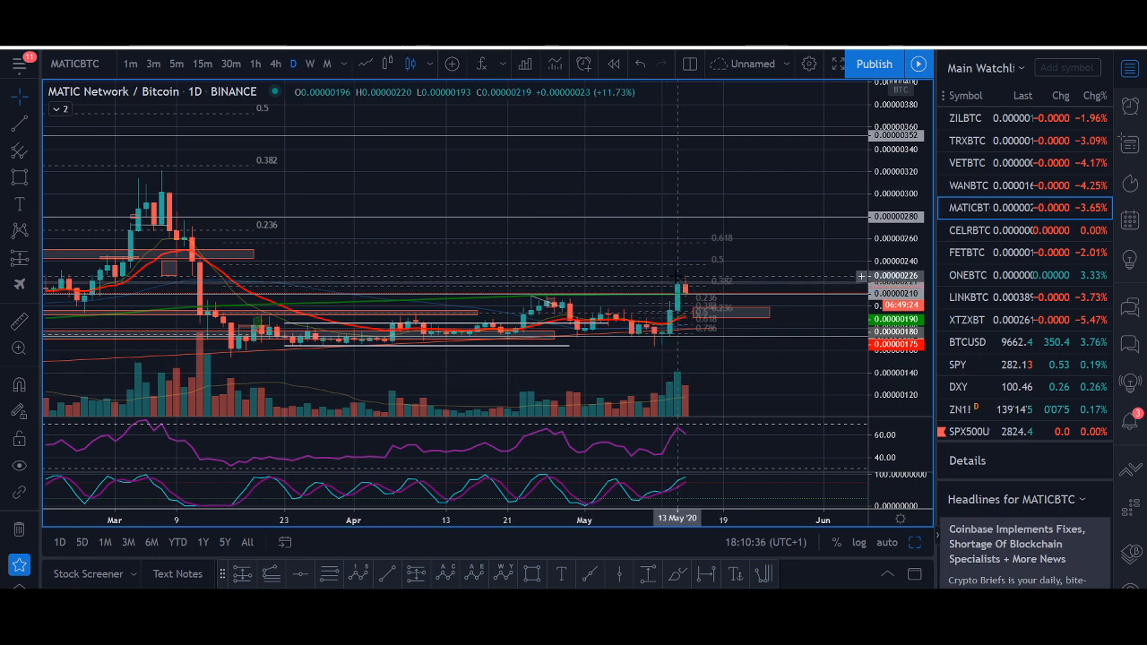
pyautogui.moveTo(686, 275)
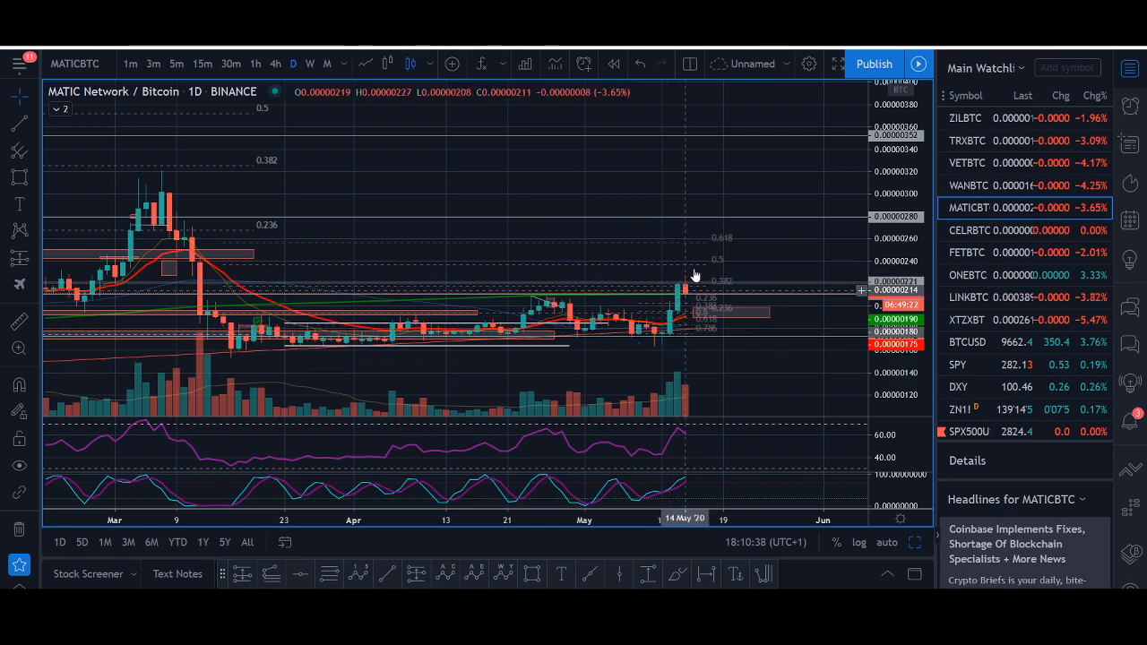
pyautogui.moveTo(695, 276)
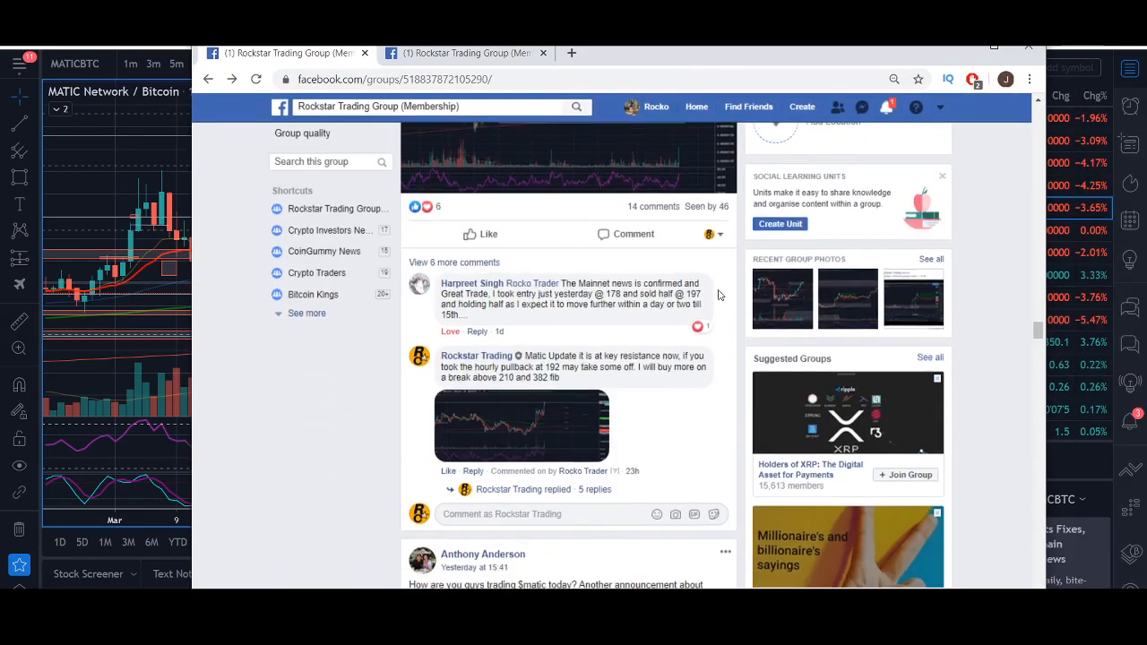
# Step: Expand the Crypto Update post's full text and scroll through the group's Discussion feed
pyautogui.scroll(3)
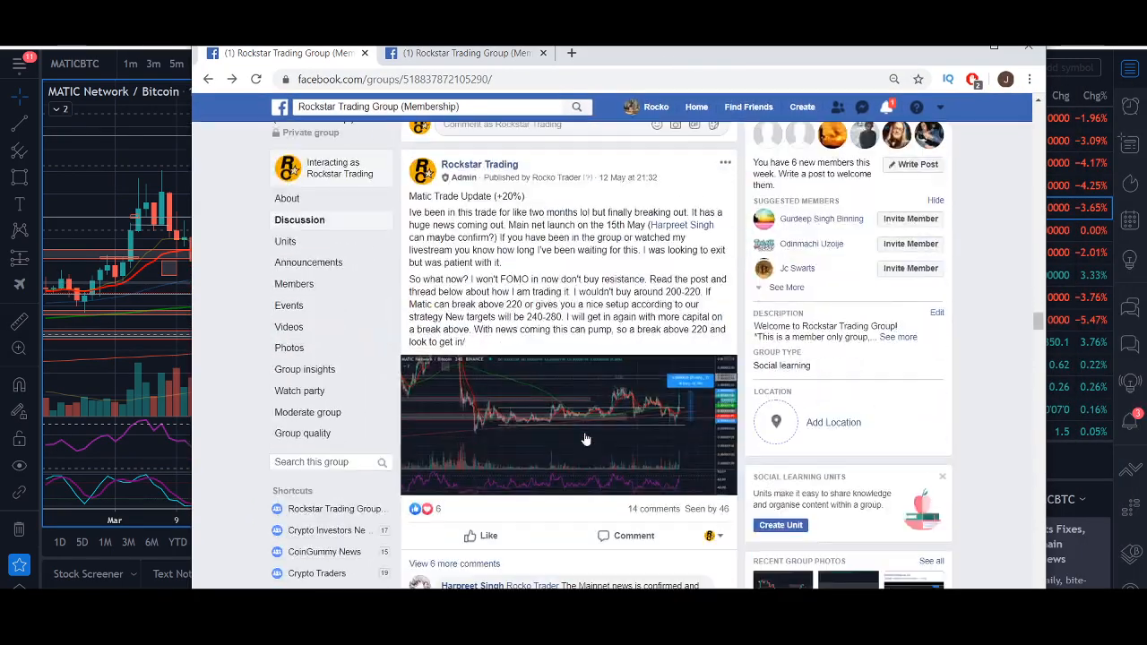
pyautogui.scroll(-3)
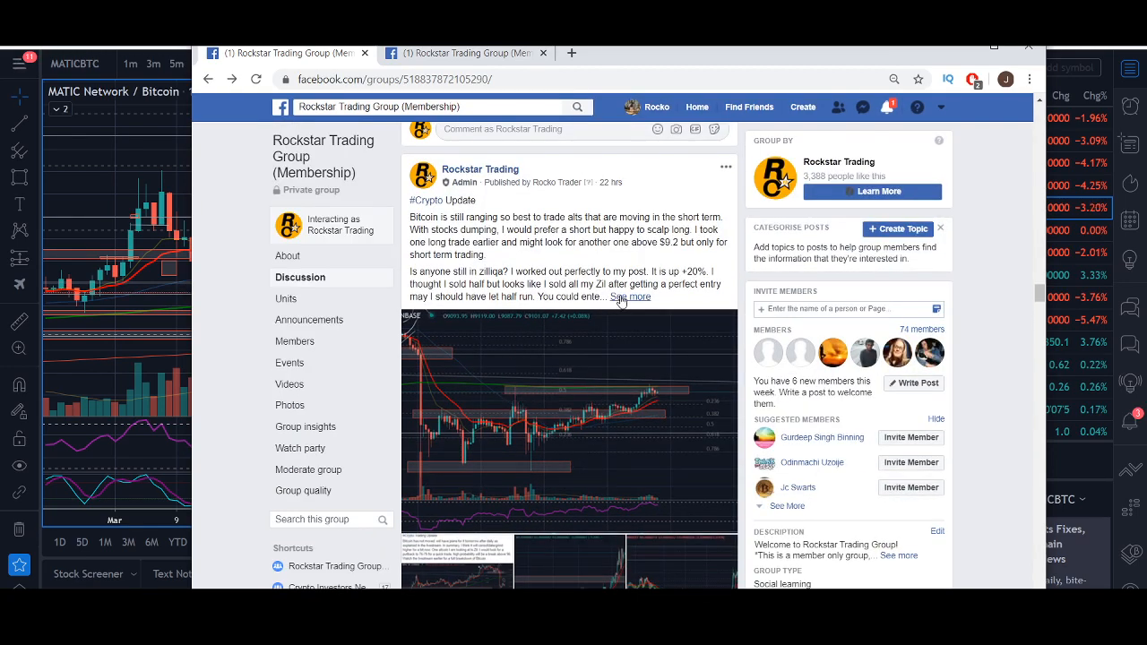
pyautogui.click(630, 296)
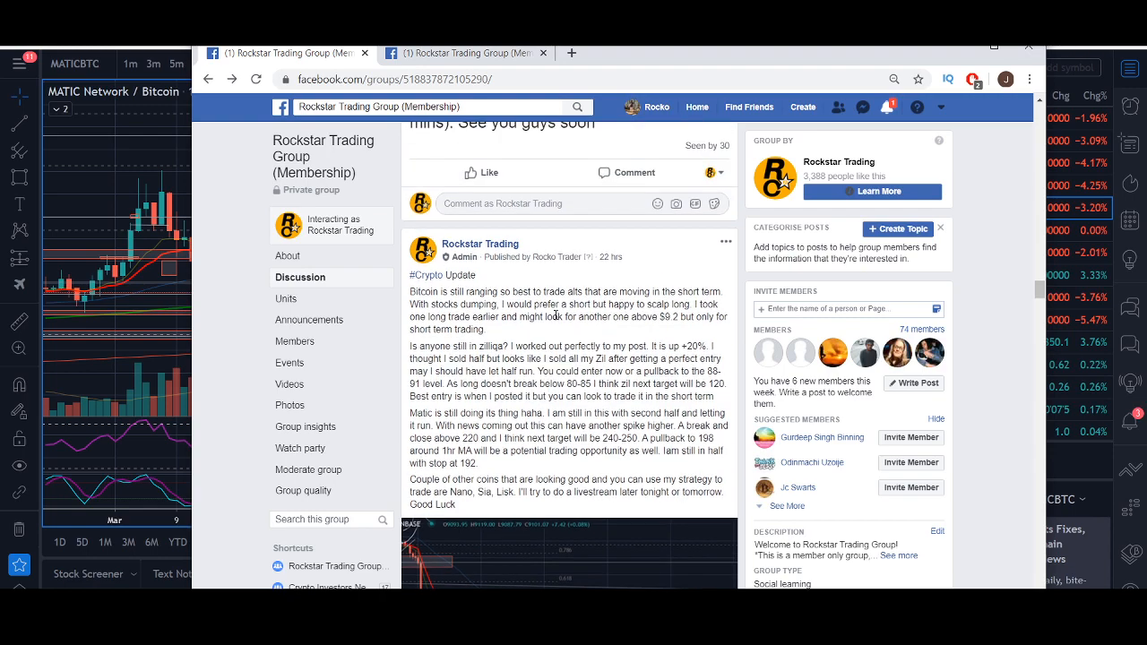
pyautogui.scroll(-3)
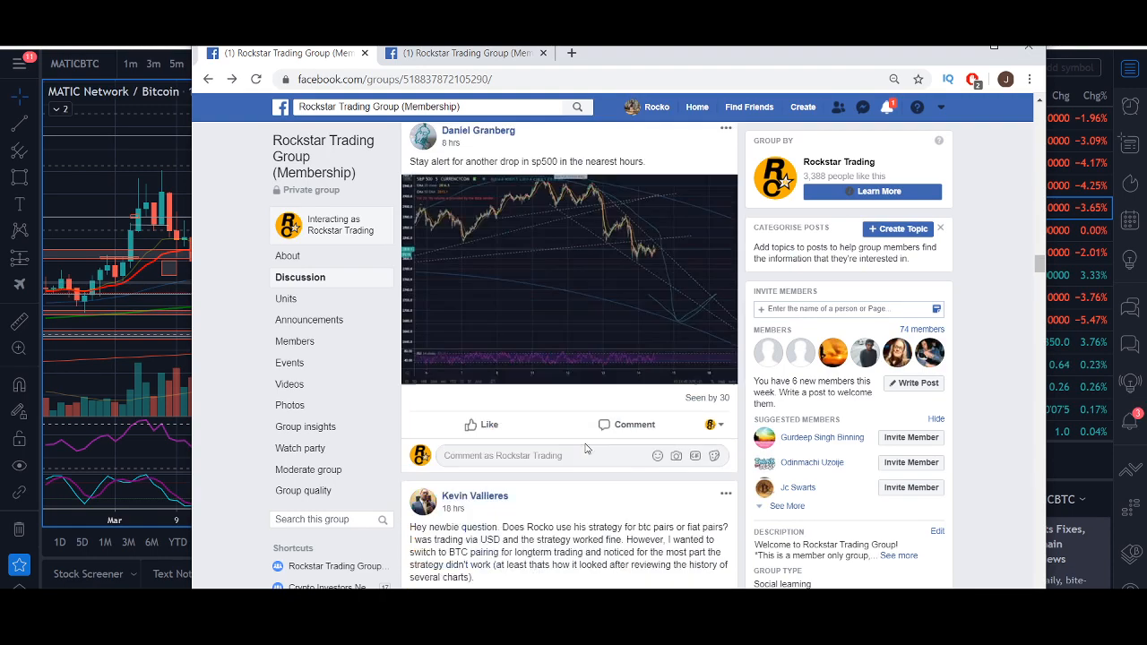
pyautogui.scroll(-3)
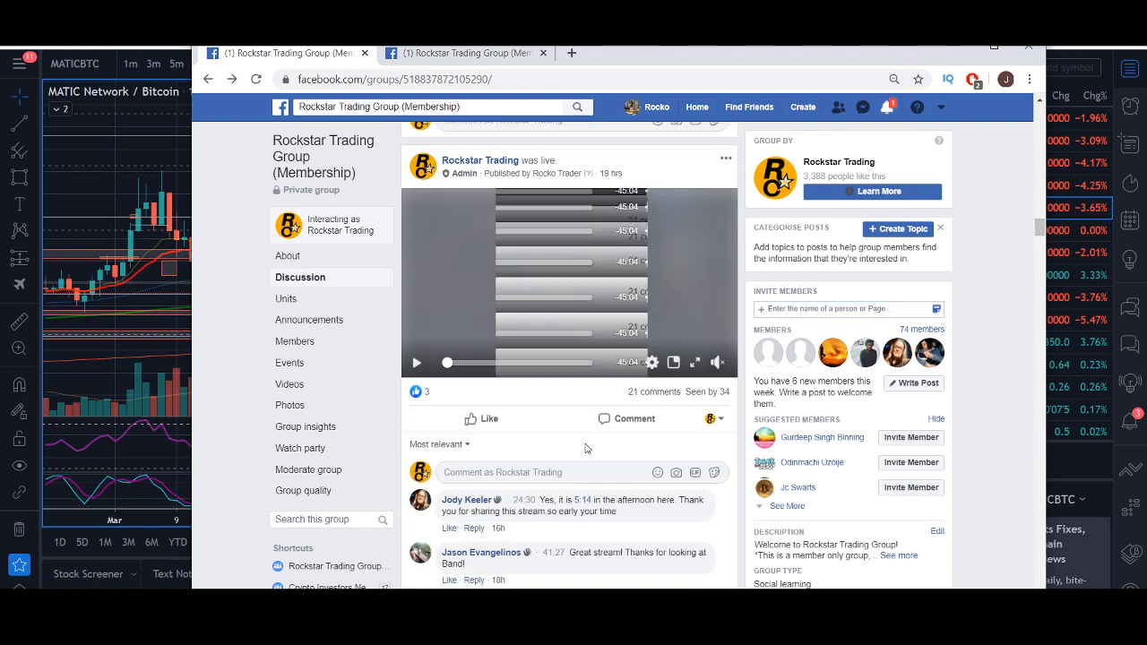
pyautogui.scroll(-3)
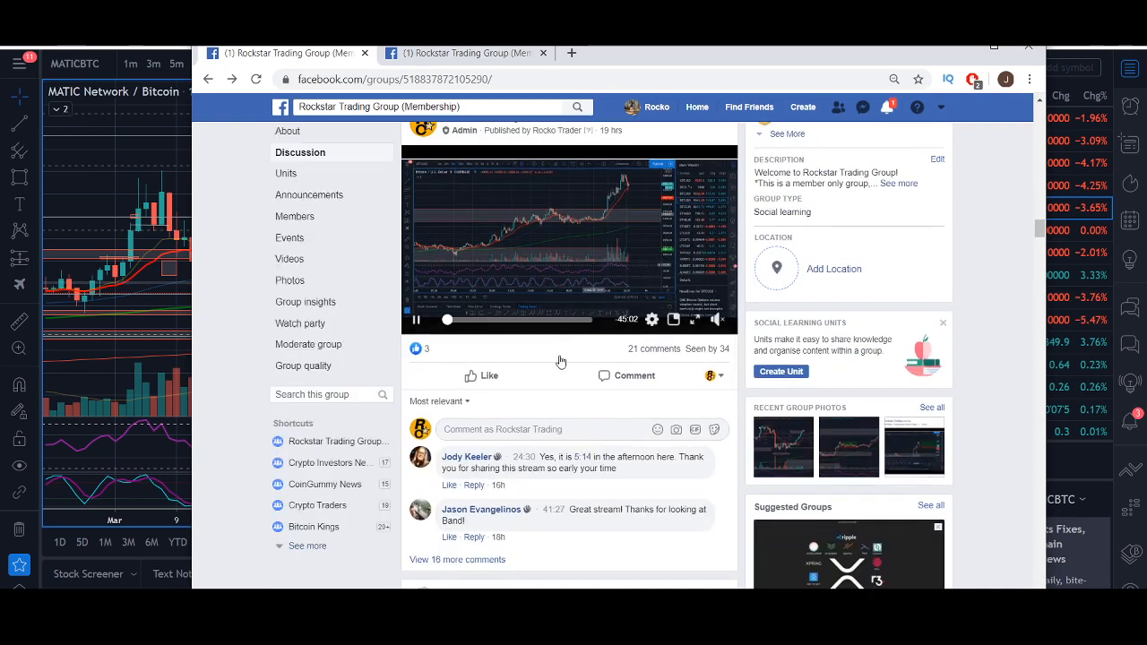
pyautogui.scroll(3)
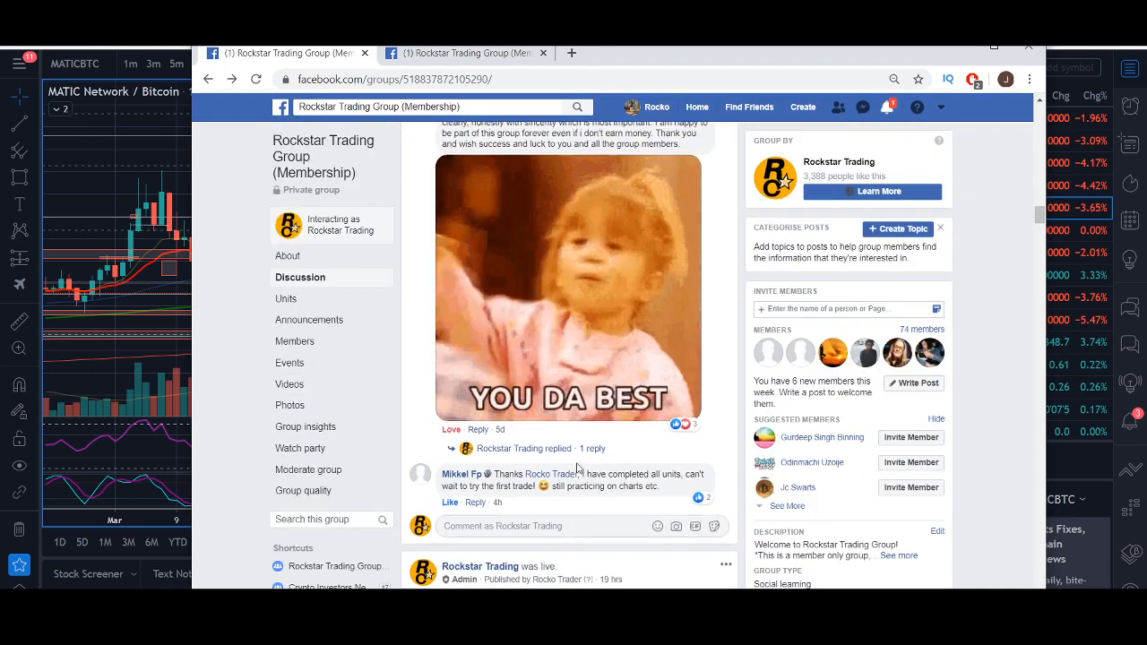
pyautogui.scroll(-3)
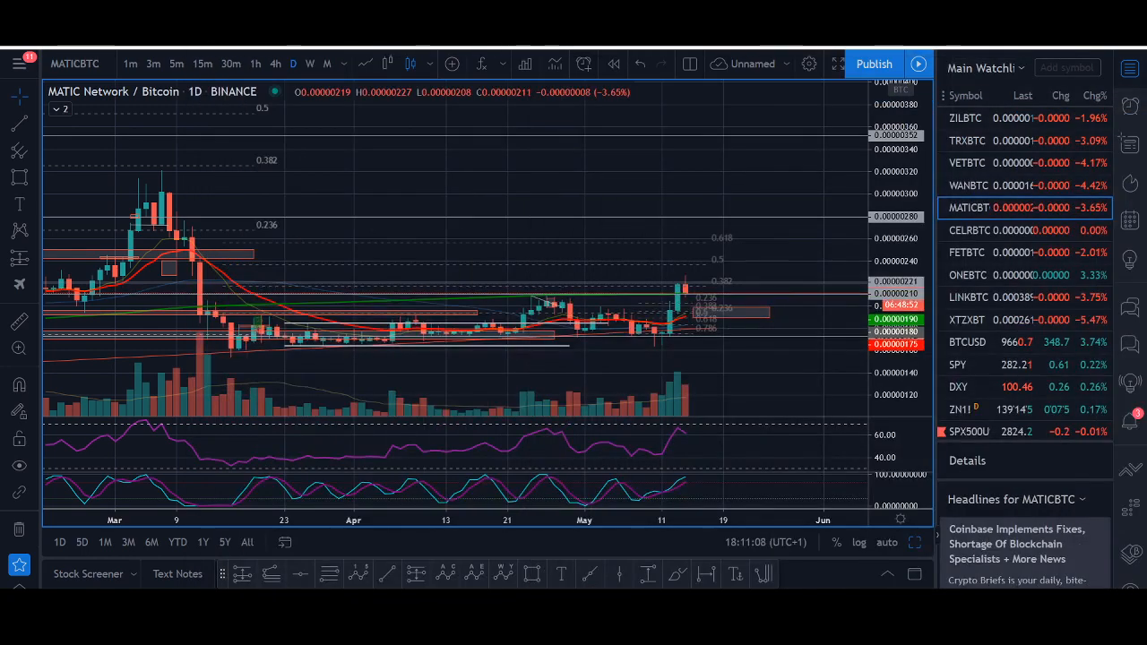
pyautogui.moveTo(738, 289)
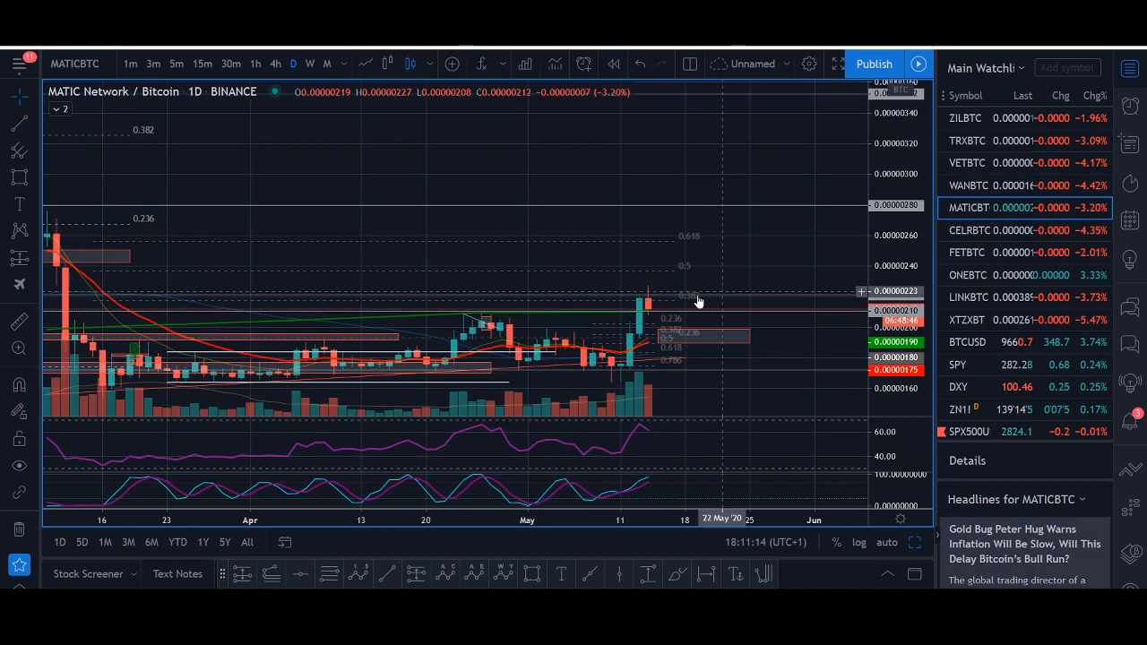
pyautogui.moveTo(538, 269)
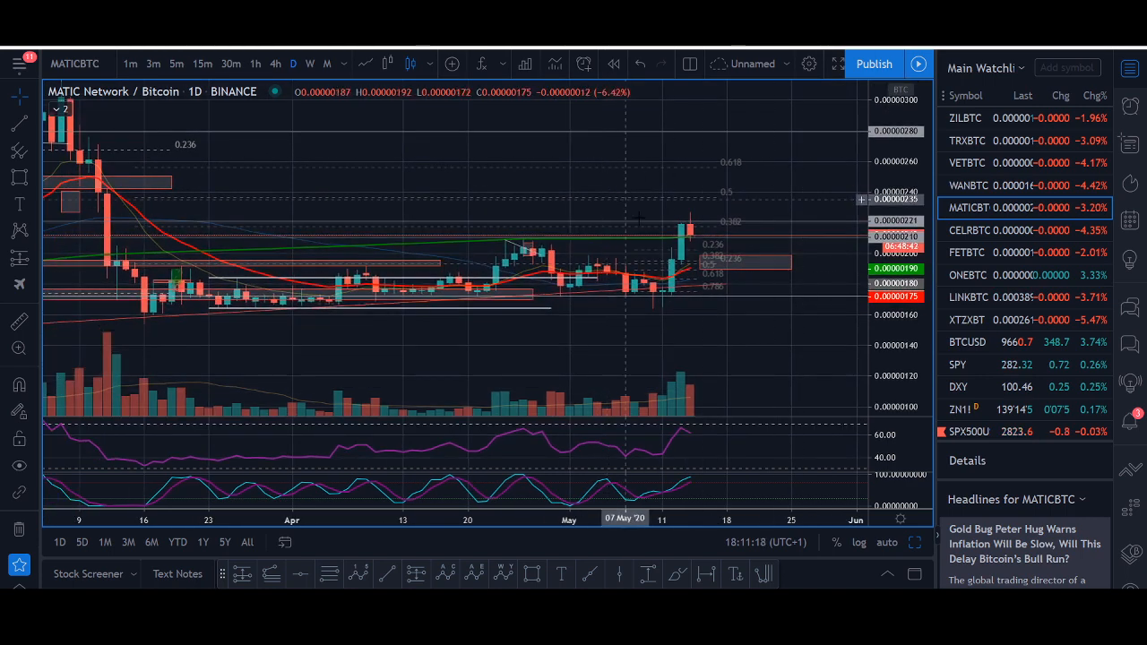
pyautogui.moveTo(507, 226)
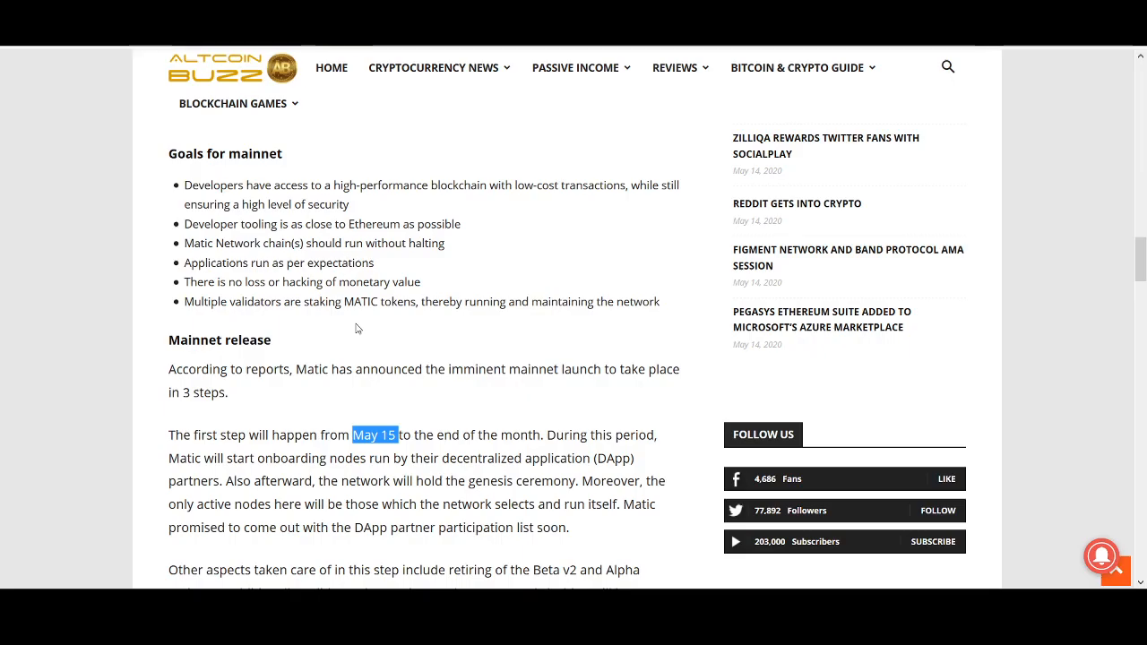
pyautogui.scroll(-3)
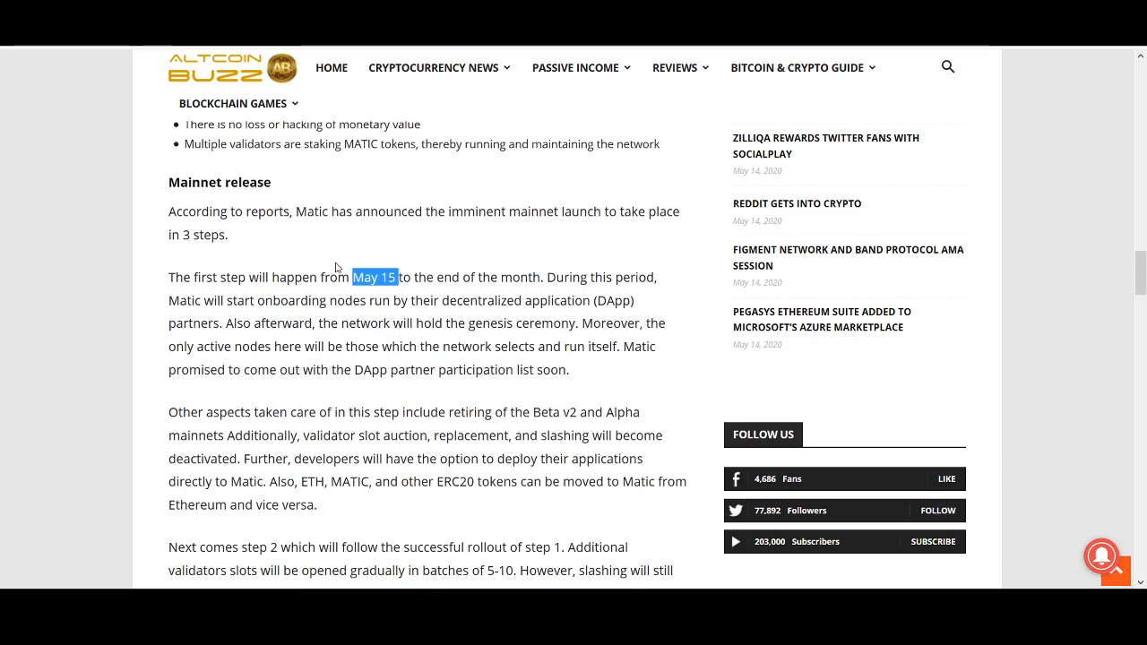
pyautogui.moveTo(398, 203)
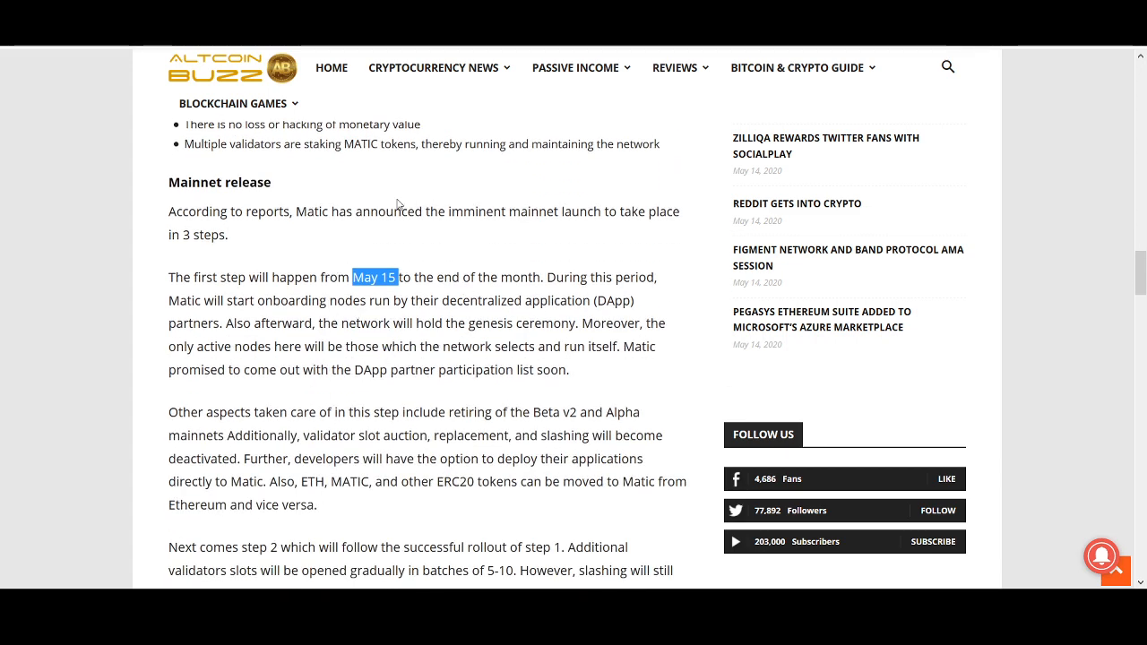
pyautogui.moveTo(388, 257)
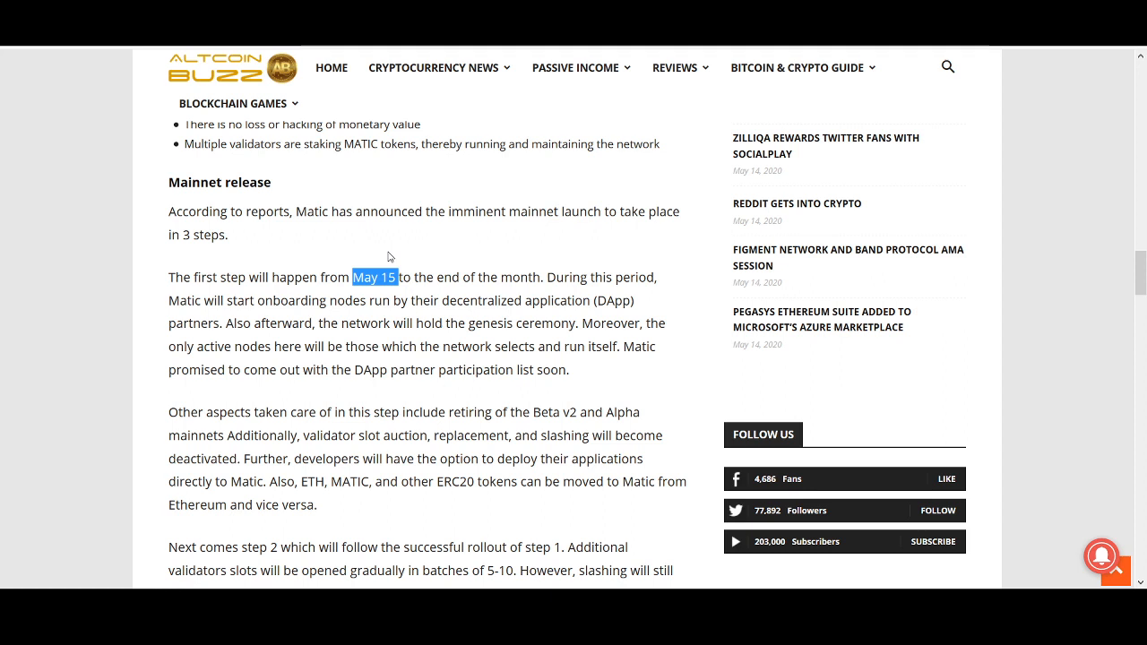
pyautogui.moveTo(268, 340)
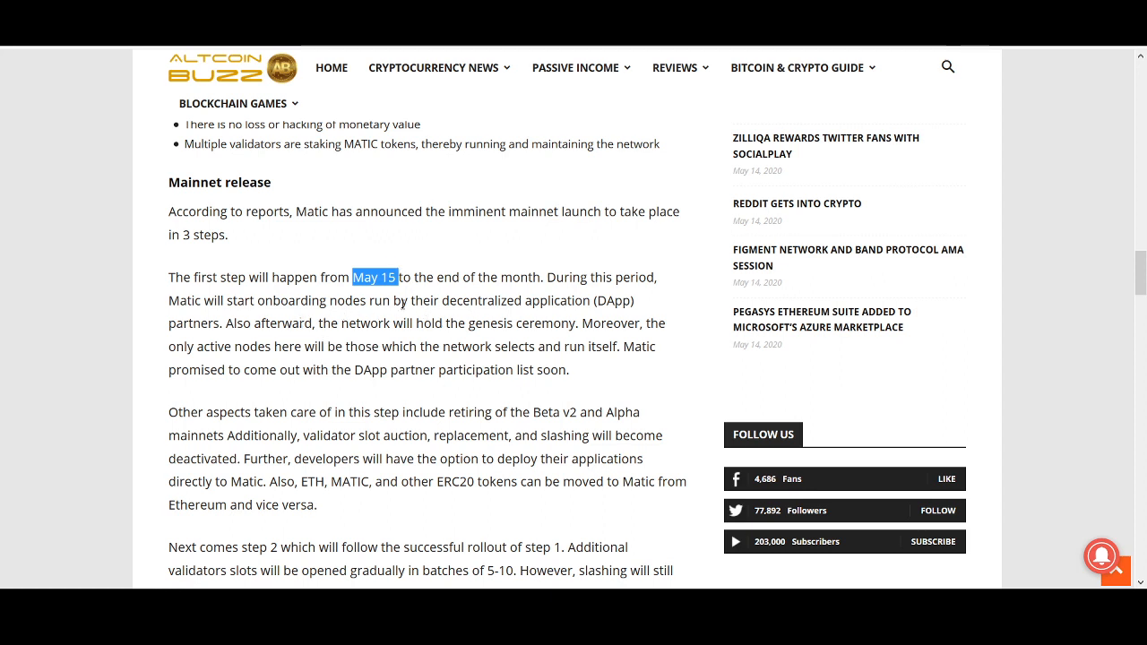
pyautogui.moveTo(601, 315)
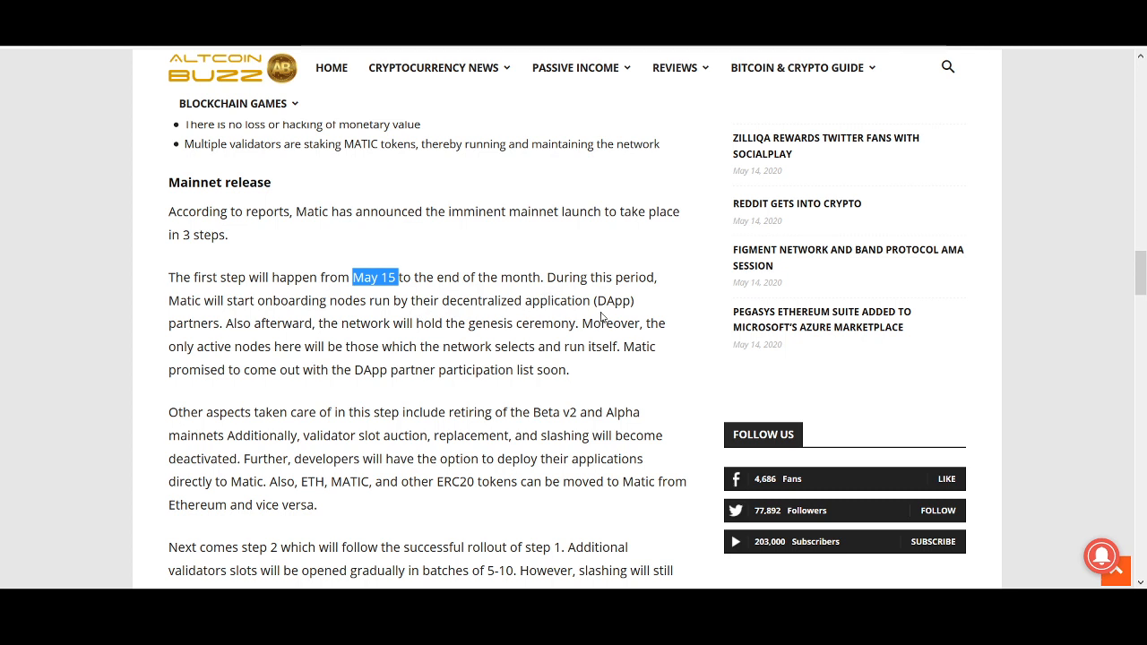
pyautogui.moveTo(375, 339)
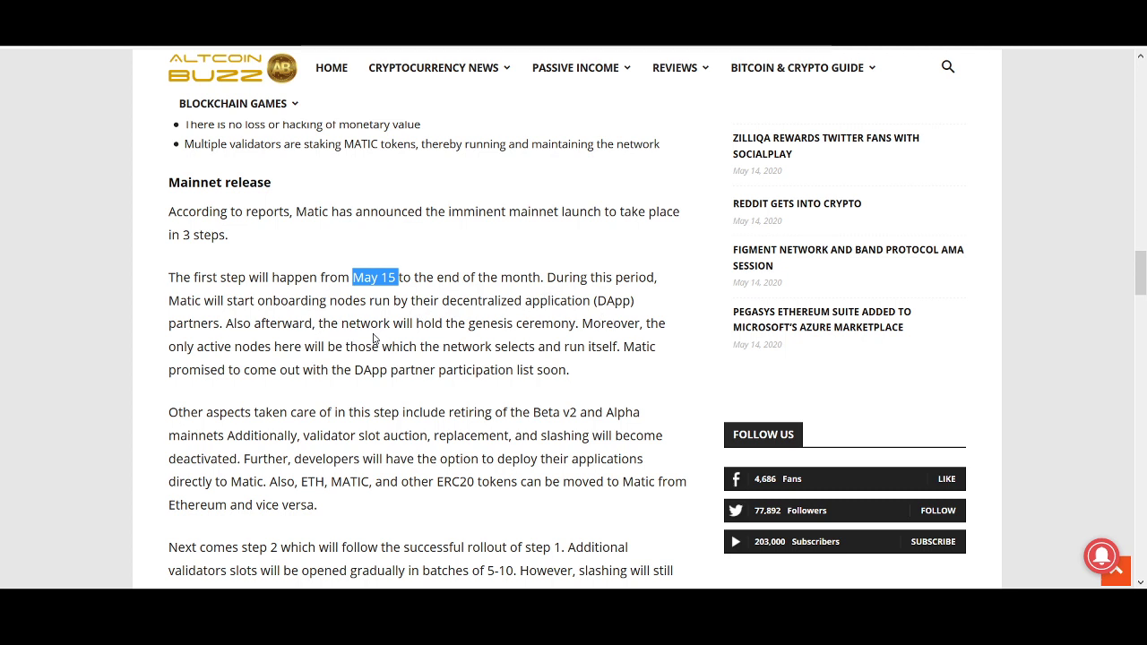
pyautogui.moveTo(564, 345)
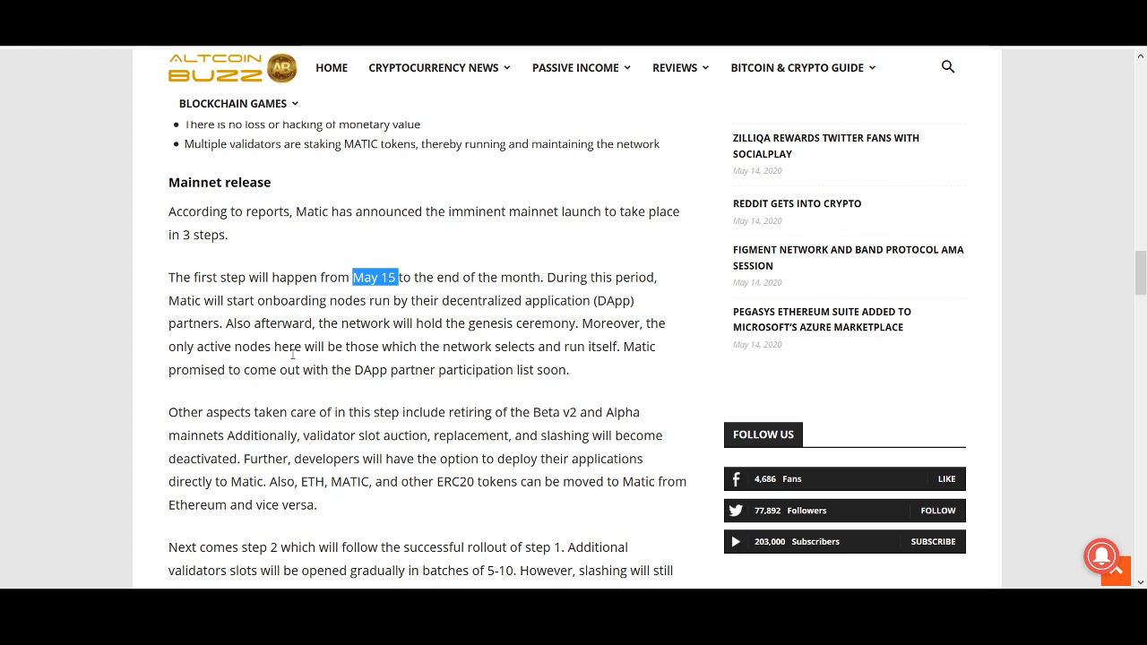
pyautogui.moveTo(500, 366)
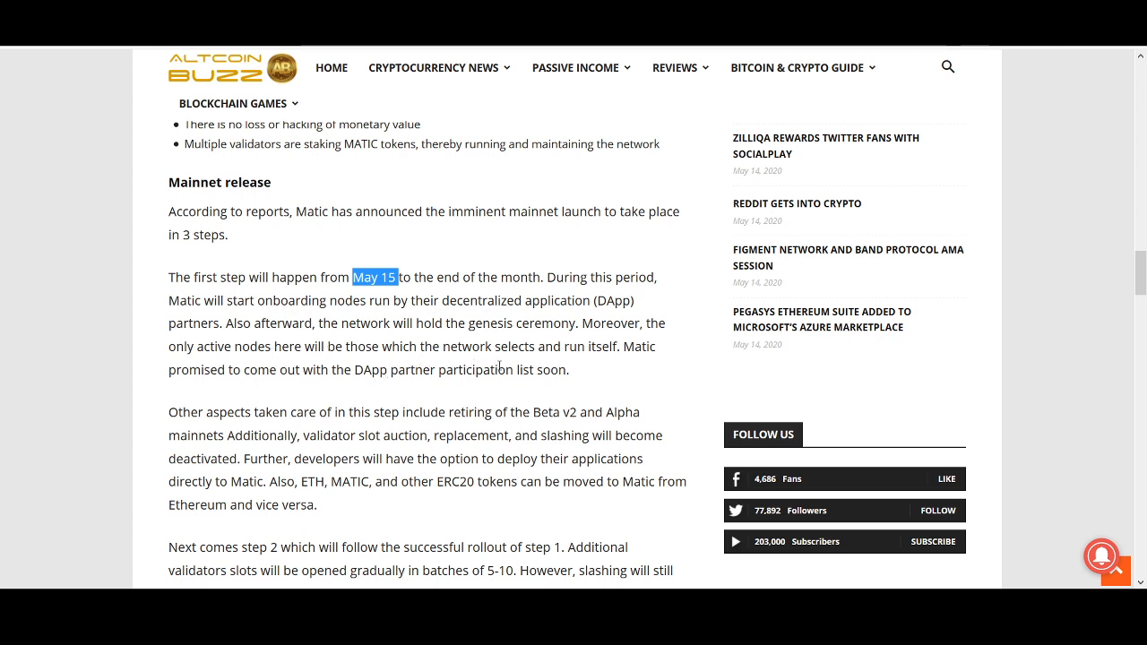
pyautogui.moveTo(583, 365)
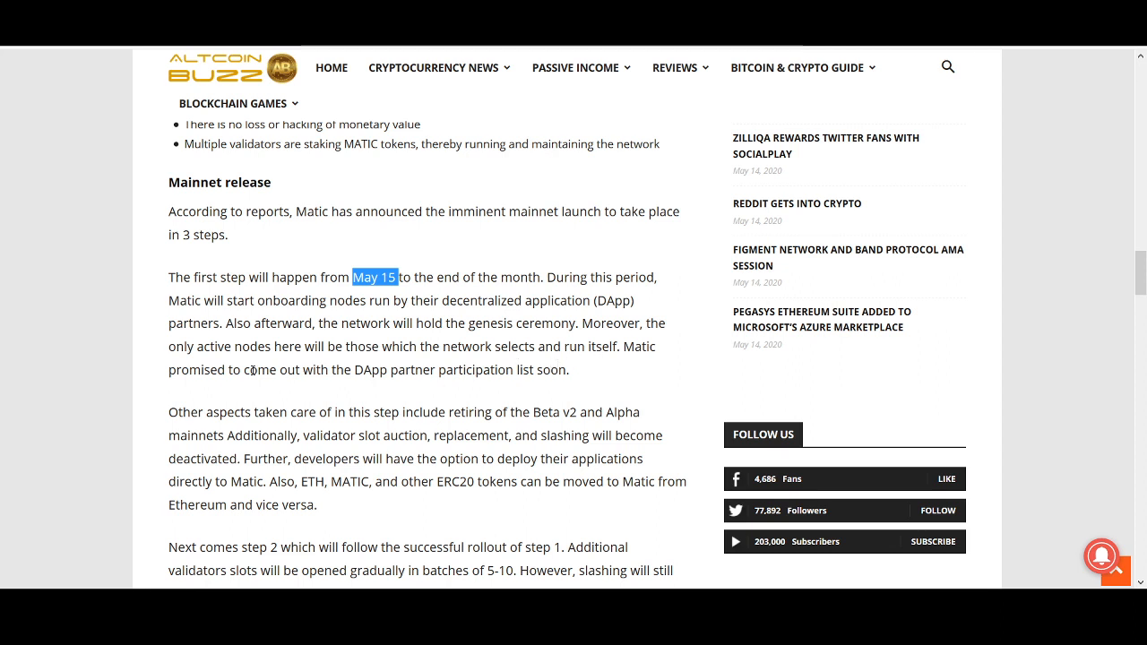
pyautogui.moveTo(426, 395)
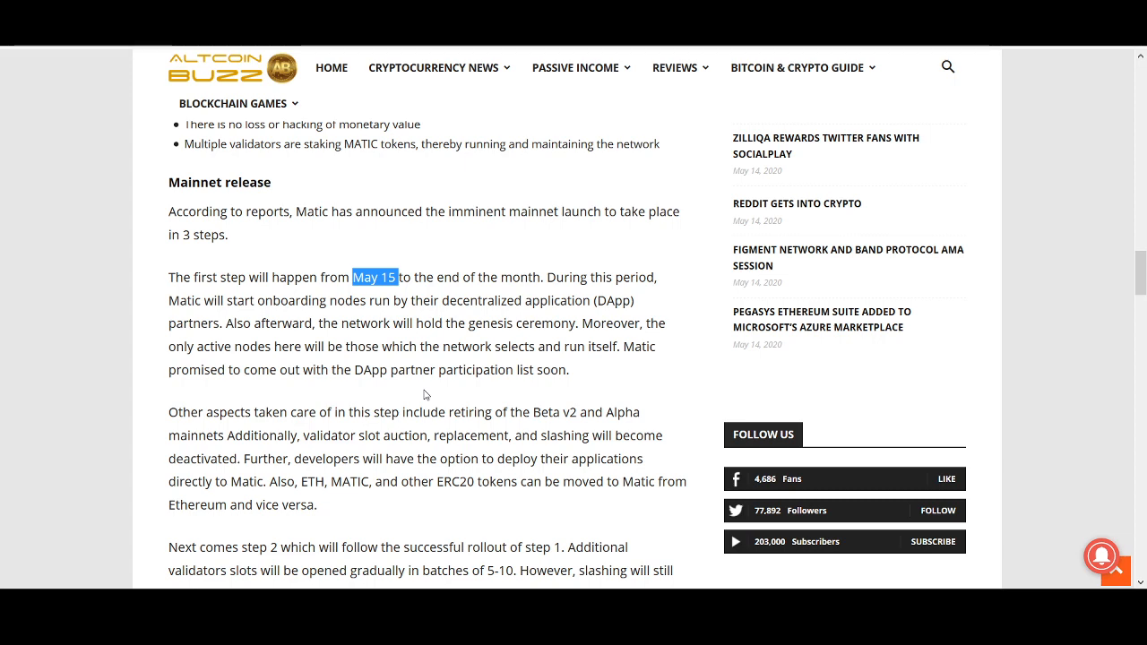
# Step: Scroll to the Staking section, highlight its whole paragraph, then clear the selection
pyautogui.scroll(-3)
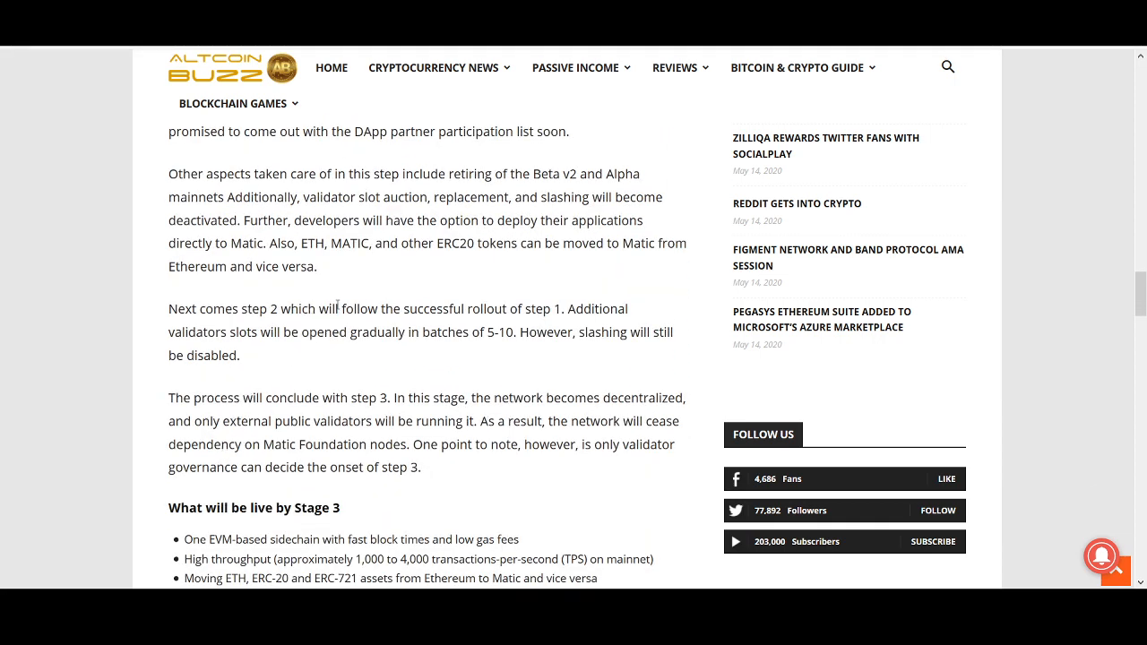
pyautogui.scroll(-3)
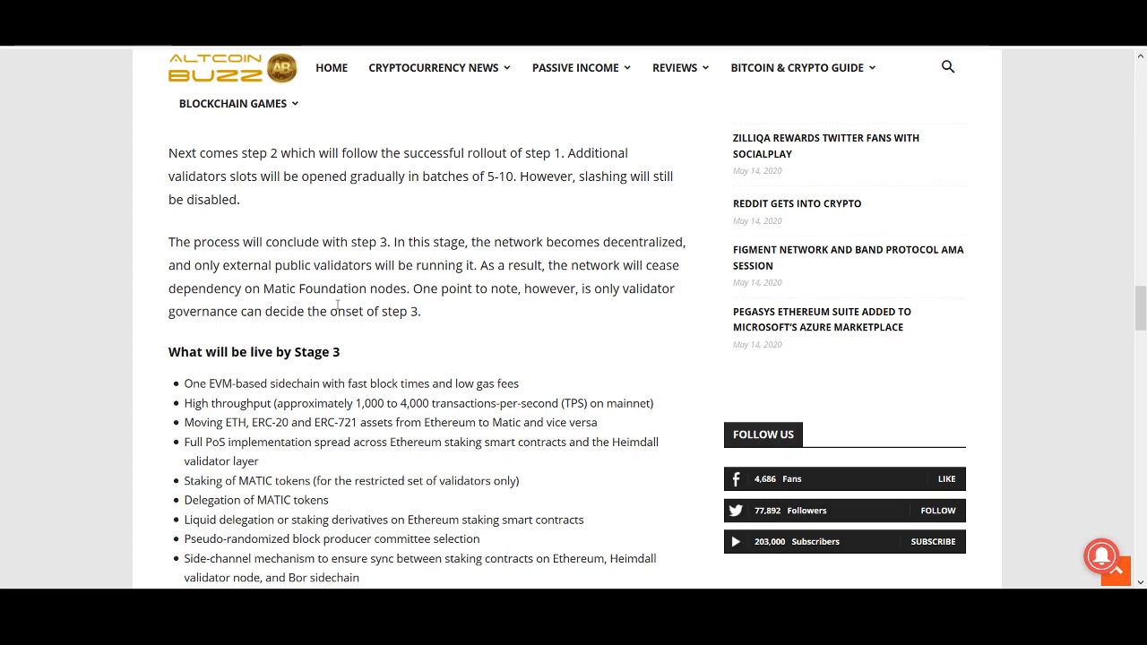
pyautogui.scroll(-3)
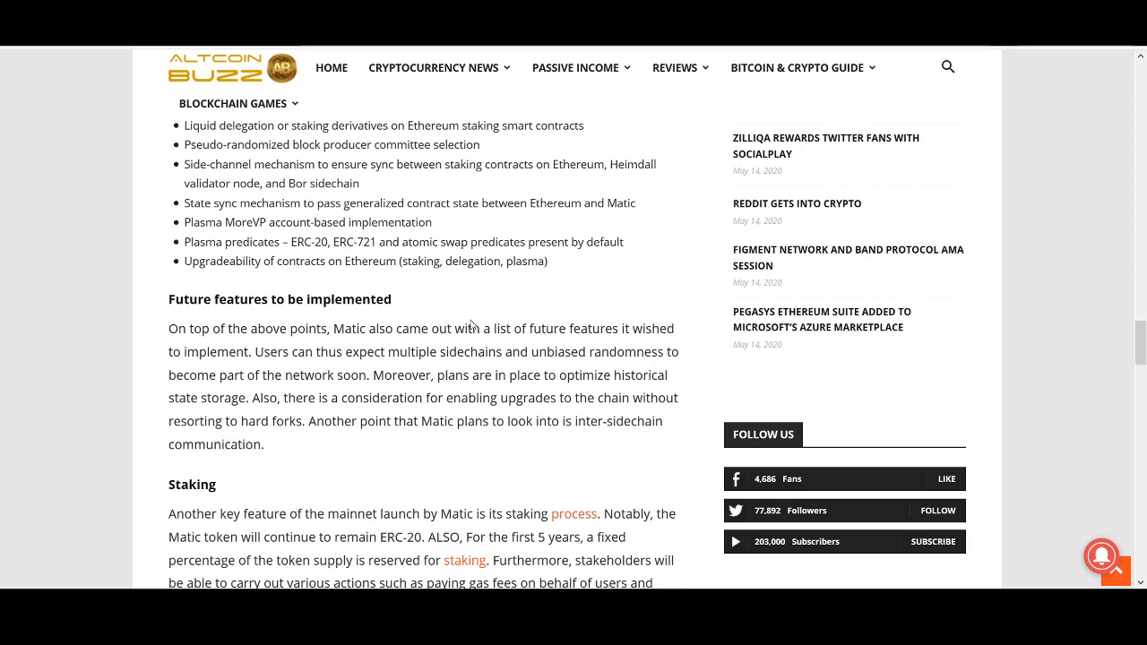
pyautogui.scroll(-3)
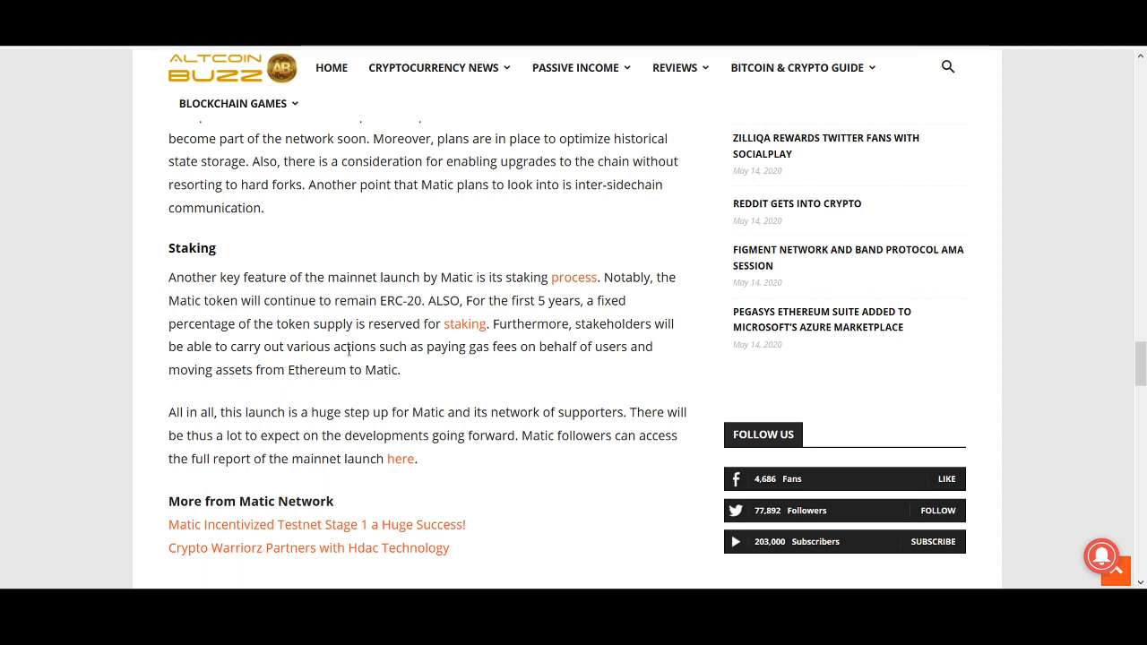
pyautogui.moveTo(468, 299)
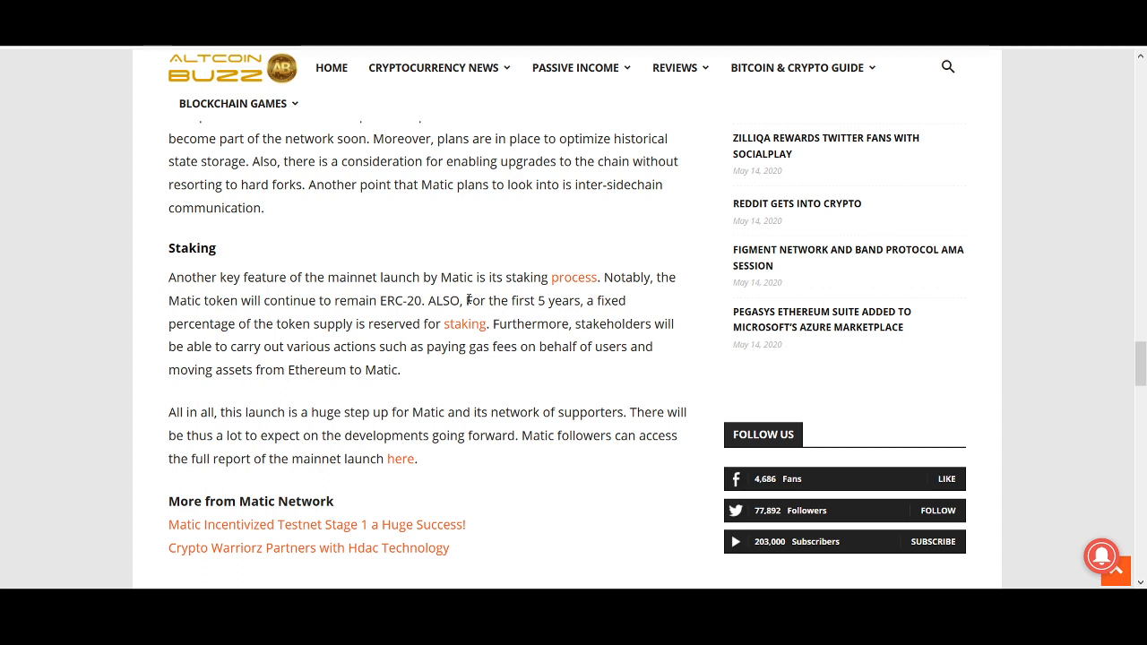
pyautogui.moveTo(368, 324); pyautogui.dragTo(402, 369)
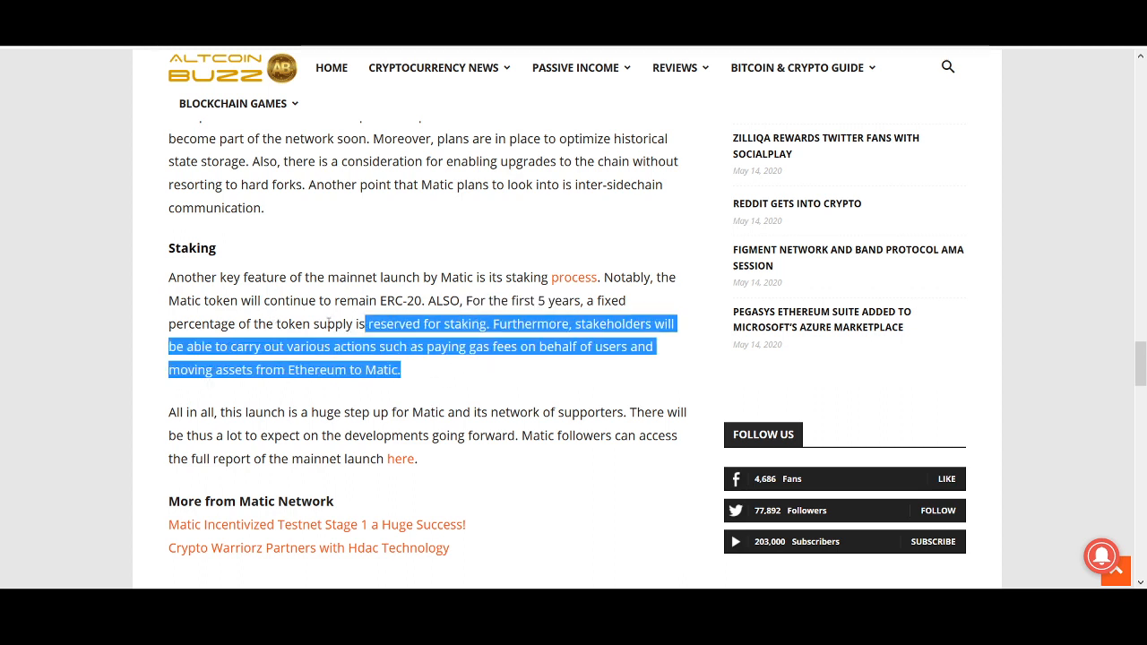
pyautogui.moveTo(354, 322); pyautogui.dragTo(175, 277)
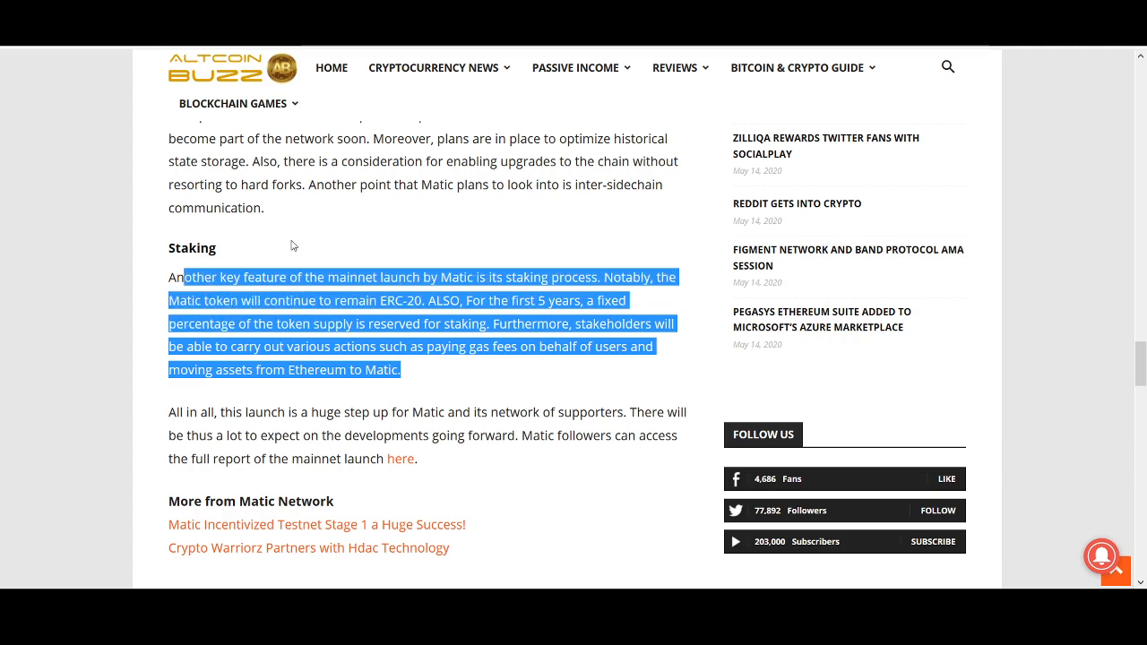
pyautogui.click(425, 402)
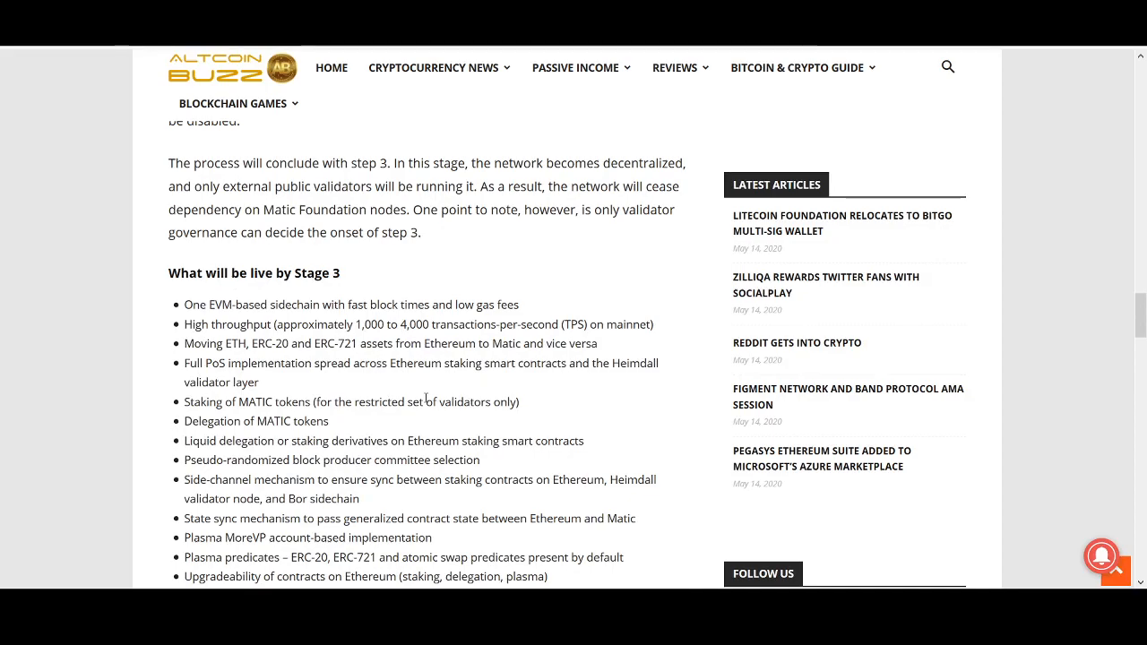
# Step: Scroll back up to the 'Matic Network Mainnet Goes Live Soon' headline
pyautogui.scroll(3)
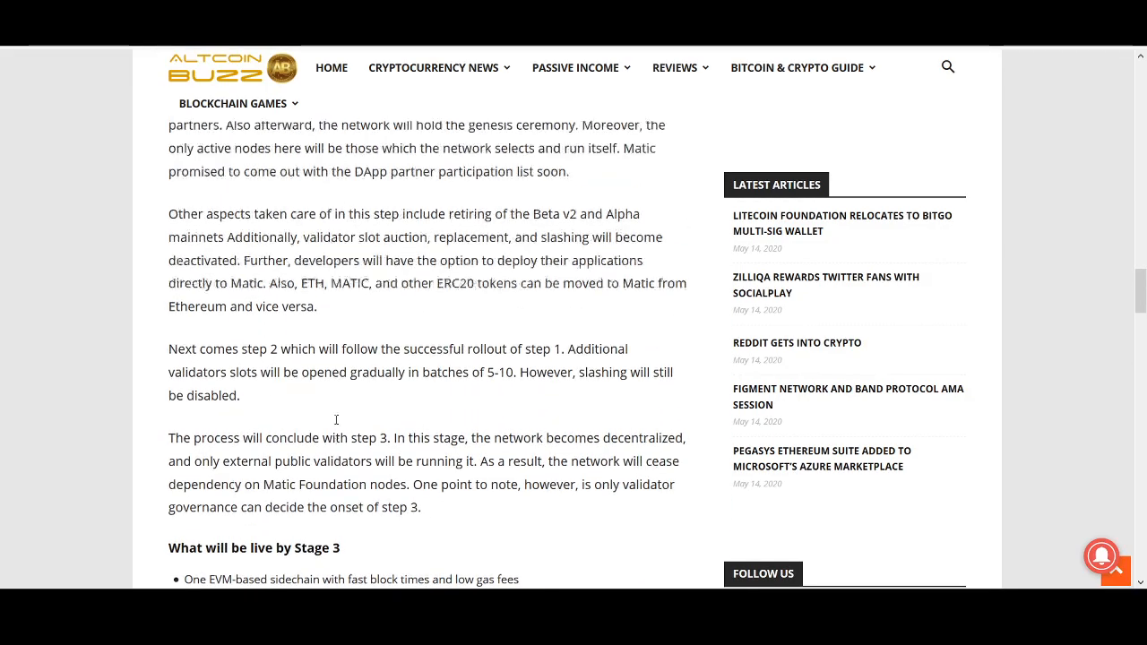
pyautogui.scroll(3)
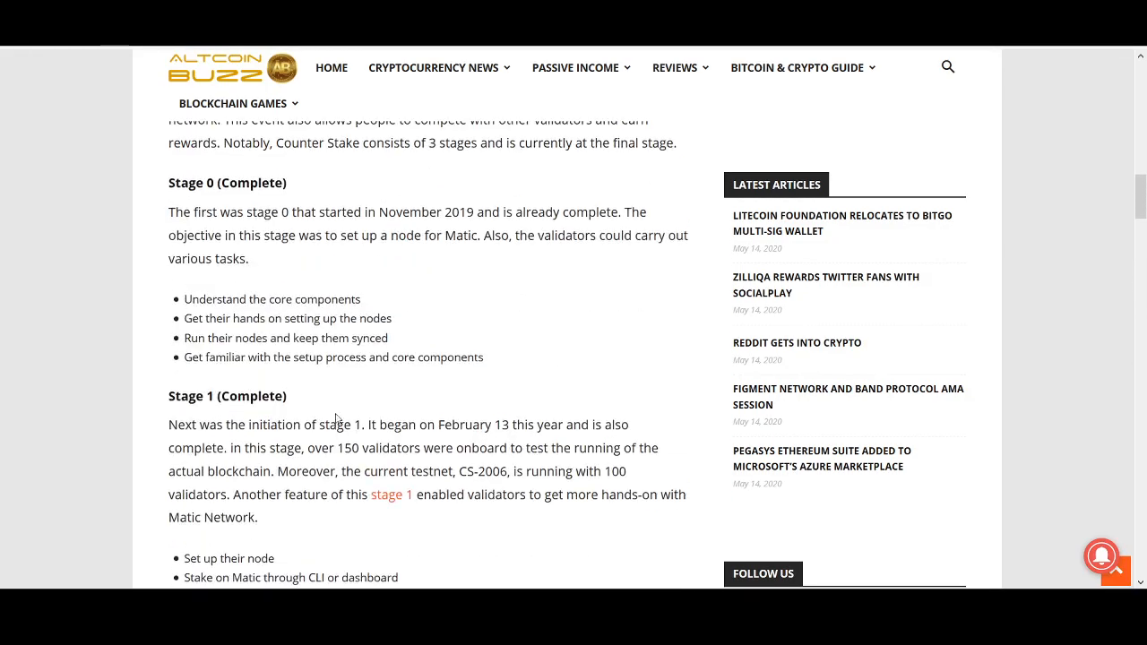
pyautogui.scroll(3)
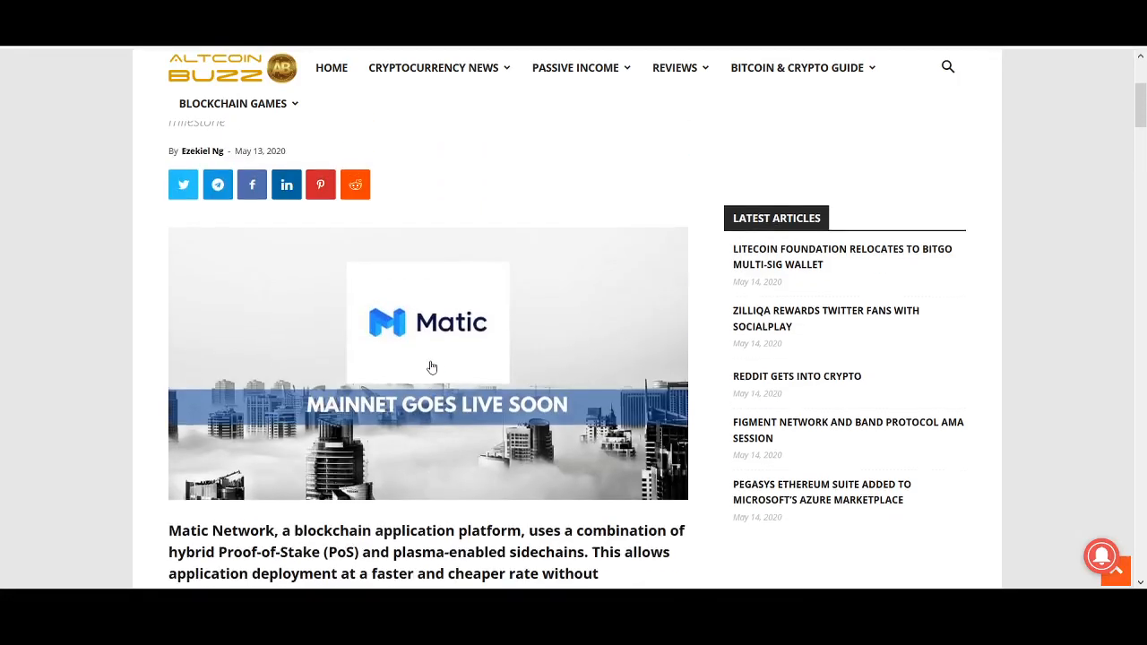
pyautogui.scroll(3)
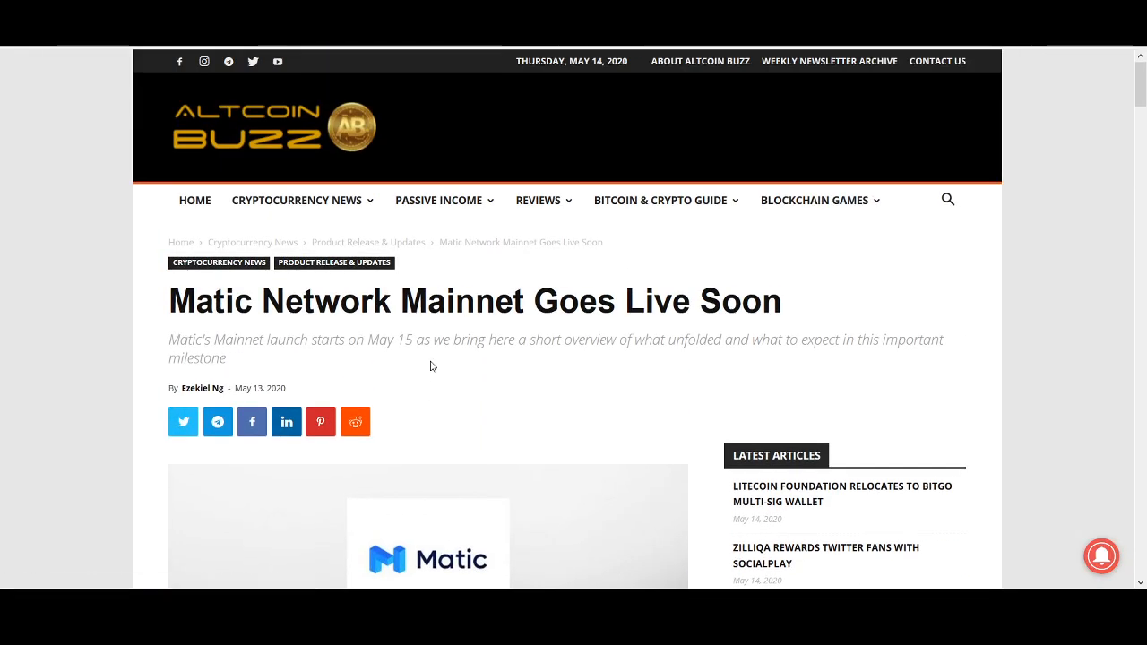
pyautogui.scroll(-3)
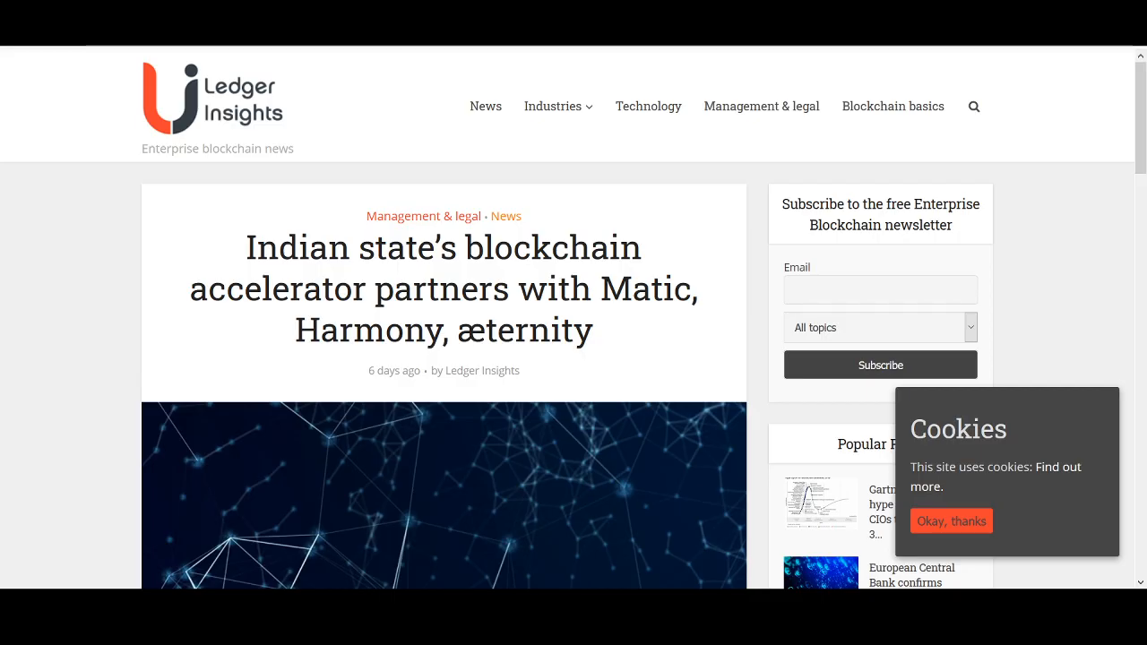
pyautogui.moveTo(350, 268)
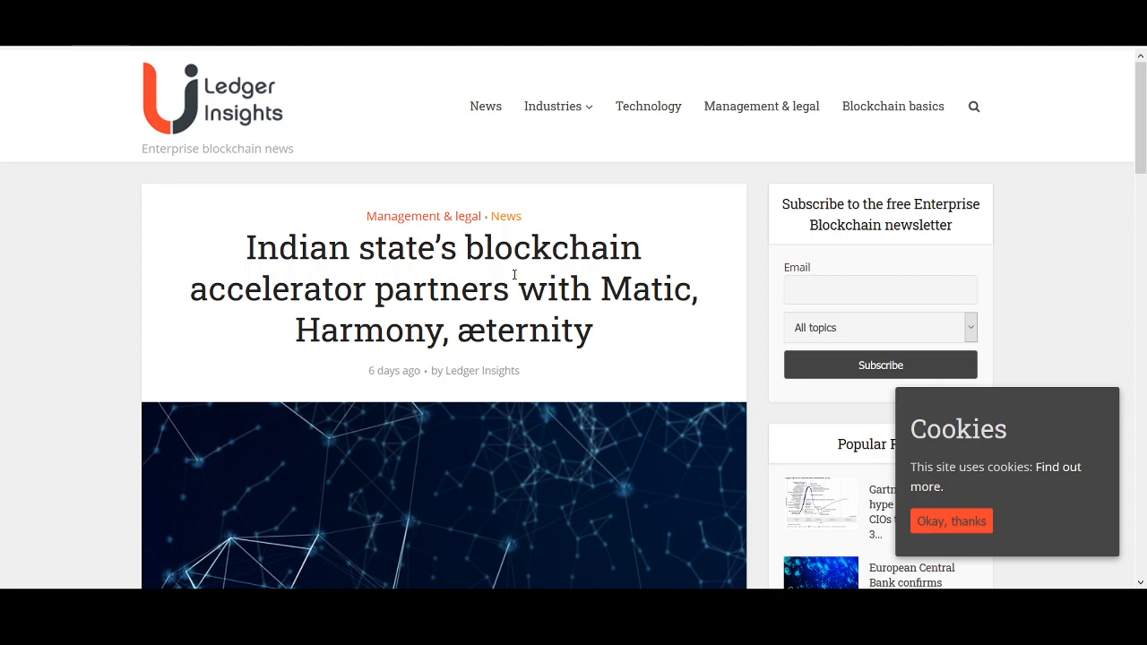
# Step: Read the T-Block Accelerator article down to the Telangana and Maharashtra blockchain paragraphs
pyautogui.scroll(-3)
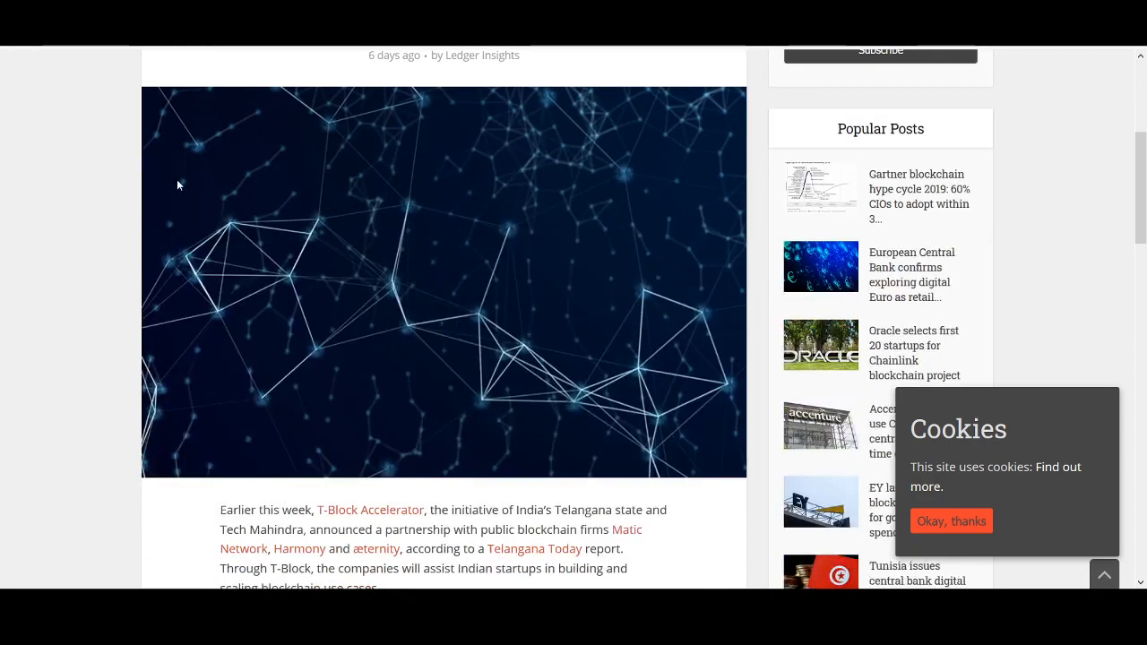
pyautogui.scroll(-3)
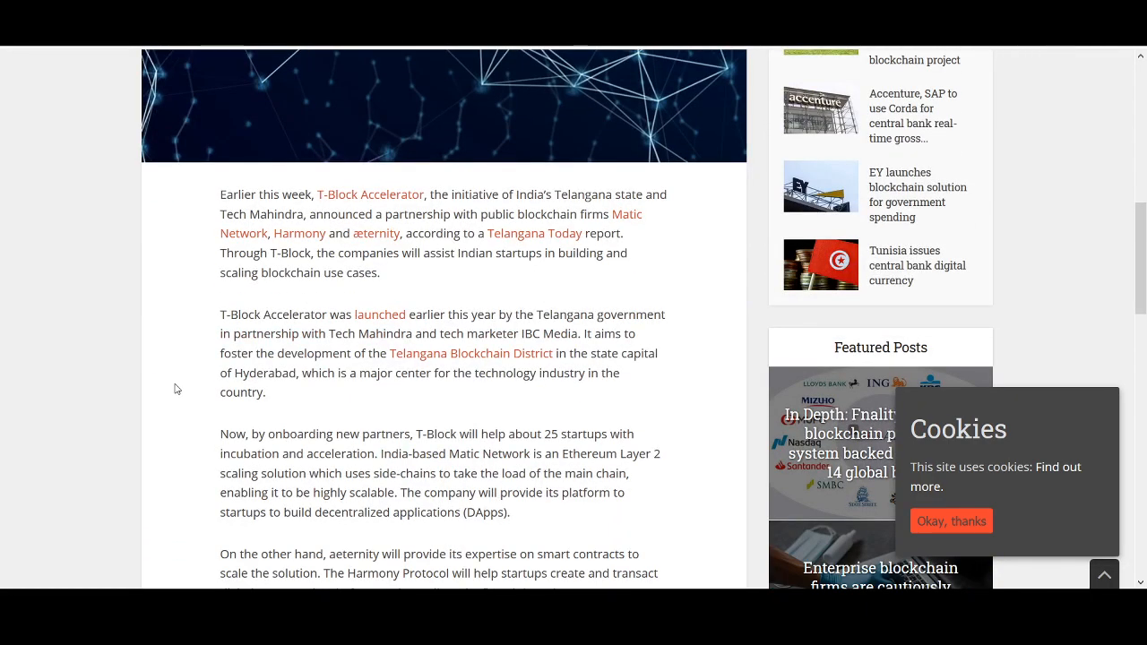
pyautogui.scroll(-3)
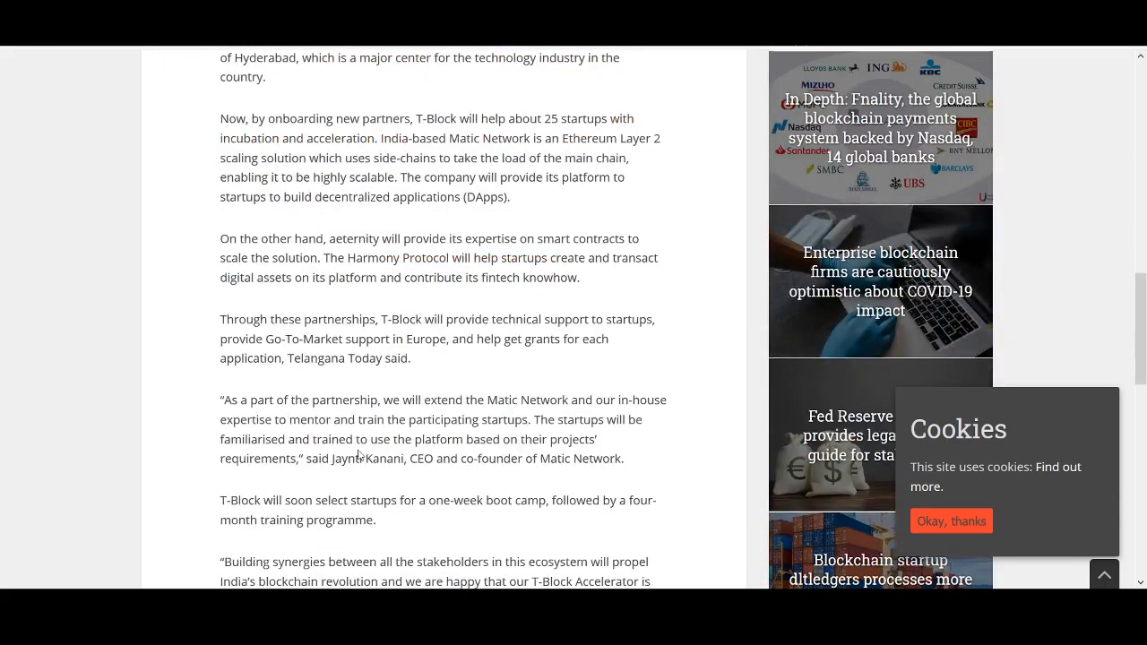
pyautogui.scroll(-3)
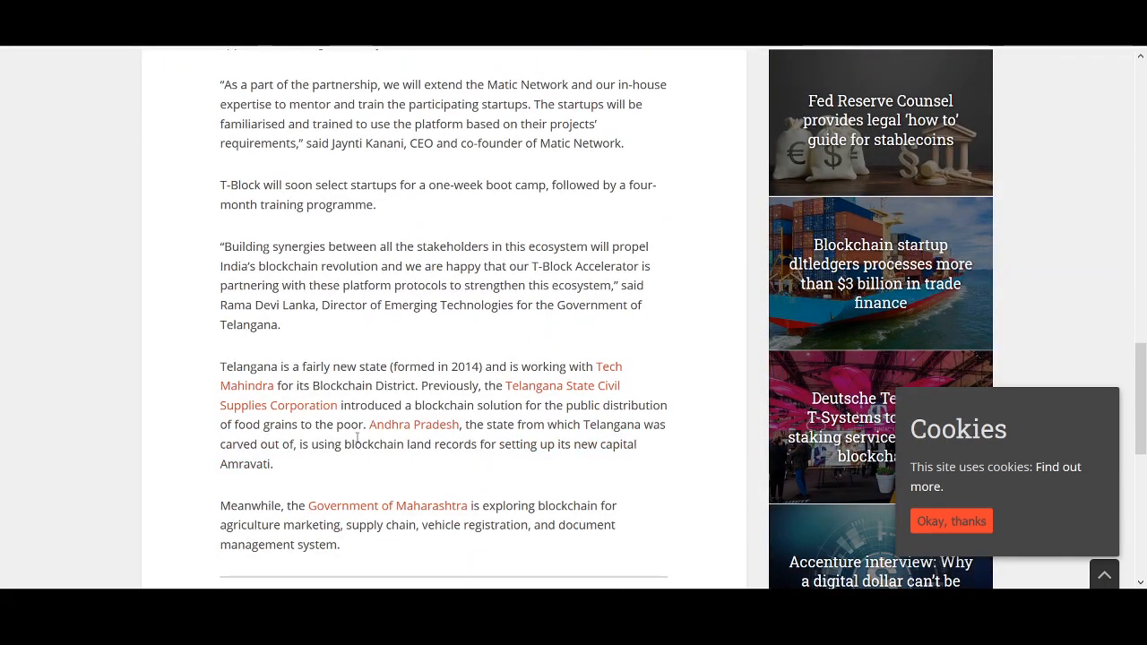
# Step: Scroll the Rockstar Trading Group Discussion feed through recent member posts
pyautogui.click(538, 200)
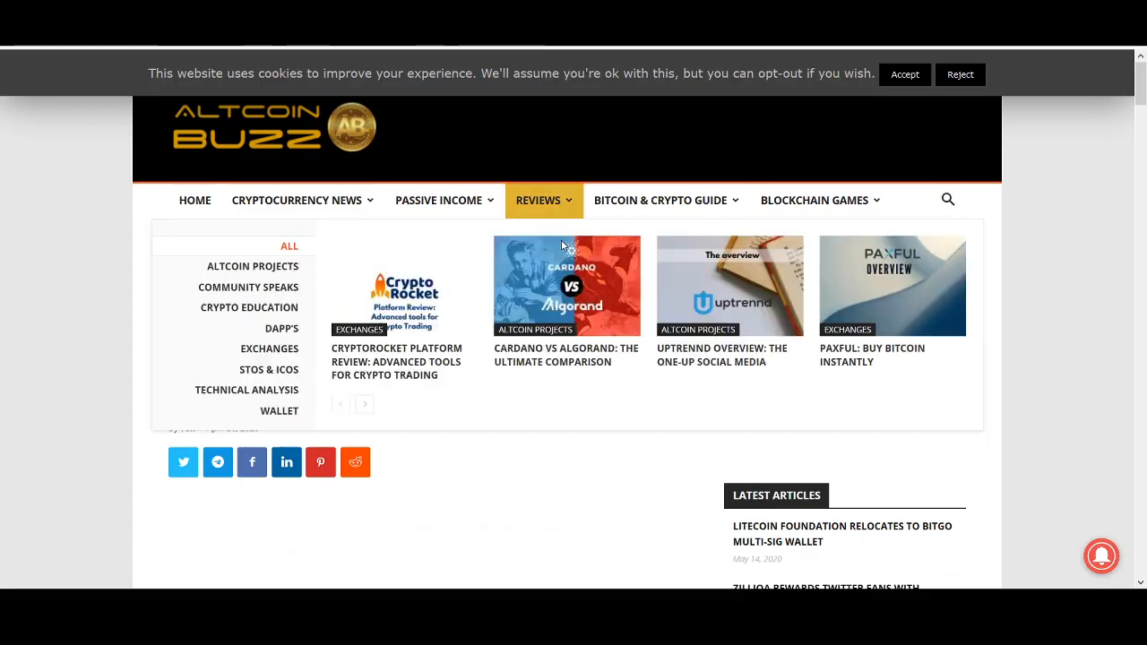
pyautogui.scroll(-3)
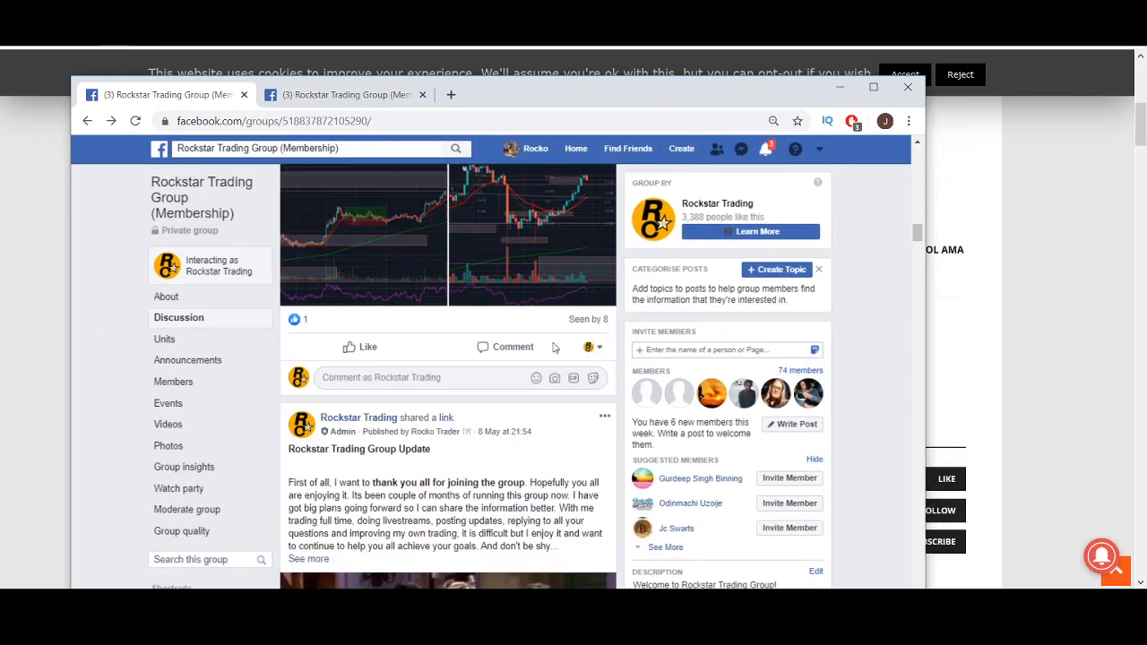
pyautogui.scroll(-3)
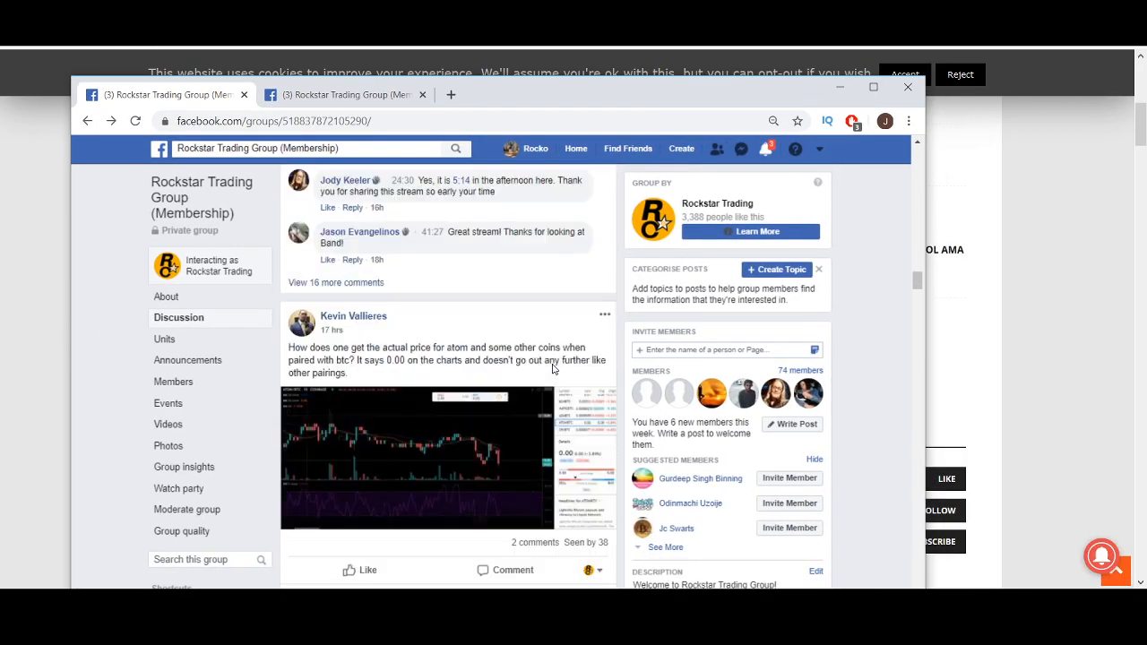
pyautogui.scroll(-3)
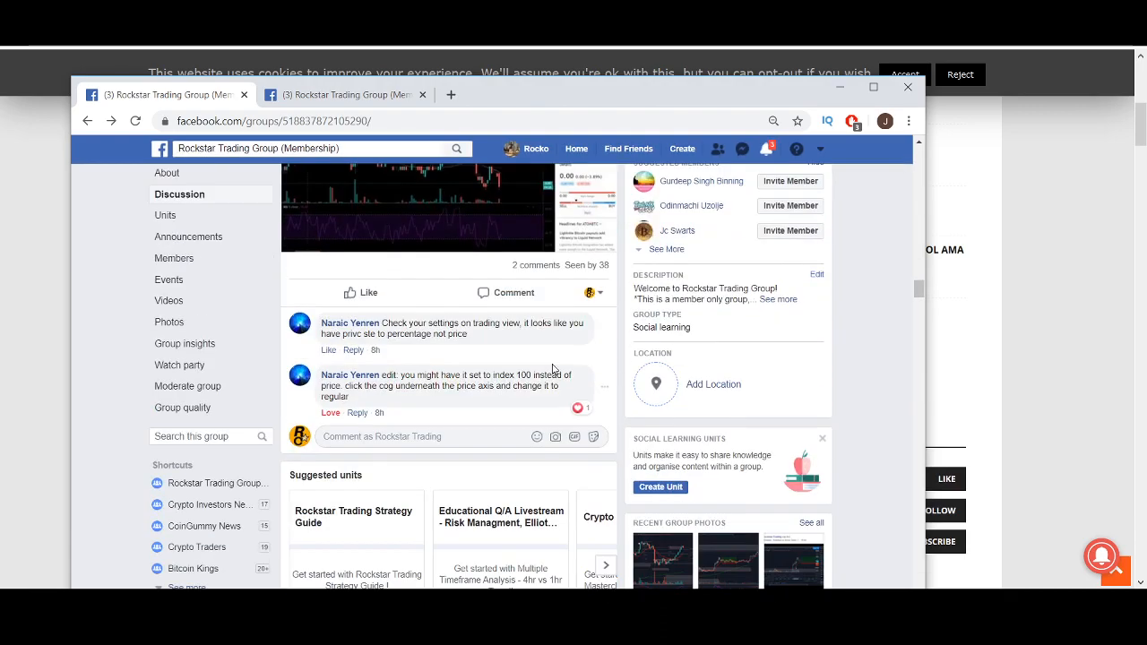
pyautogui.scroll(-3)
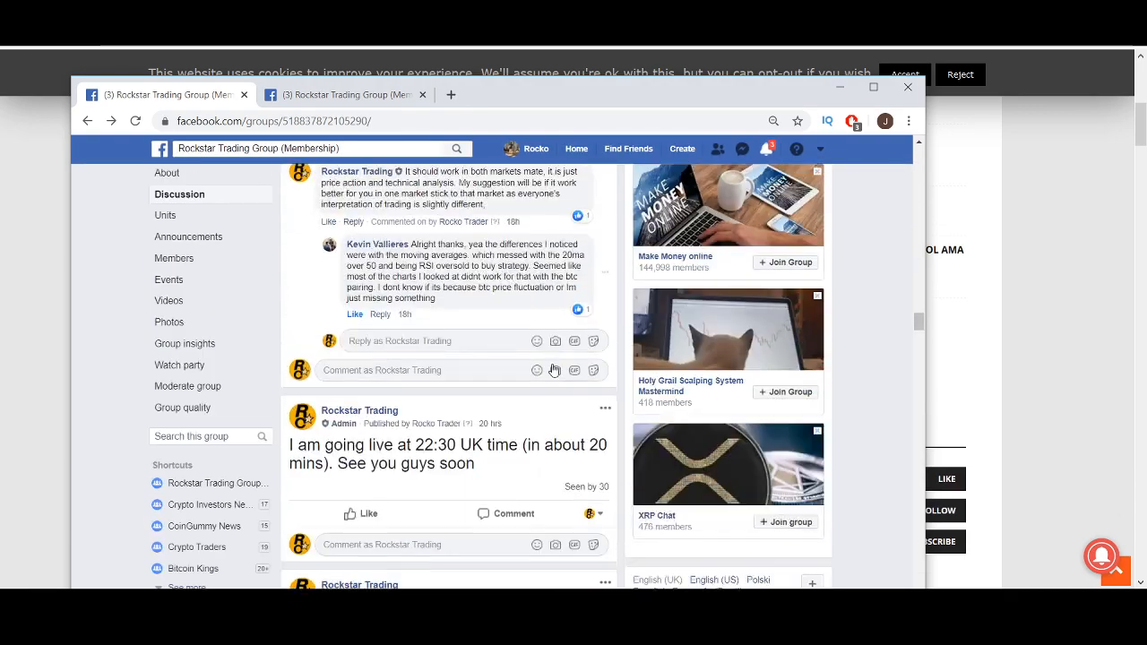
pyautogui.scroll(-3)
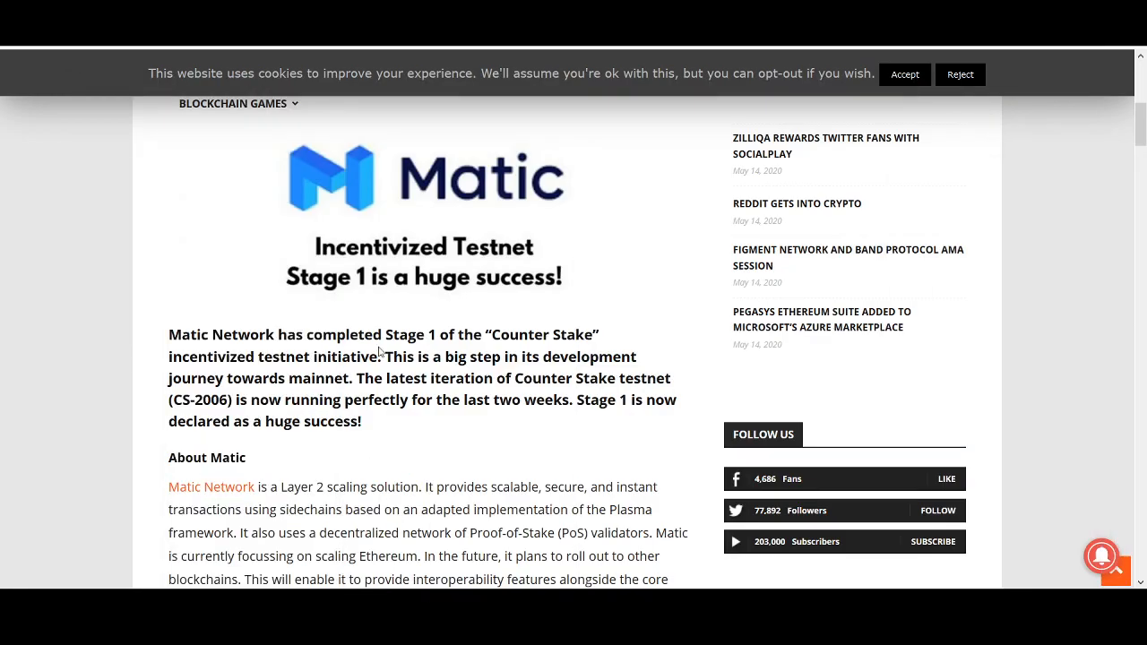
pyautogui.scroll(3)
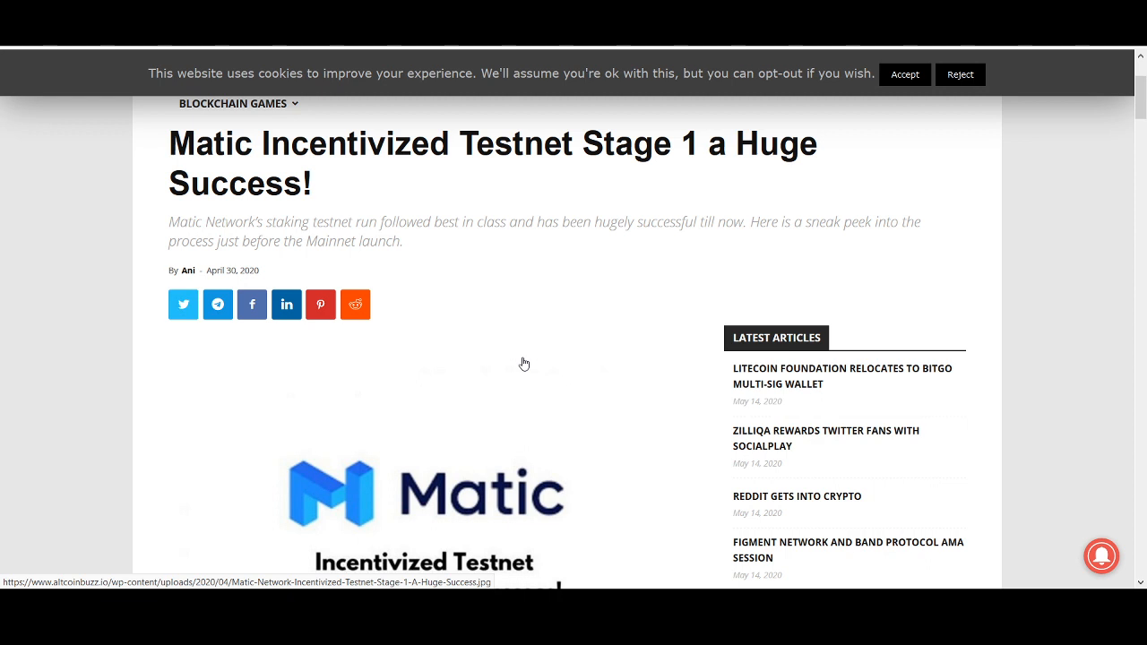
pyautogui.moveTo(504, 394)
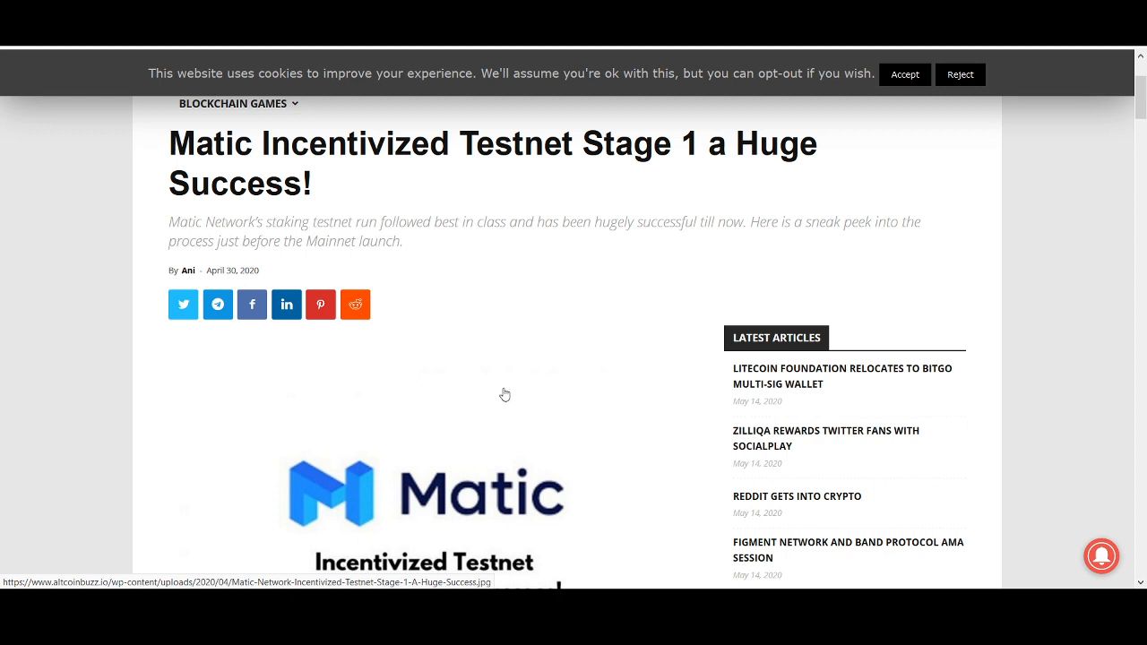
pyautogui.moveTo(910, 416)
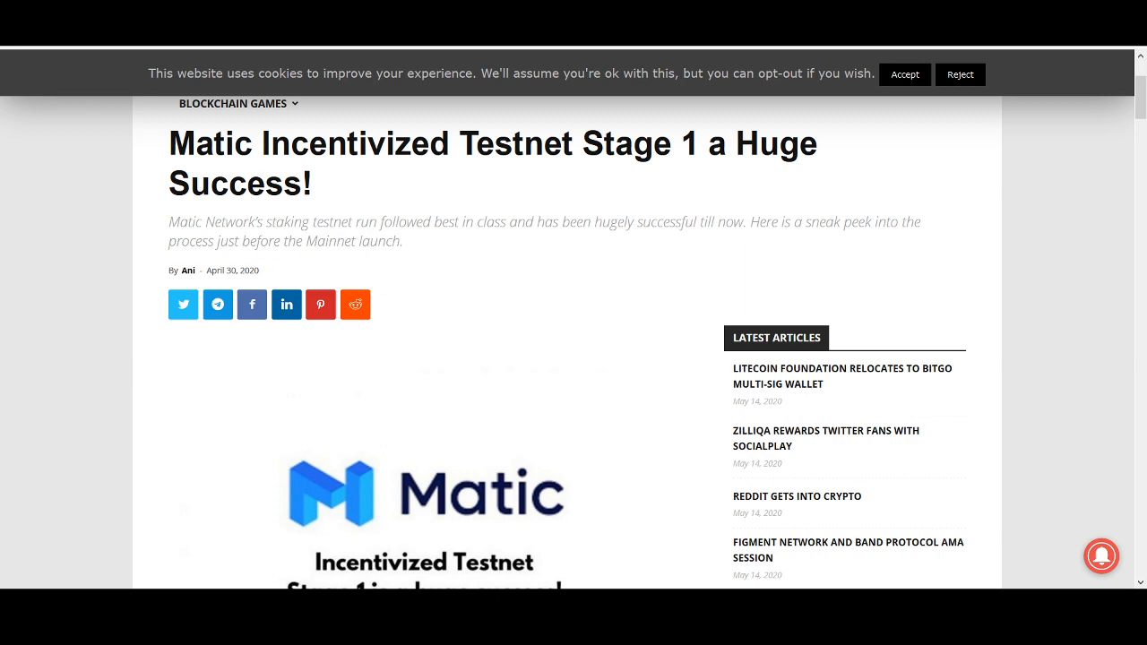
pyautogui.scroll(-3)
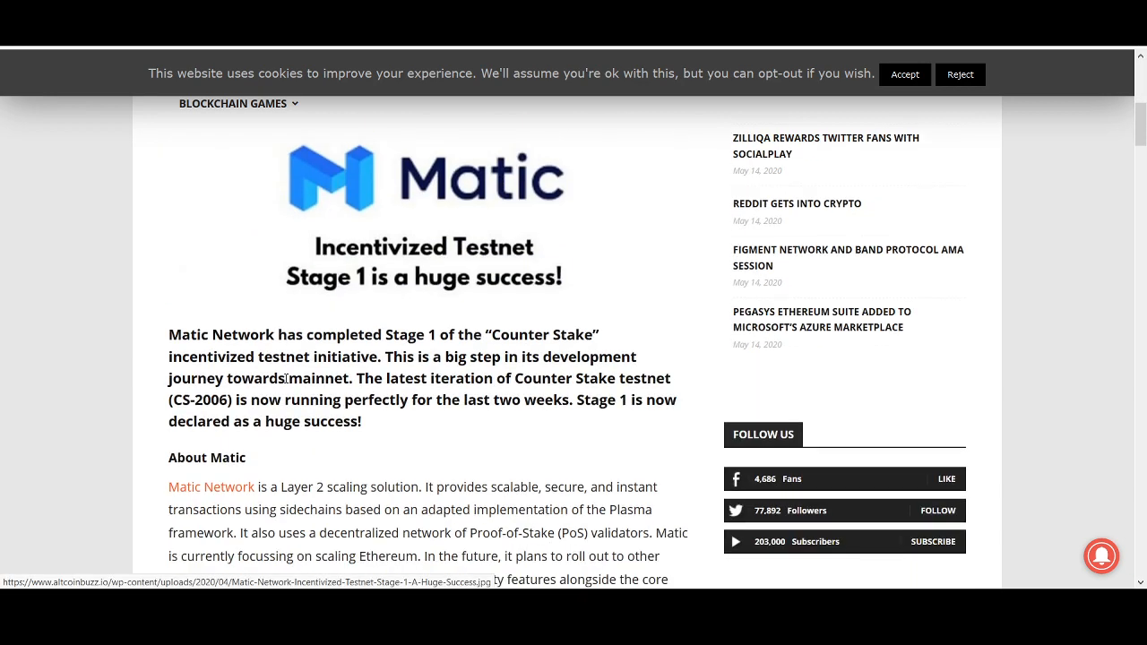
pyautogui.scroll(-3)
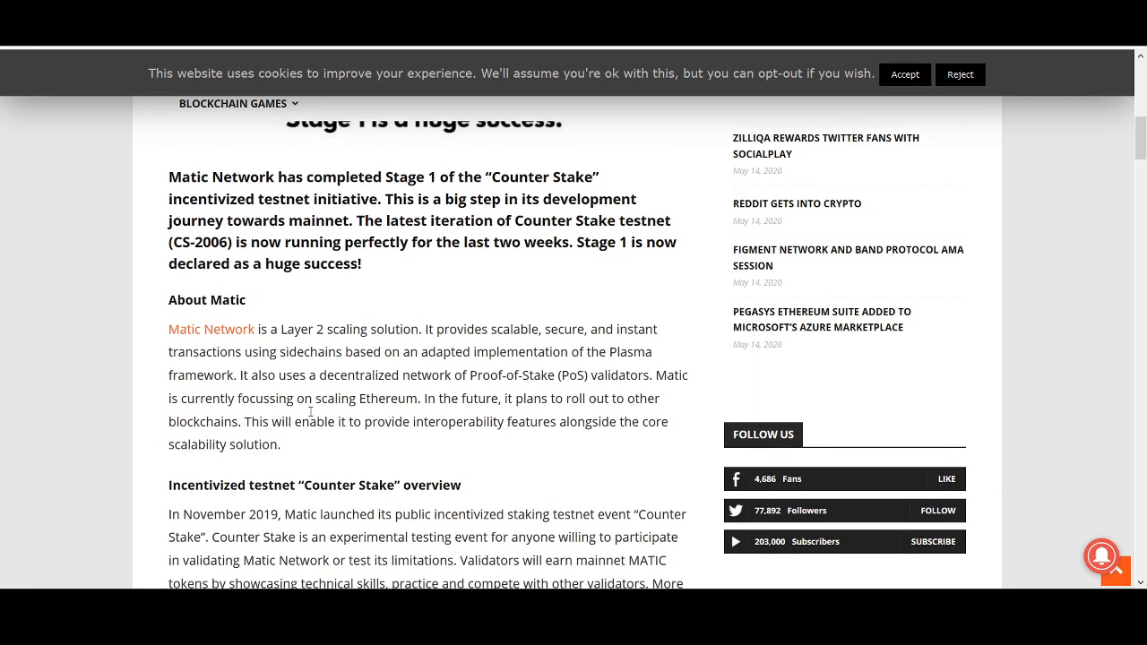
pyautogui.scroll(3)
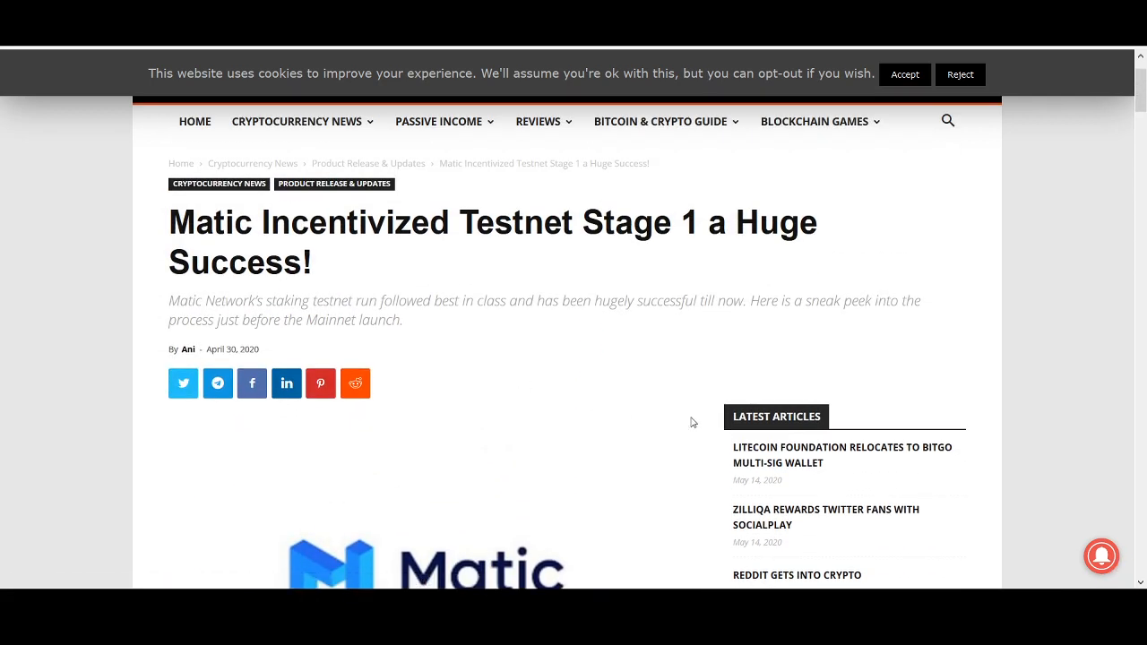
pyautogui.moveTo(480, 301)
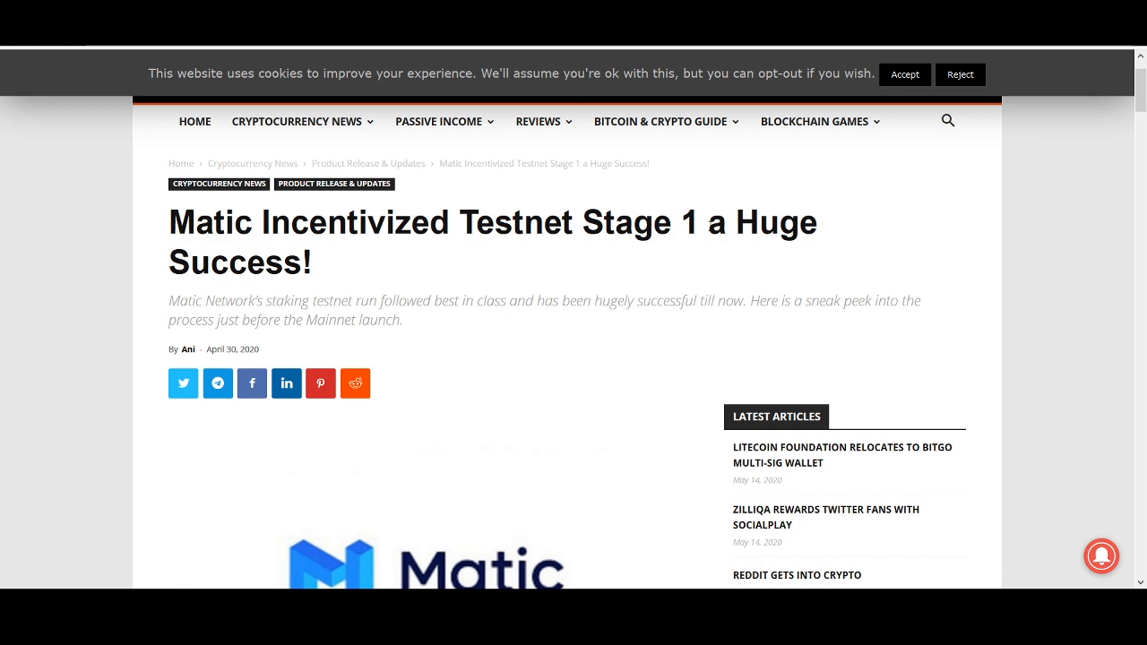
pyautogui.scroll(-3)
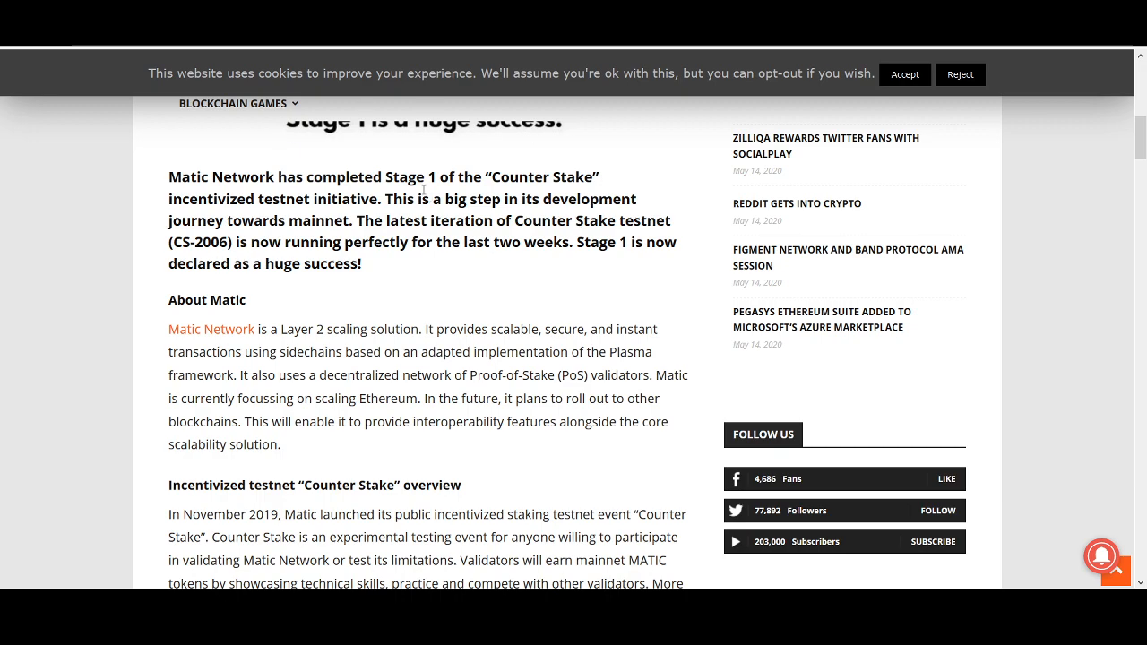
pyautogui.scroll(-3)
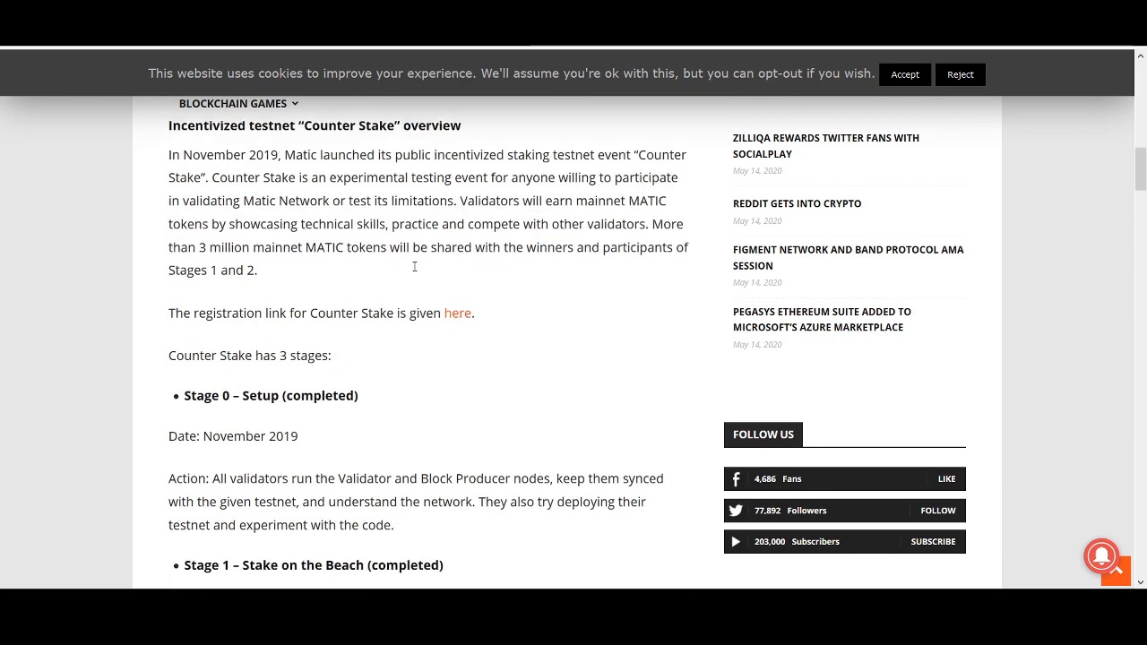
pyautogui.scroll(-3)
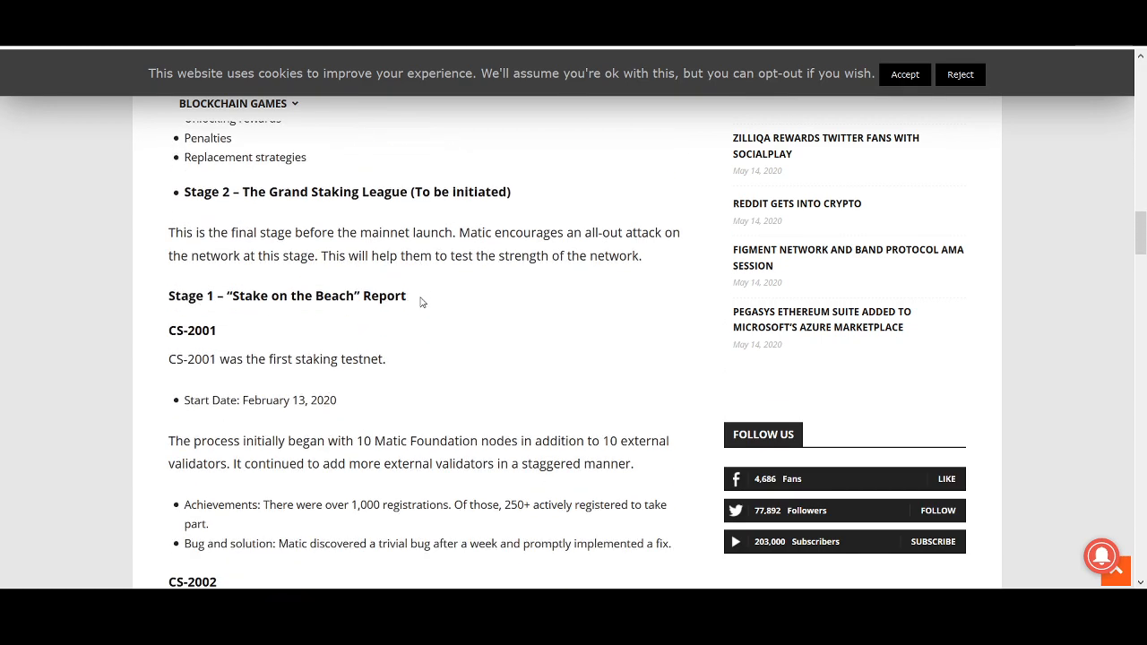
pyautogui.scroll(-3)
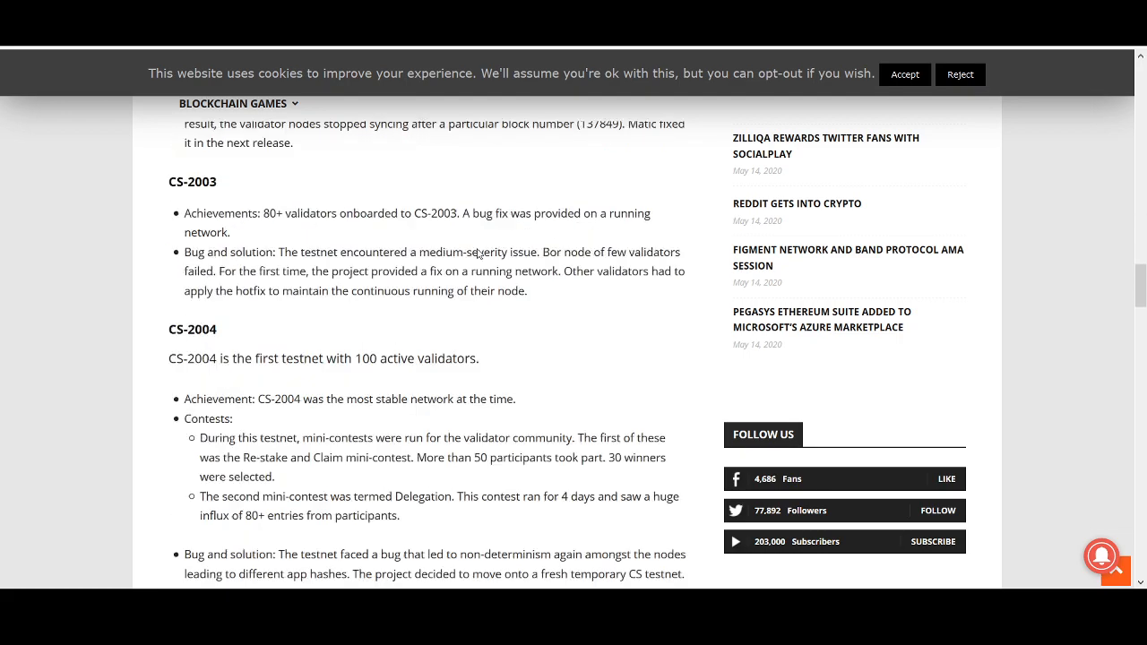
pyautogui.scroll(-3)
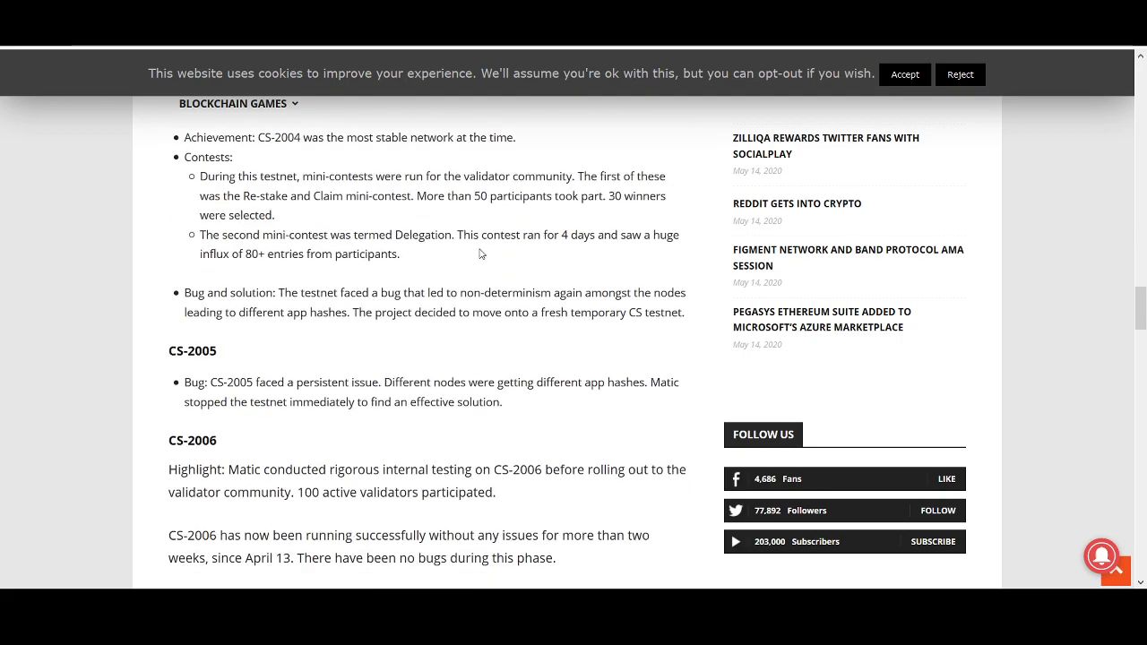
pyautogui.scroll(-3)
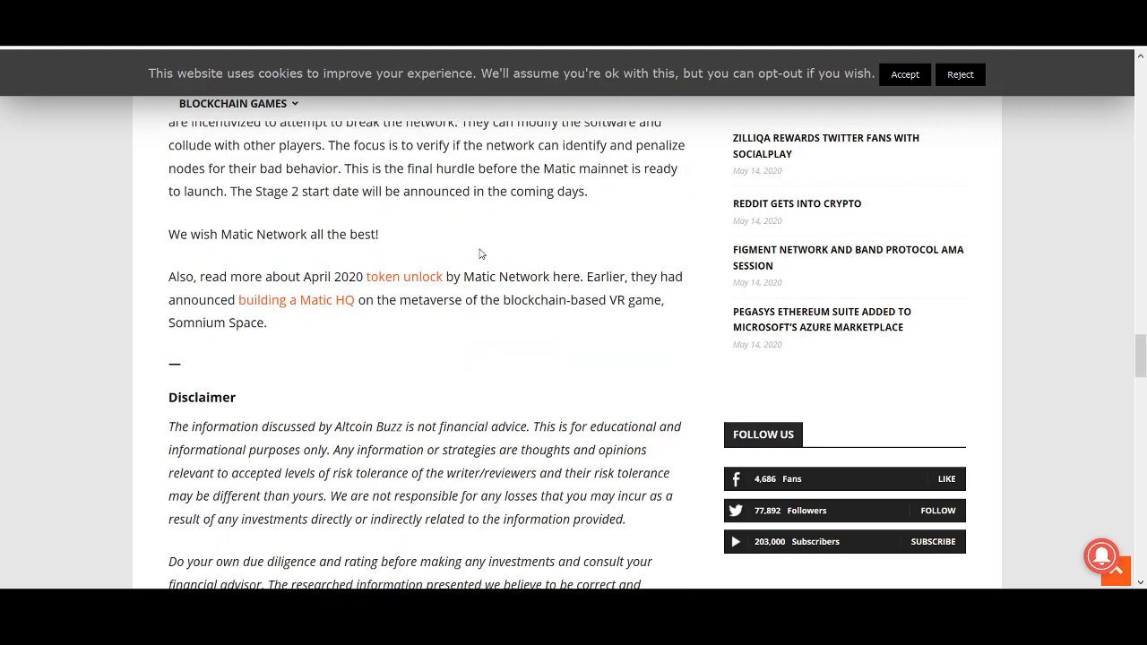
pyautogui.scroll(3)
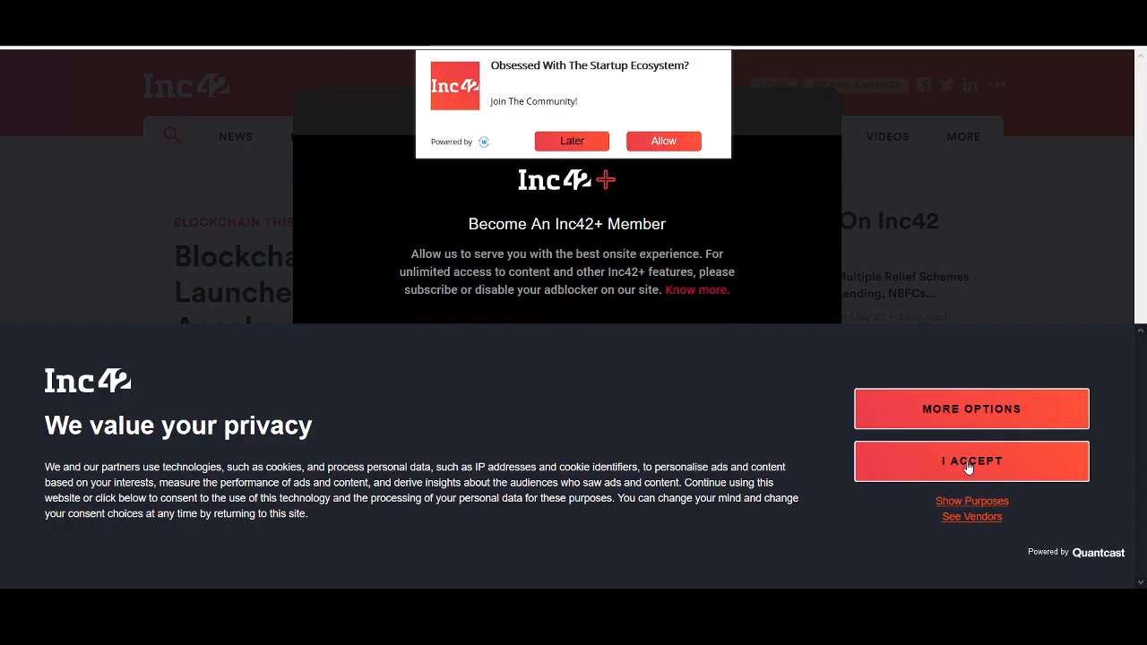
# Step: Accept Inc42's privacy notice and scroll through the 'matic network binance' news headlines
pyautogui.click(972, 461)
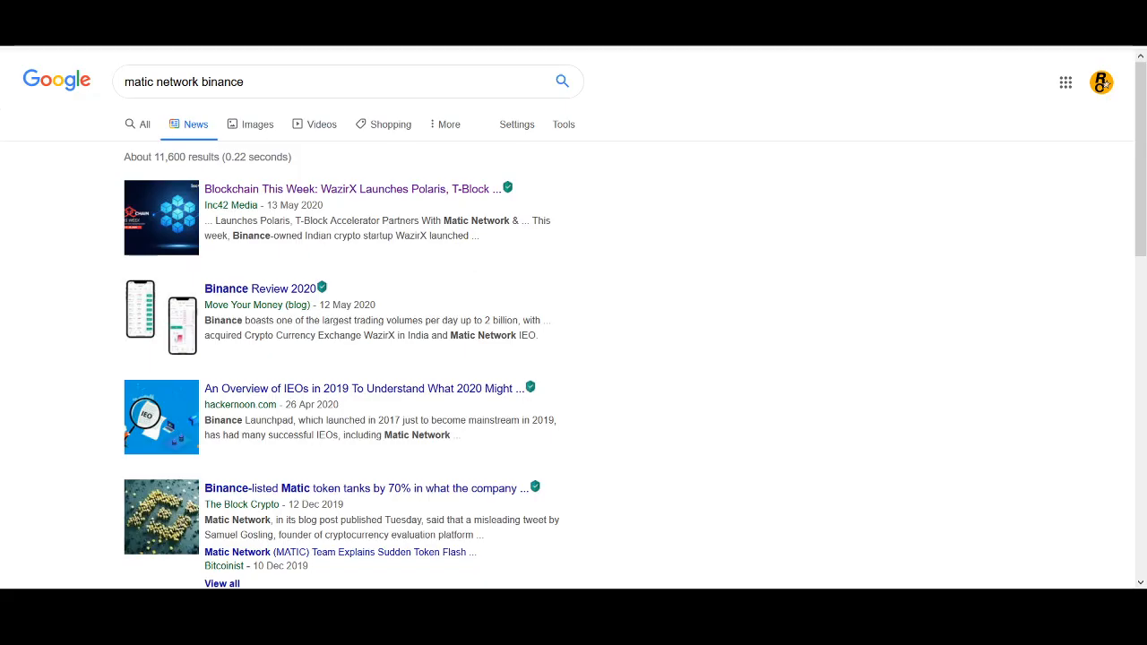
pyautogui.moveTo(261, 289)
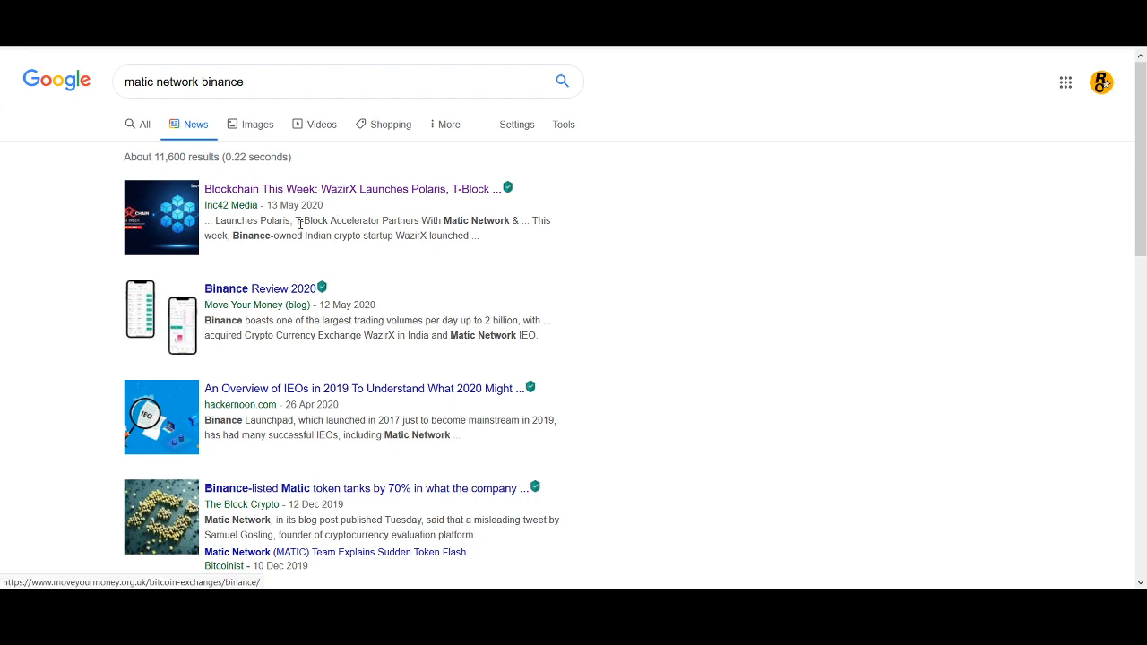
pyautogui.scroll(-3)
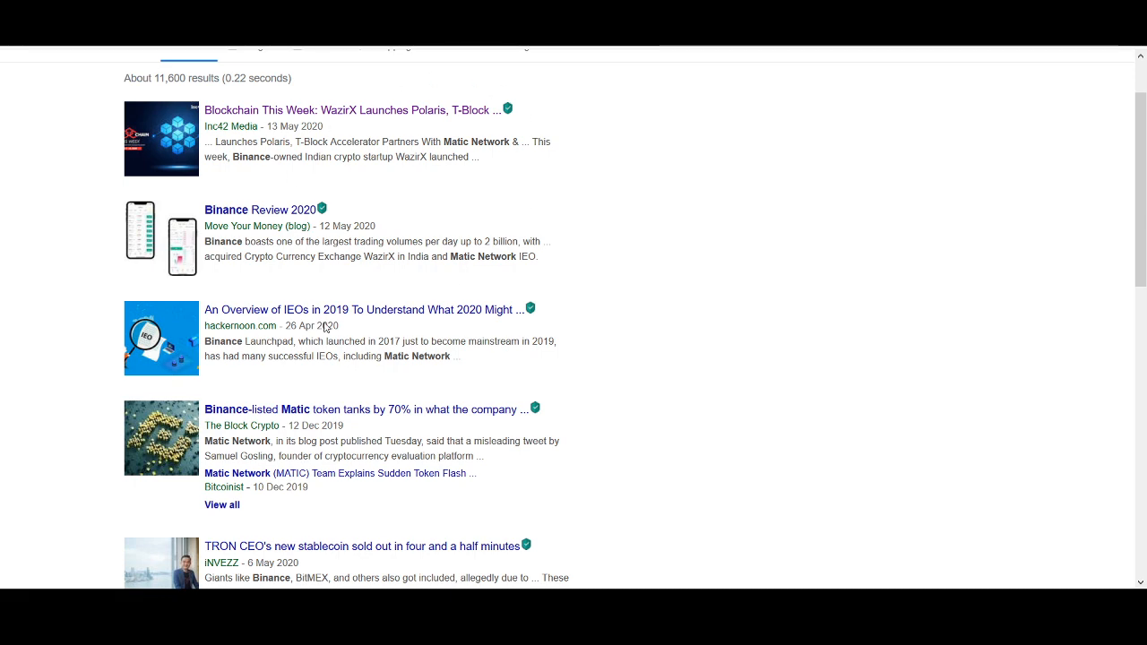
pyautogui.scroll(-3)
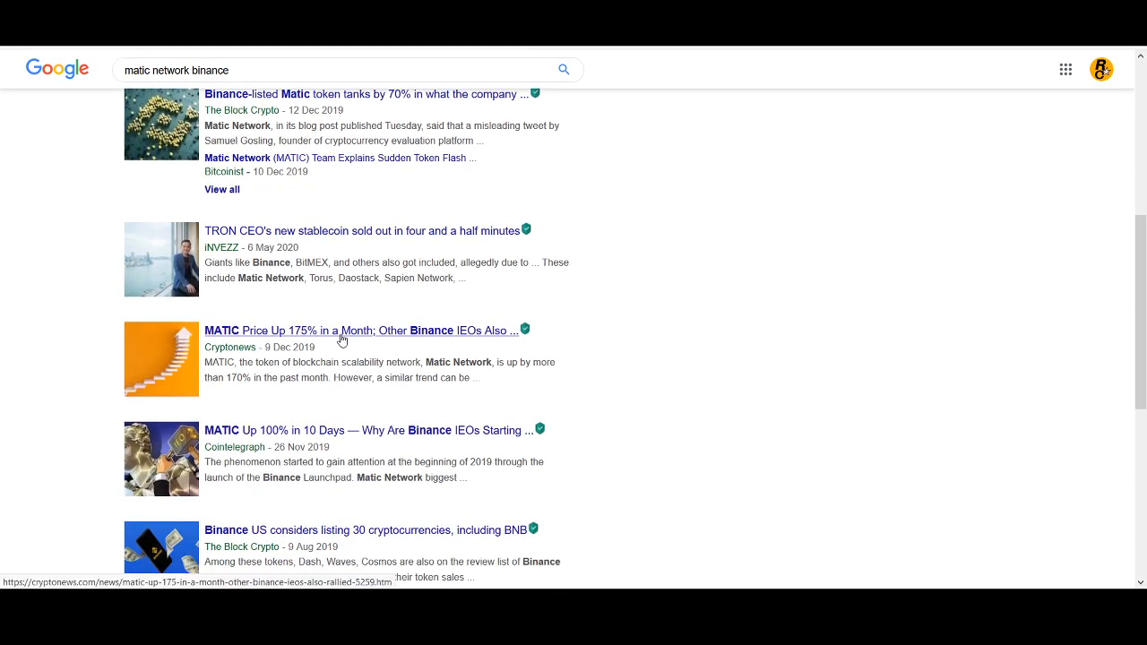
pyautogui.moveTo(338, 378)
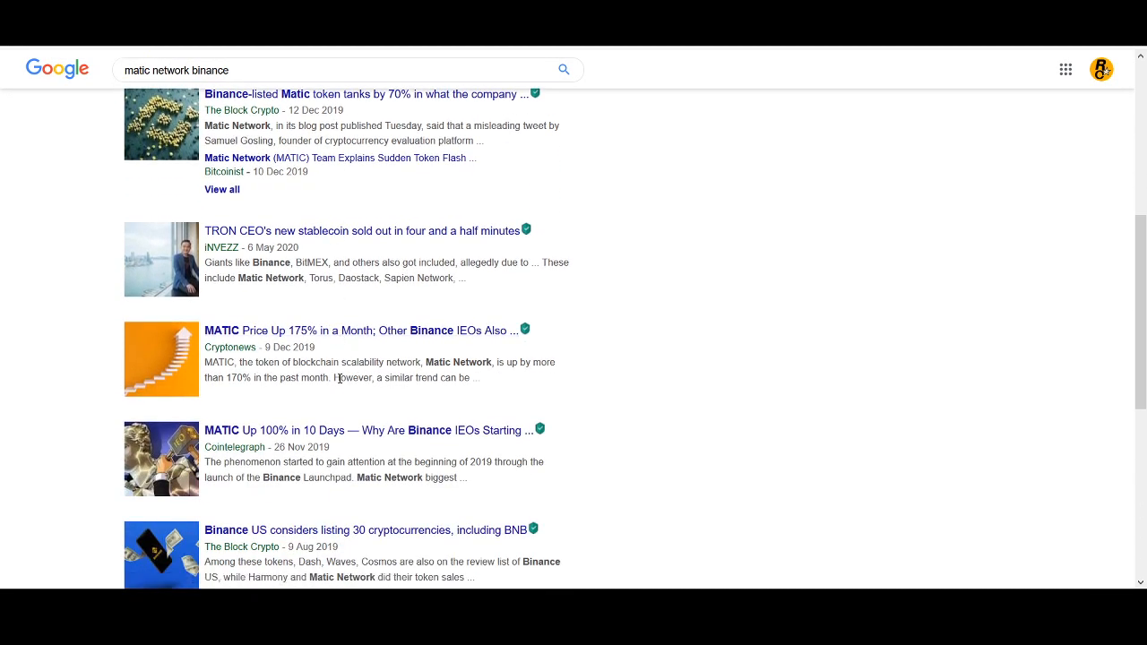
pyautogui.moveTo(191, 523)
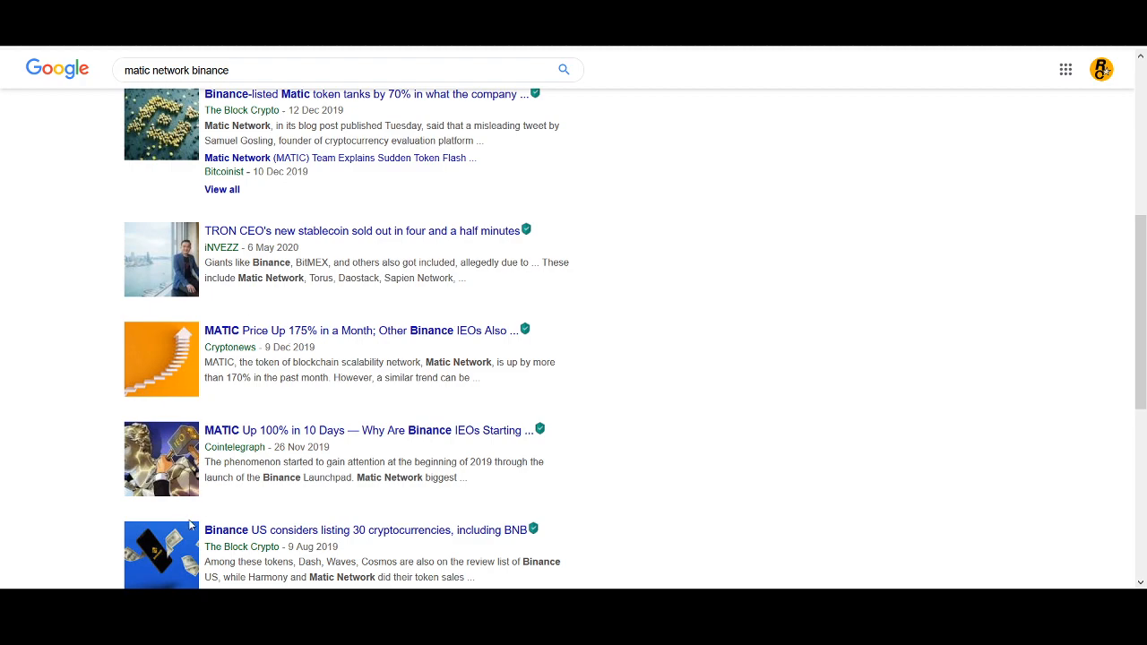
pyautogui.scroll(3)
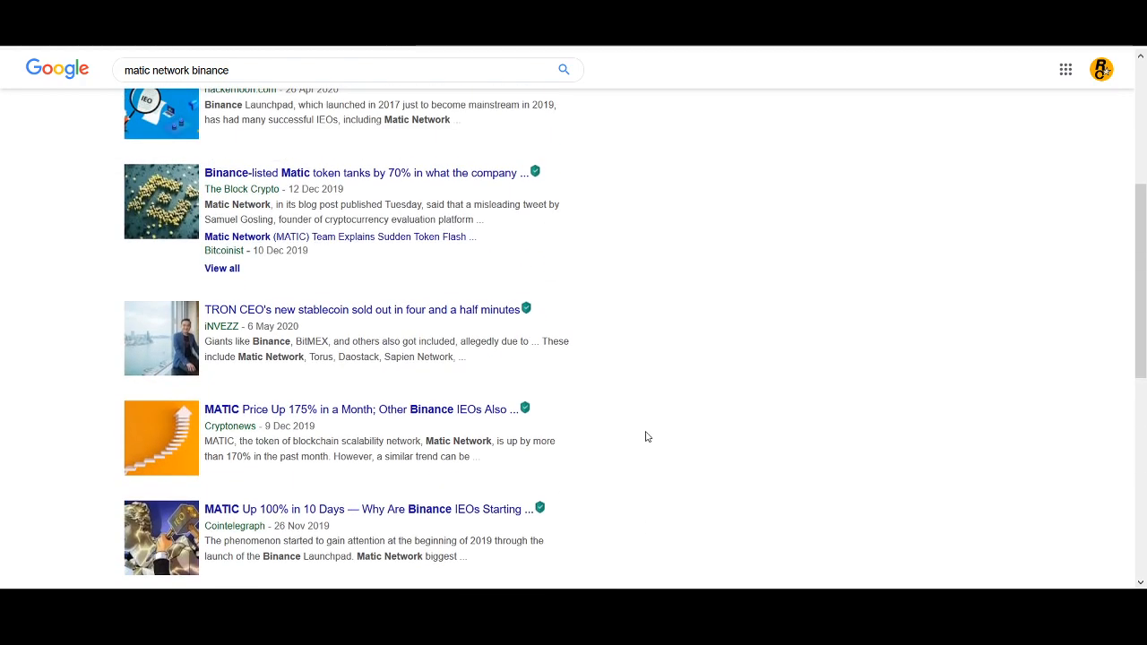
pyautogui.scroll(3)
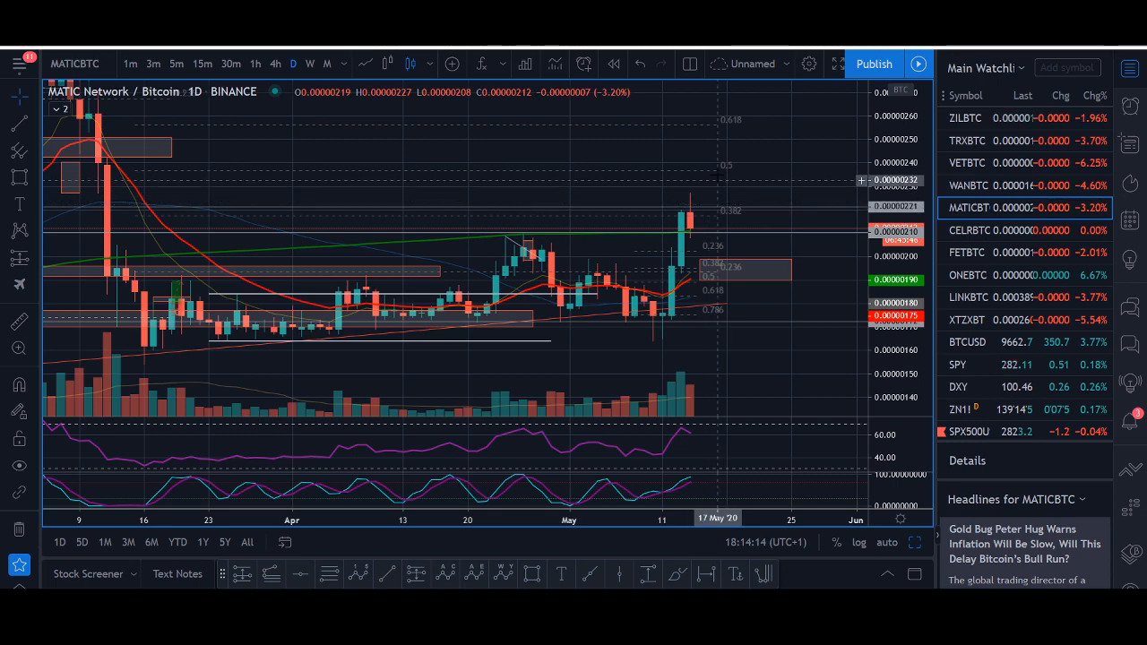
pyautogui.moveTo(672, 343)
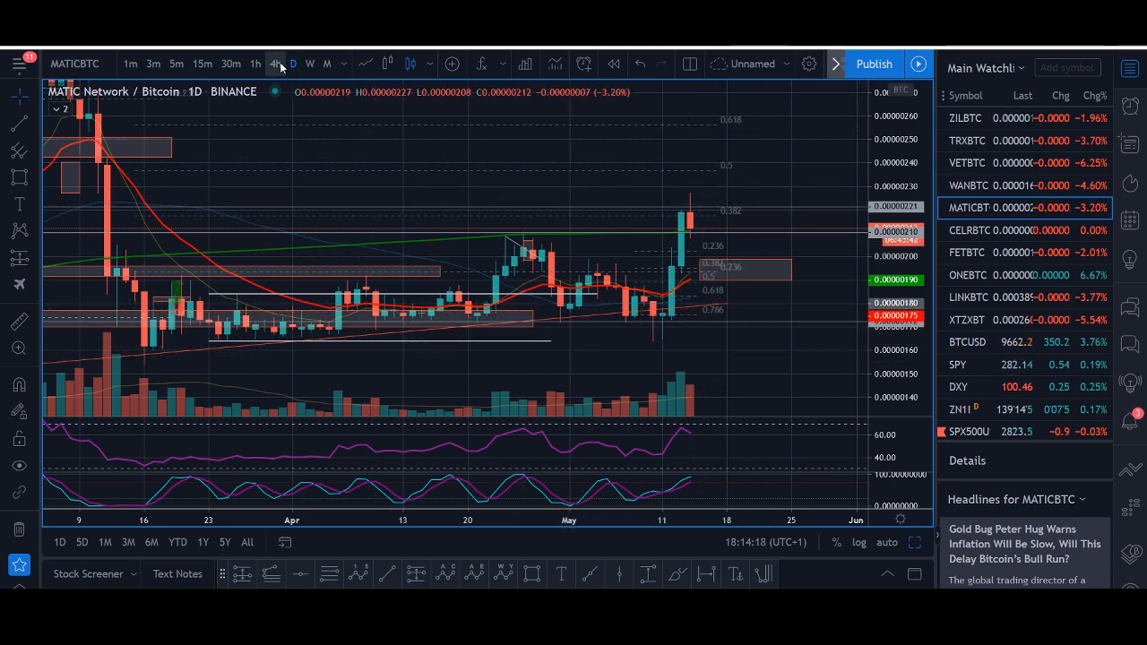
# Step: View the MATICBTC chart on 1-hour candles, then return it to 4-hour candles
pyautogui.click(256, 64)
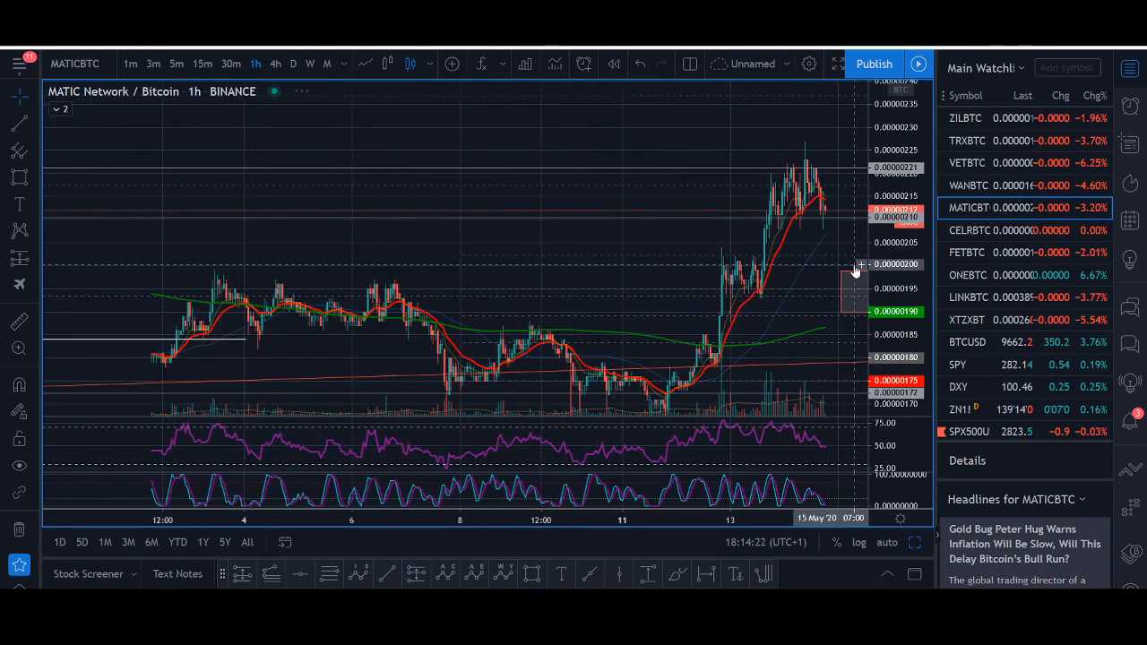
pyautogui.click(275, 64)
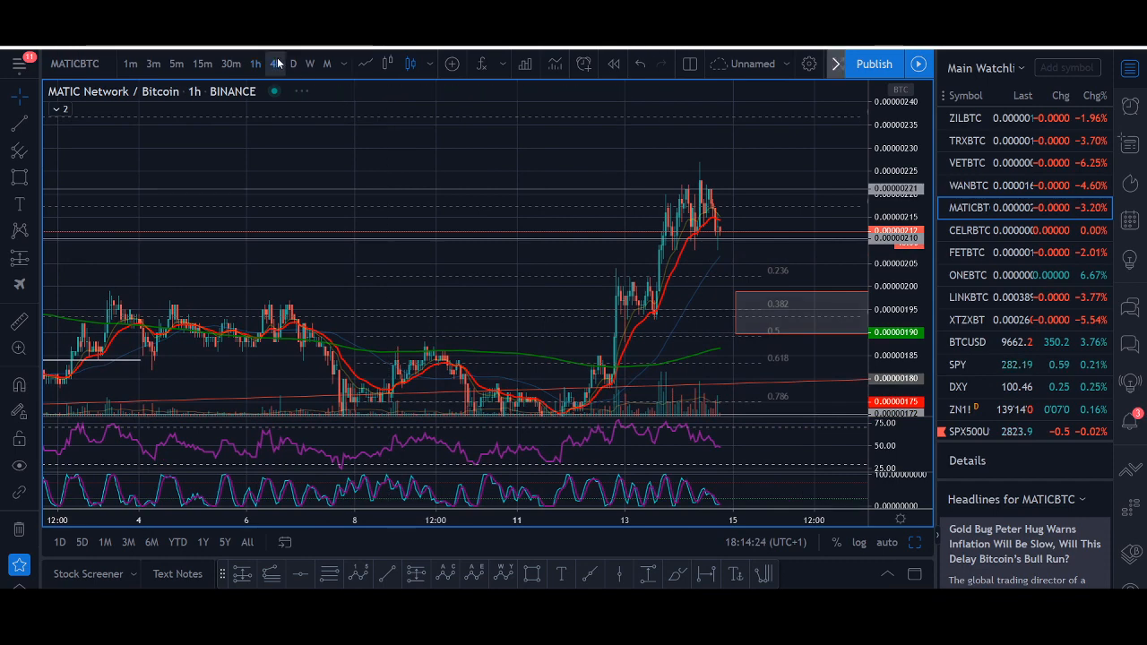
pyautogui.click(275, 64)
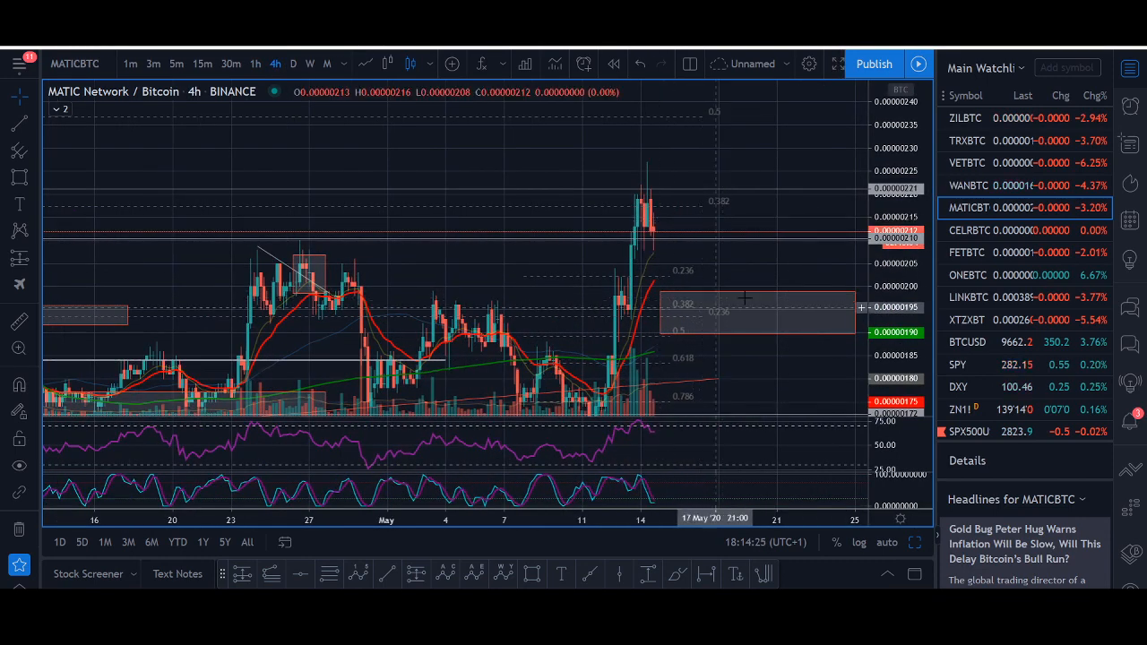
pyautogui.moveTo(784, 269)
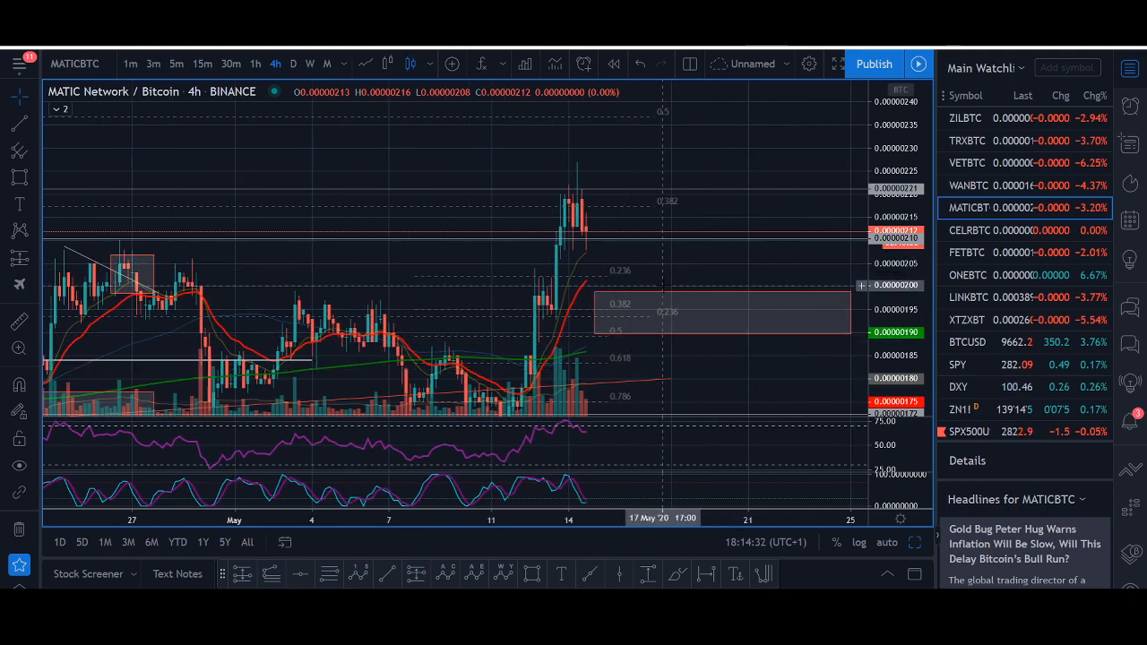
pyautogui.moveTo(616, 287)
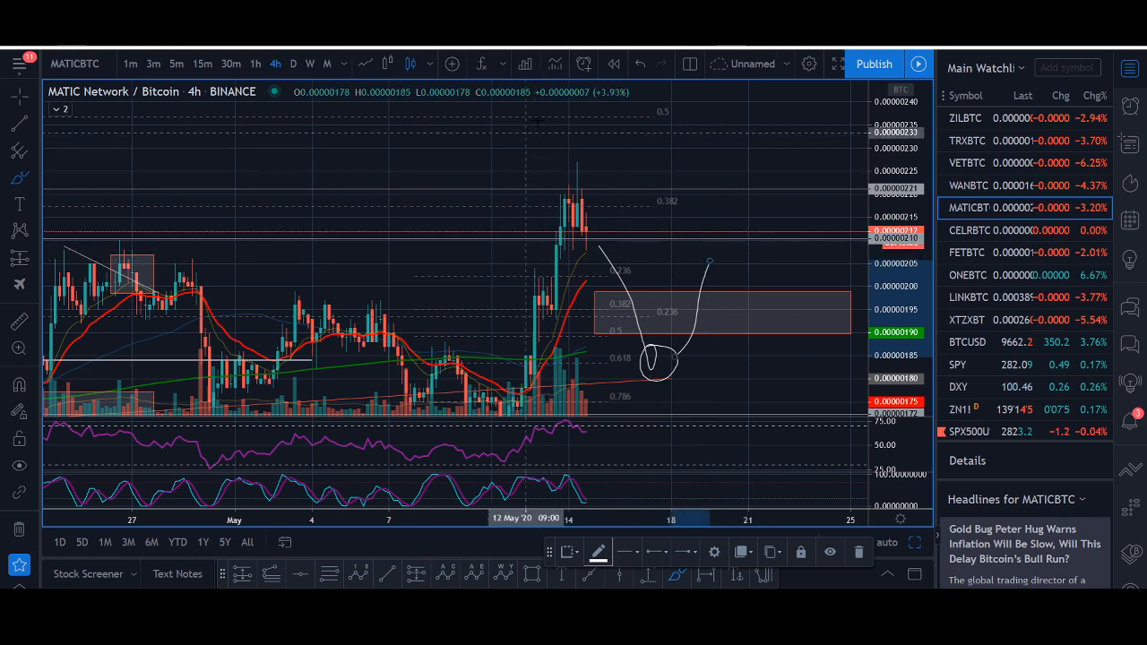
pyautogui.click(640, 64)
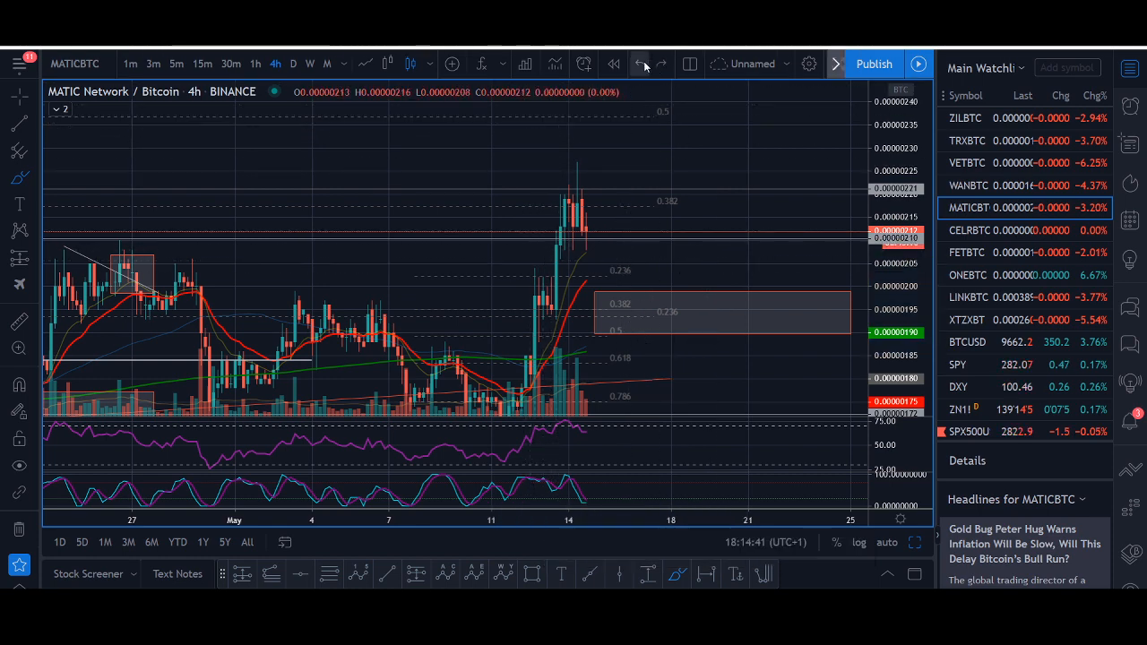
pyautogui.click(255, 64)
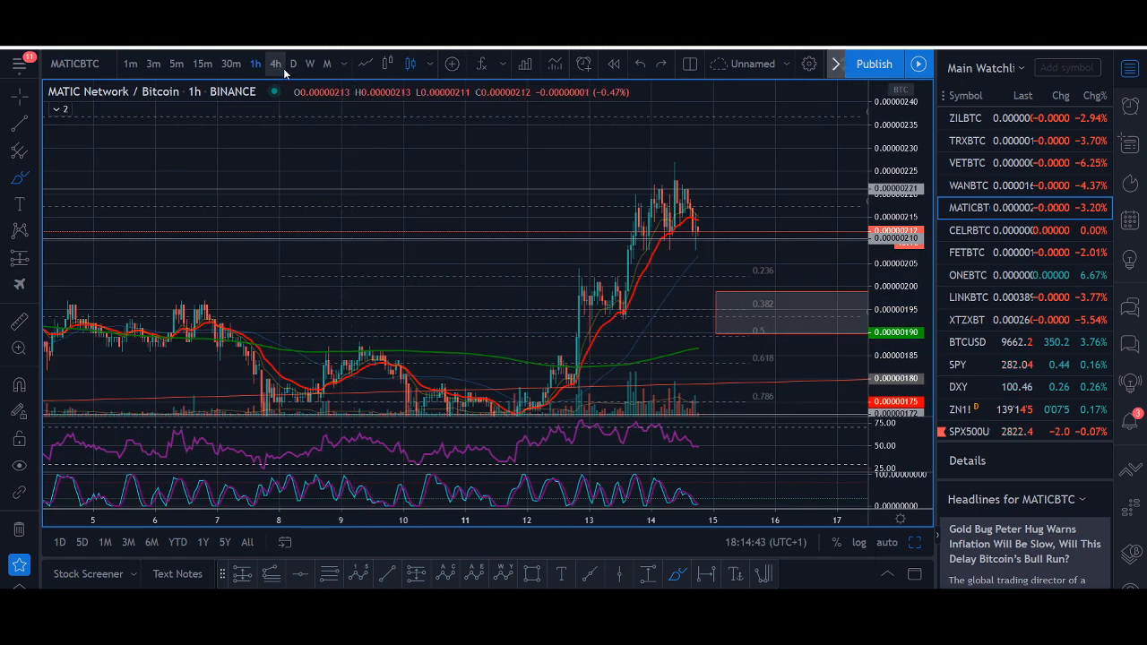
pyautogui.click(275, 64)
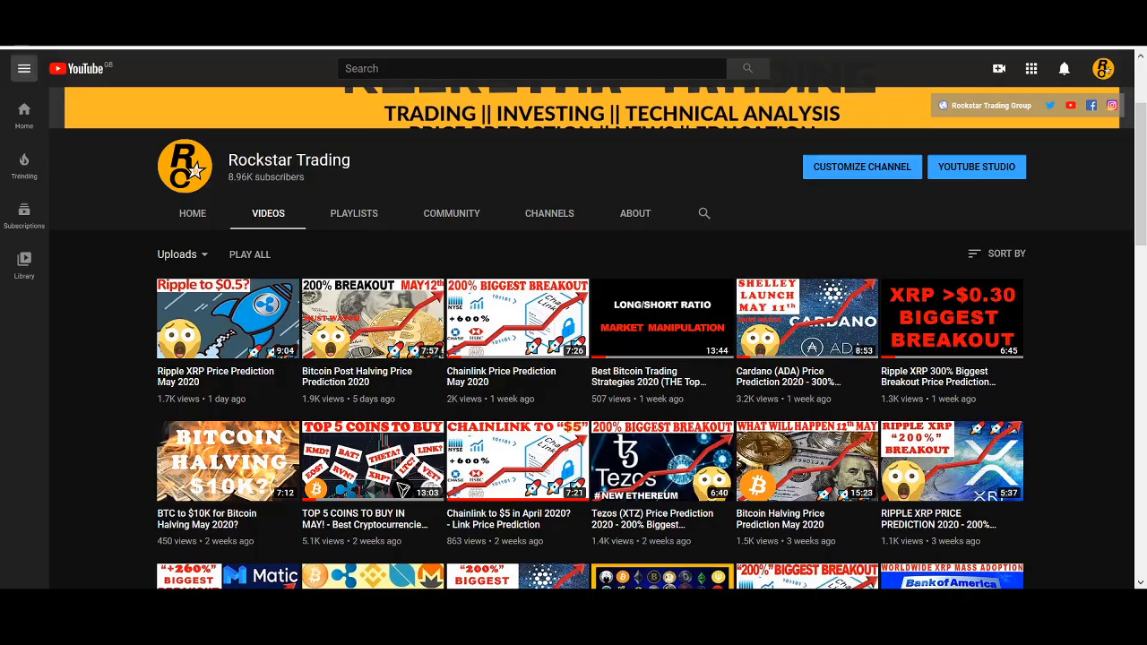
# Step: Scroll through the Rockstar Trading channel's uploaded videos and back
pyautogui.scroll(-3)
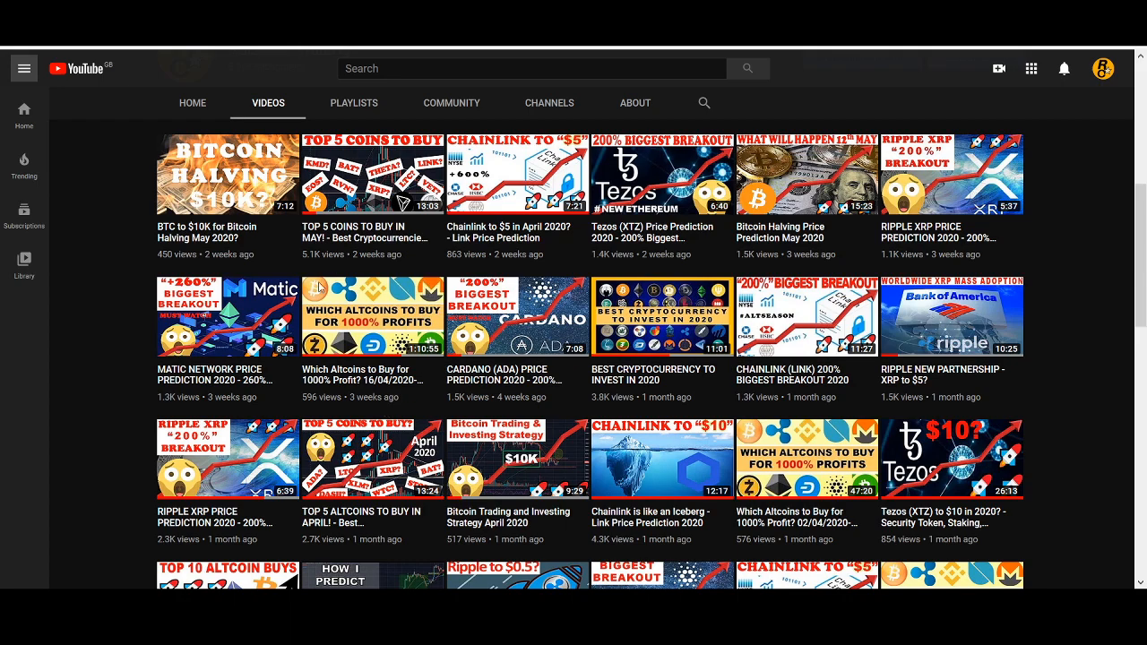
pyautogui.scroll(3)
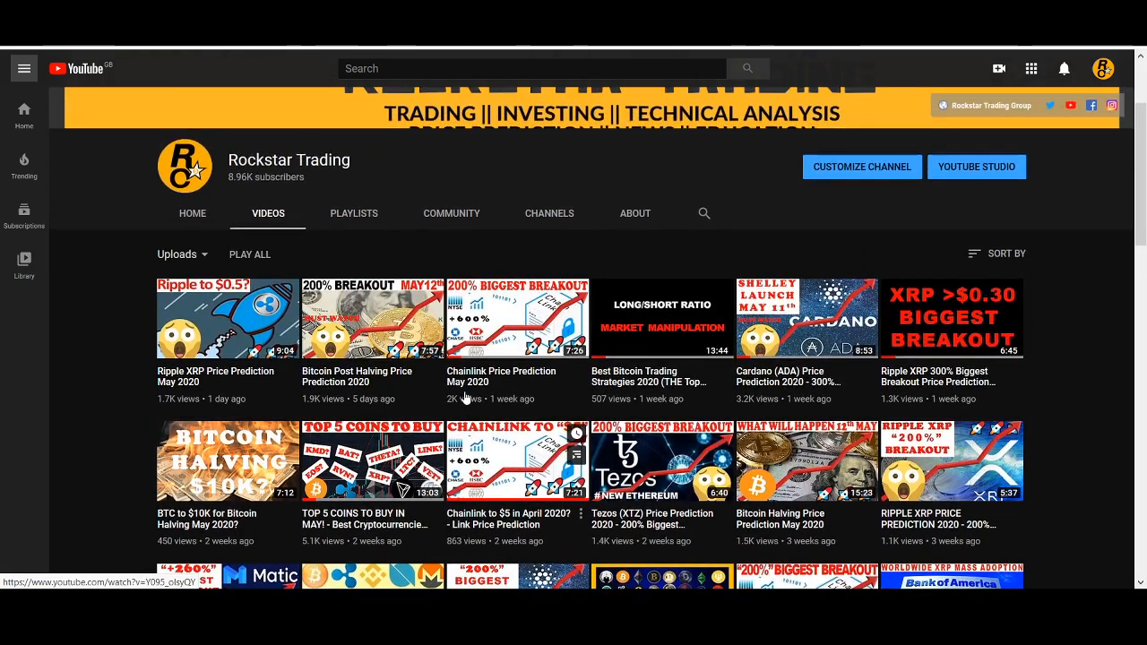
pyautogui.scroll(-3)
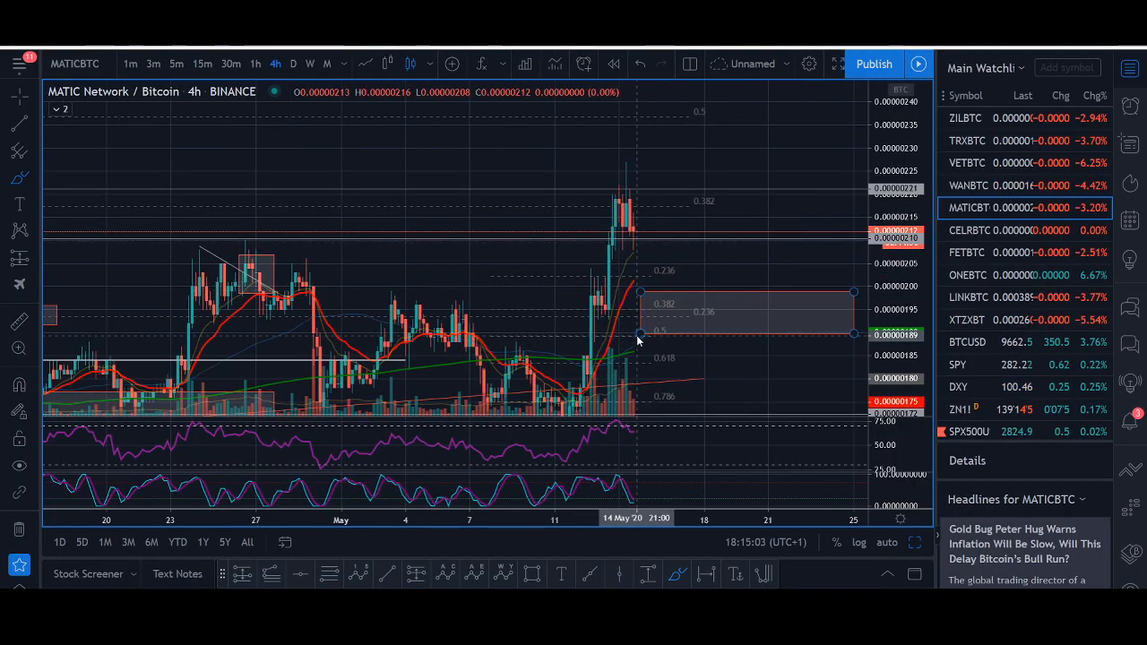
pyautogui.moveTo(639, 340)
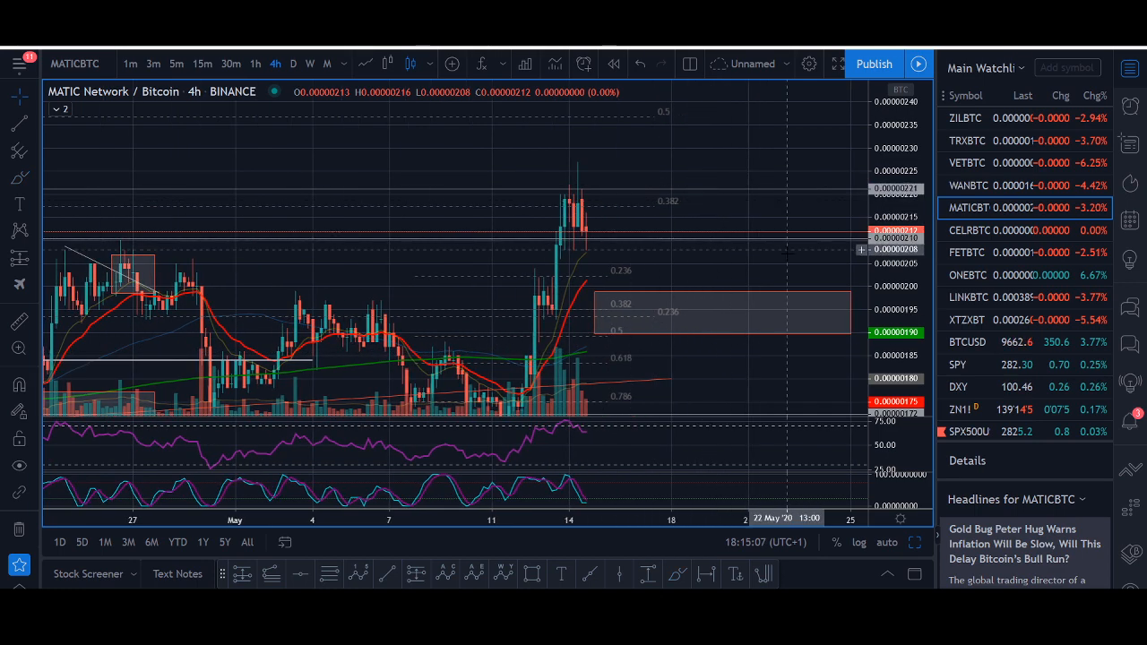
pyautogui.moveTo(849, 296)
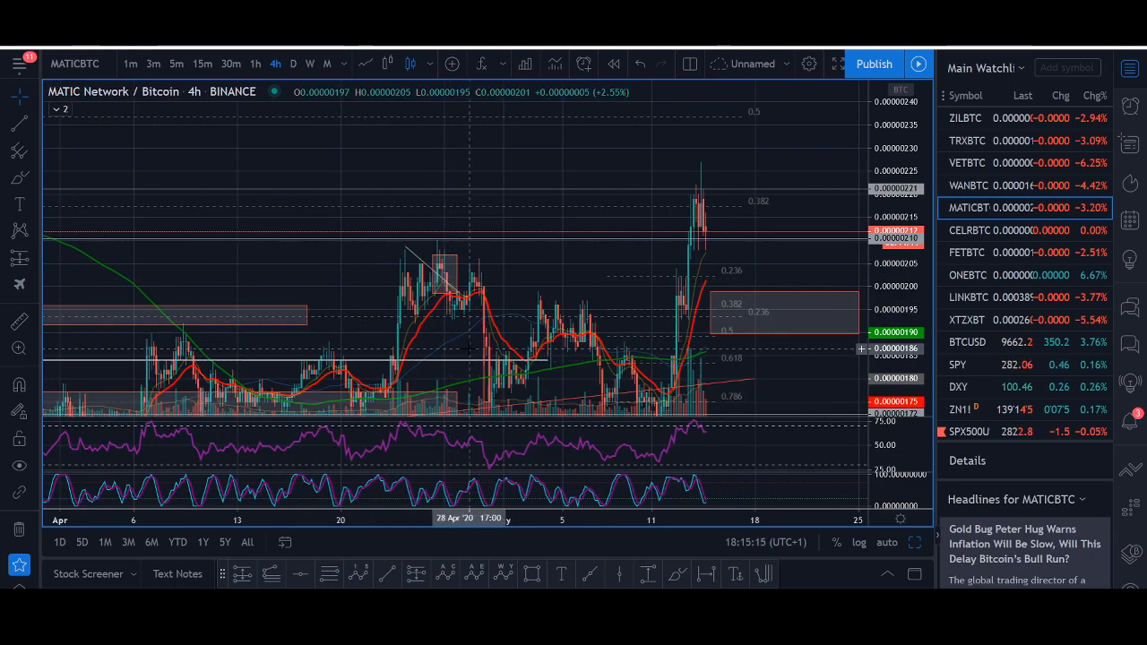
pyautogui.moveTo(426, 217)
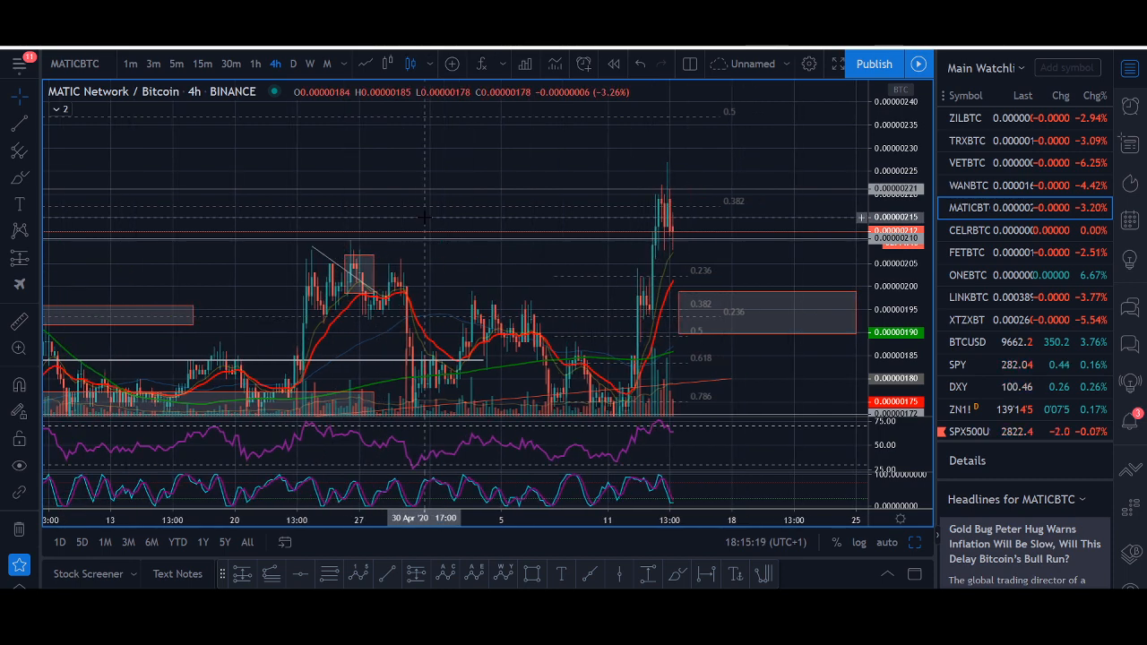
pyautogui.moveTo(623, 321)
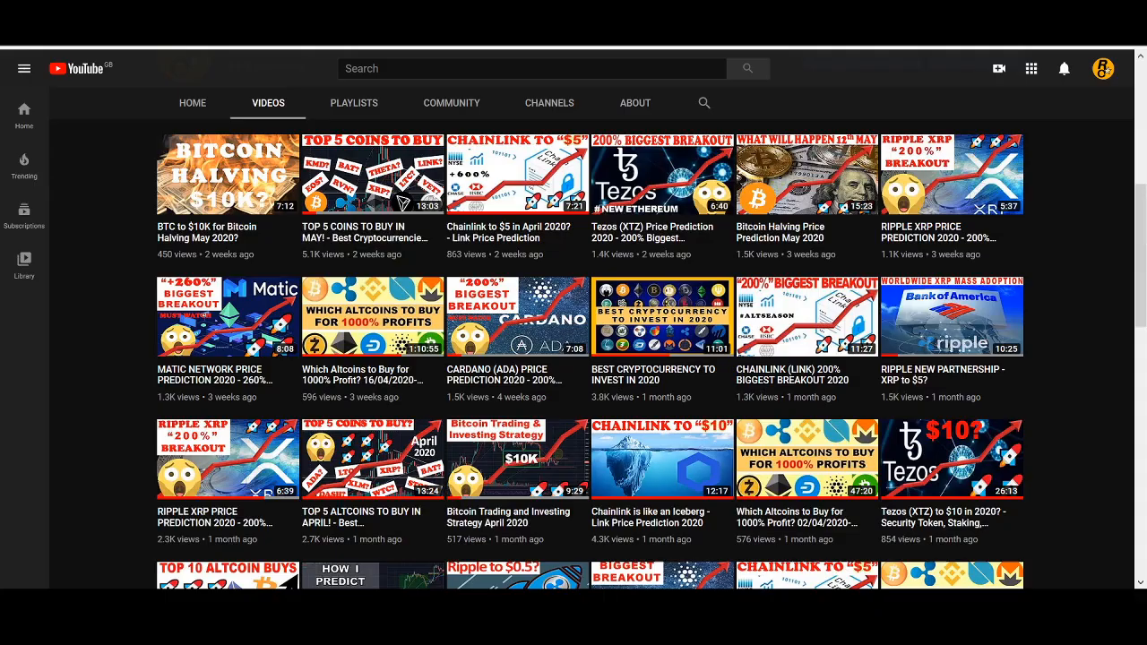
# Step: Scroll the Rockstar Trading channel page to view its banner and latest uploads
pyautogui.scroll(3)
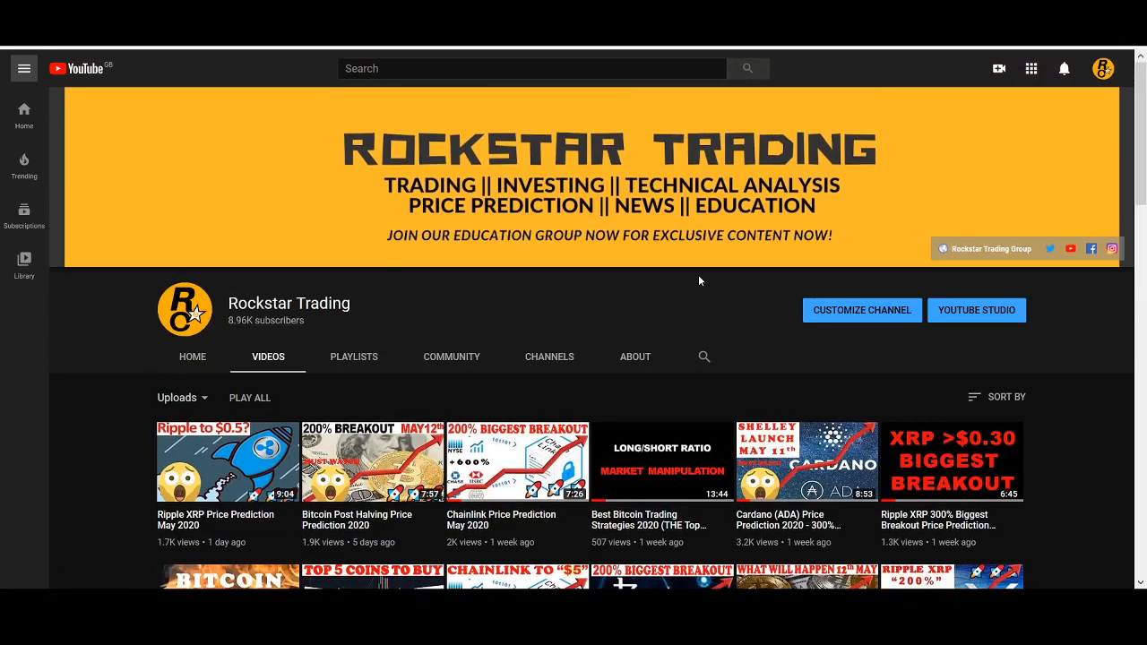
pyautogui.scroll(-3)
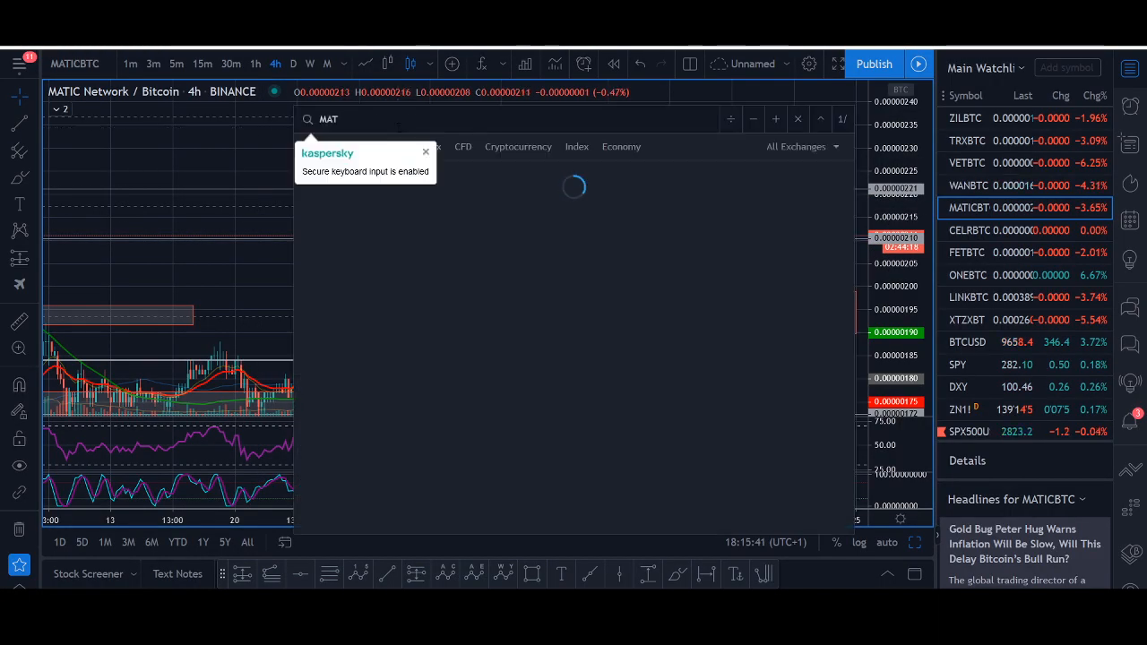
# Step: Search MATIC, load the Binance MATICUSD chart, and switch it to daily candles
pyautogui.write('IC')
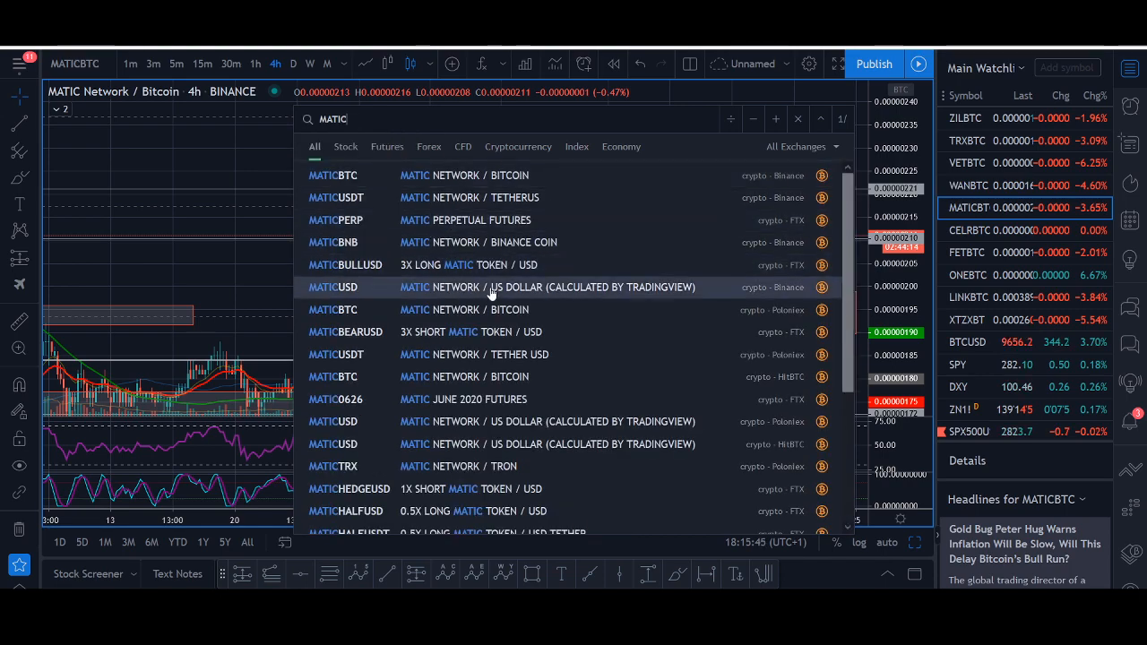
pyautogui.click(332, 286)
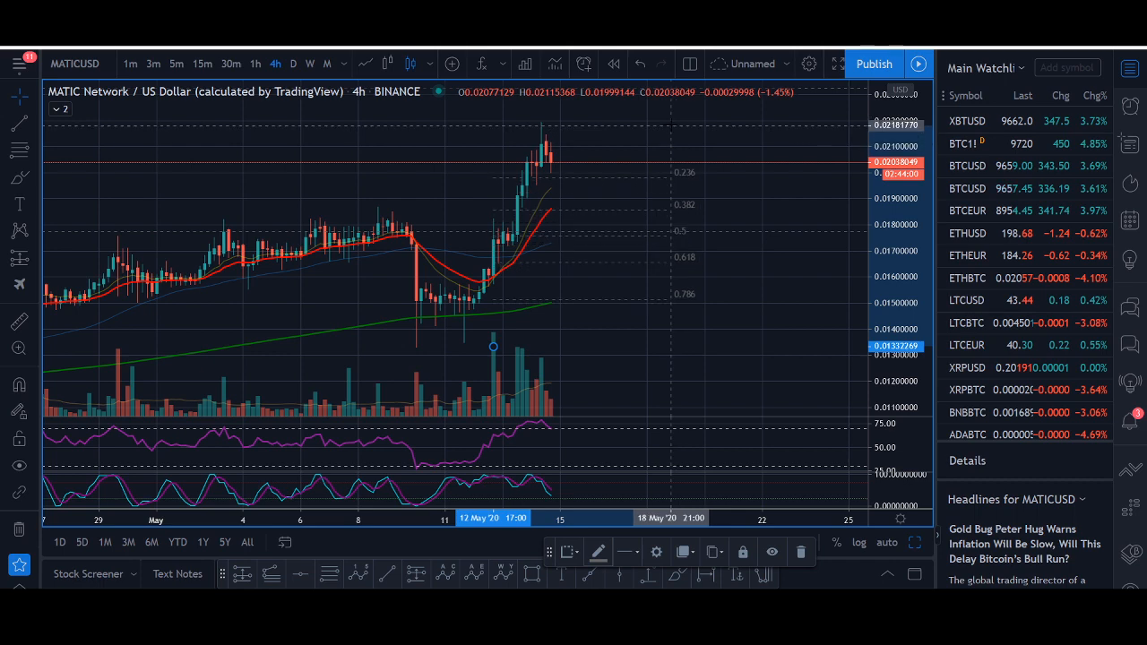
pyautogui.moveTo(672, 239)
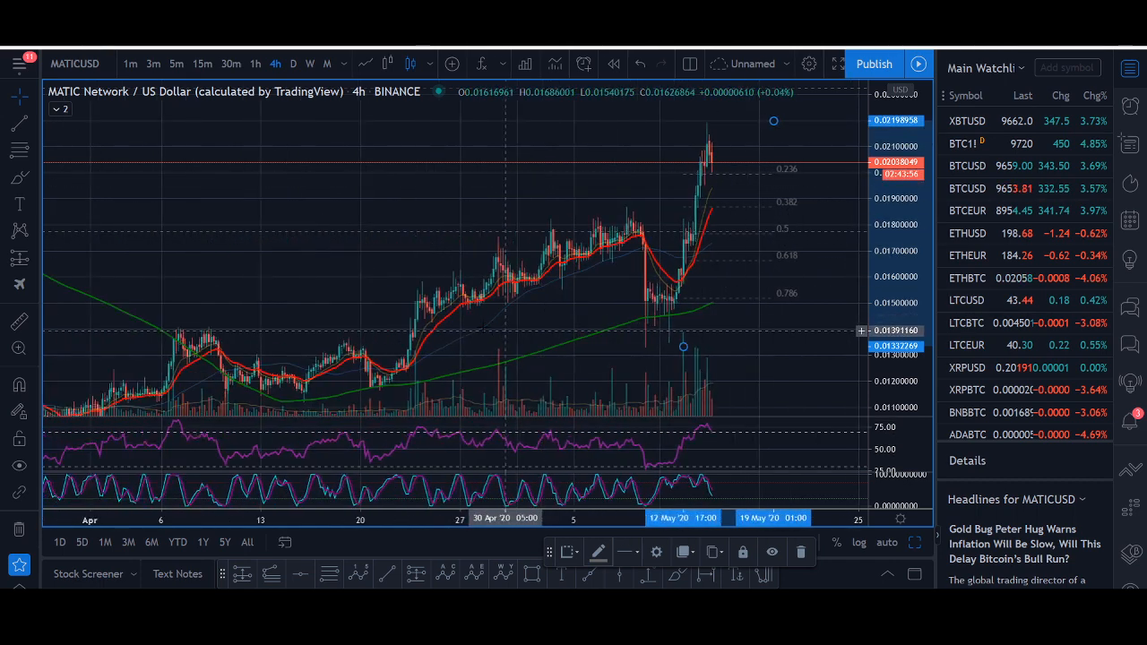
pyautogui.click(292, 64)
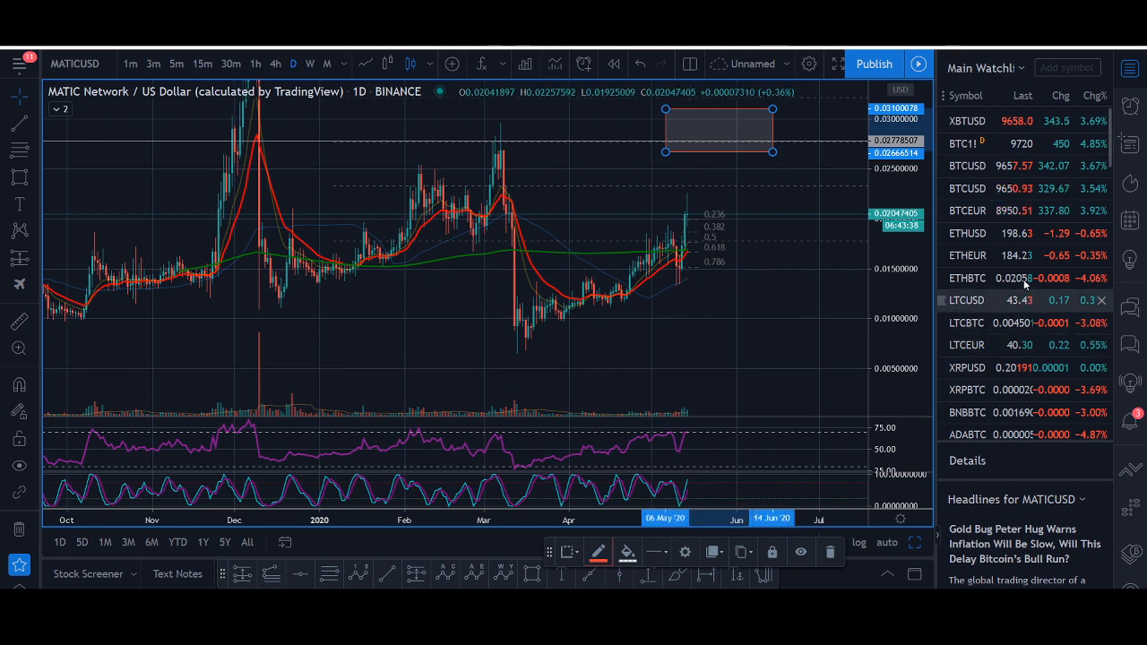
# Step: Open the Coinbase BTCUSD chart from the watchlist on 1-hour candles
pyautogui.click(967, 189)
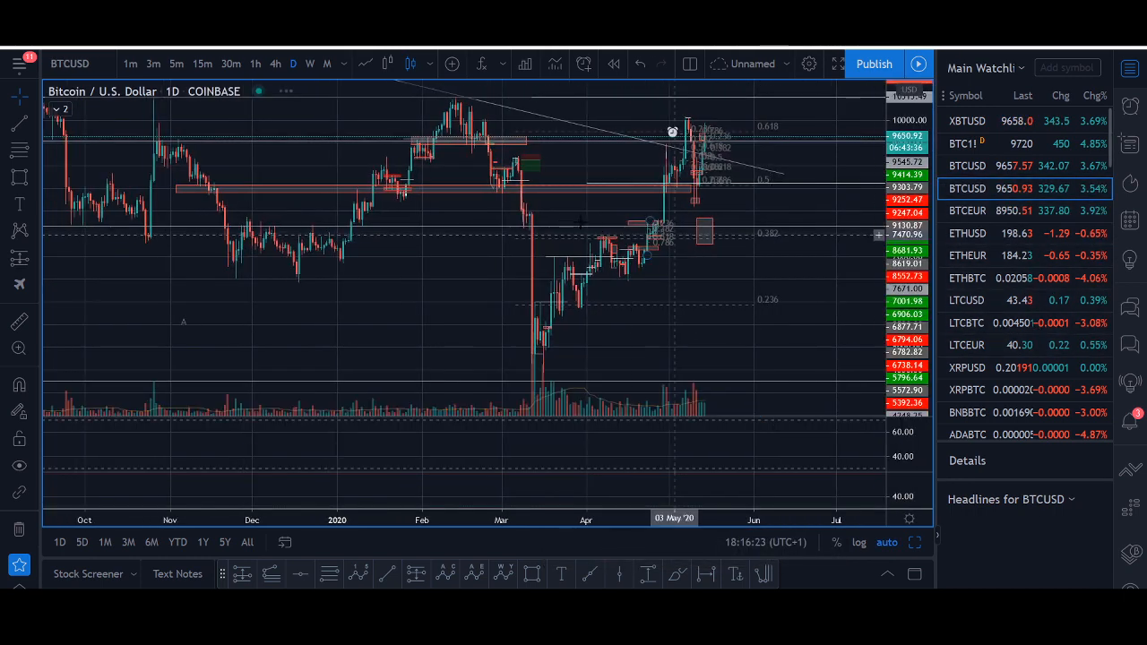
pyautogui.click(256, 64)
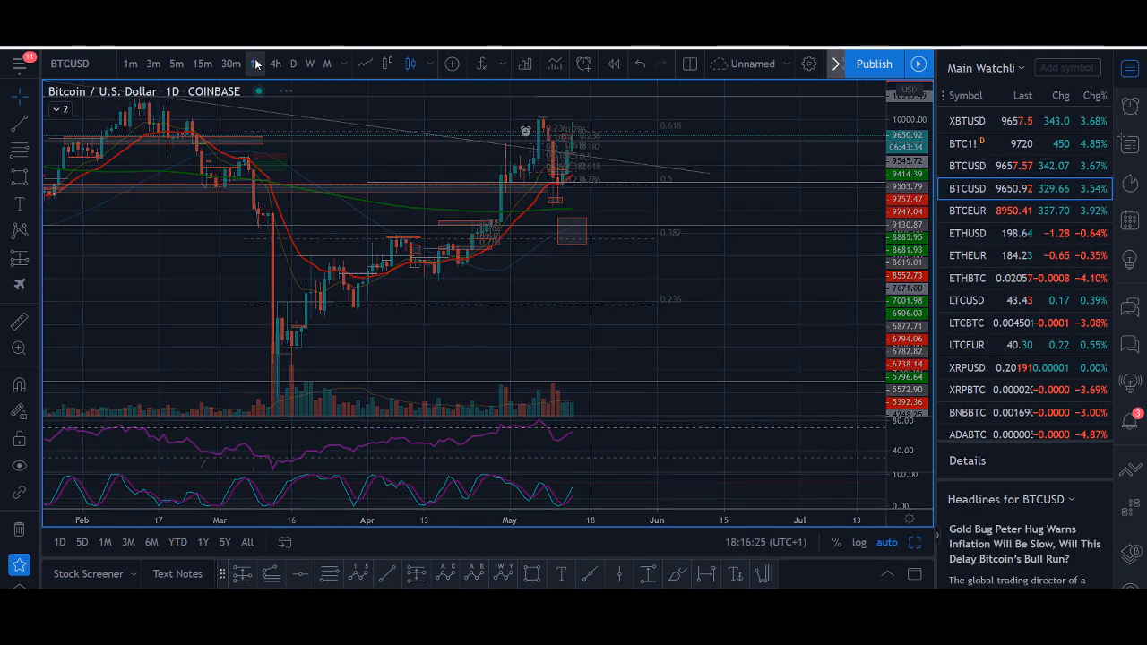
pyautogui.click(255, 64)
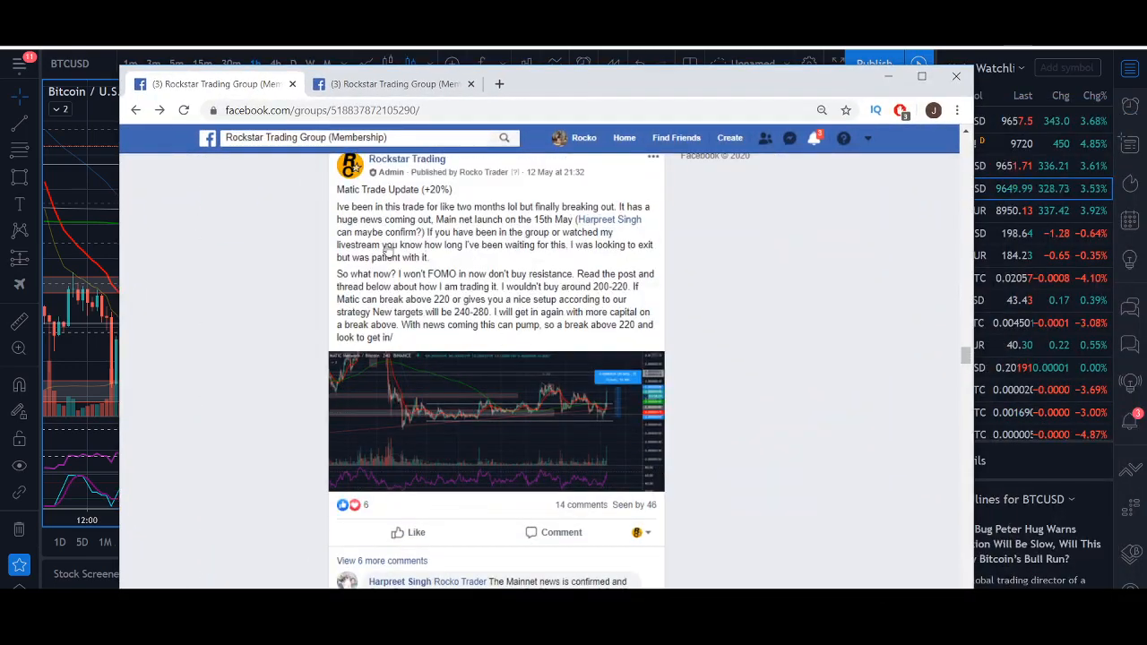
# Step: Browse the Rockstar Trading Group feed and Units page, then minimize the browser
pyautogui.scroll(-3)
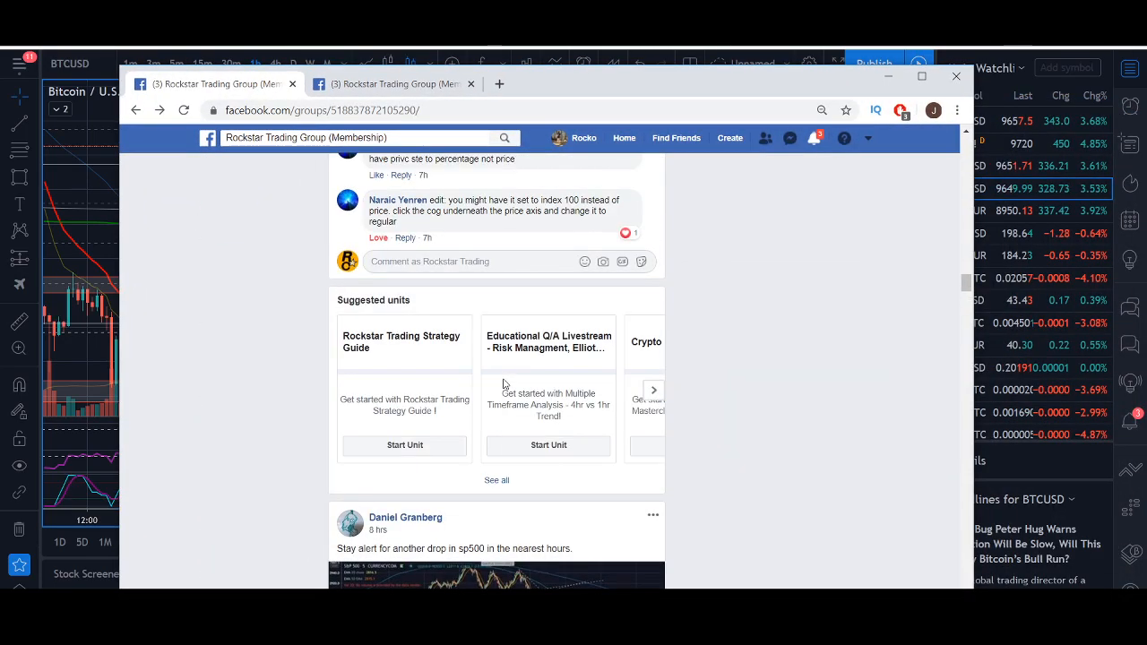
pyautogui.scroll(3)
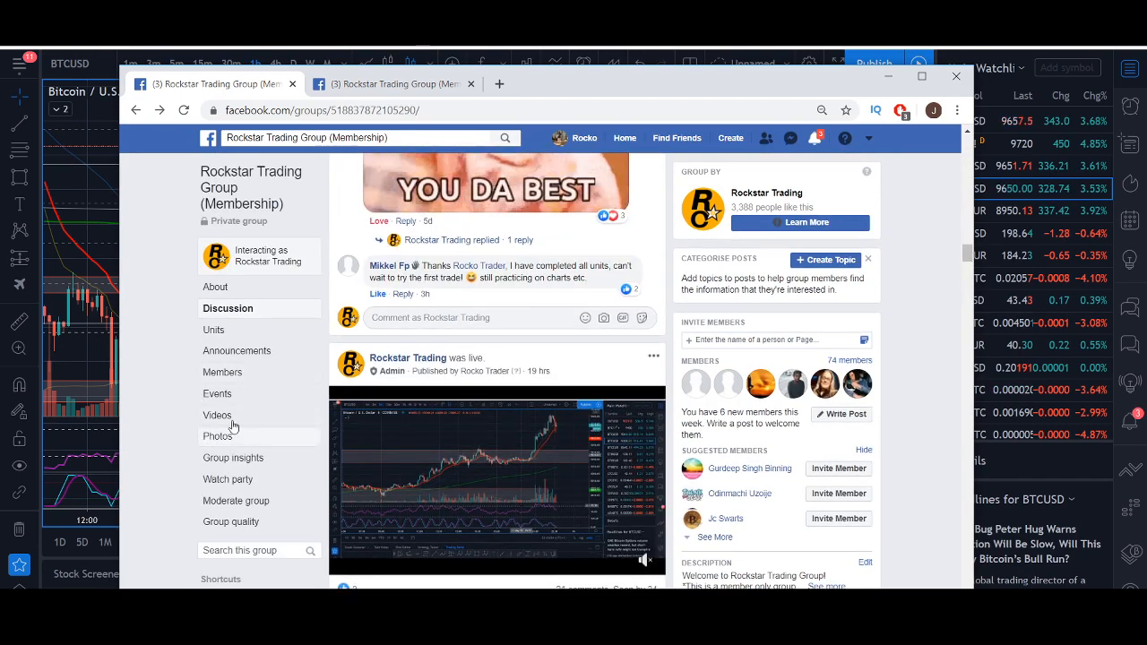
pyautogui.click(213, 330)
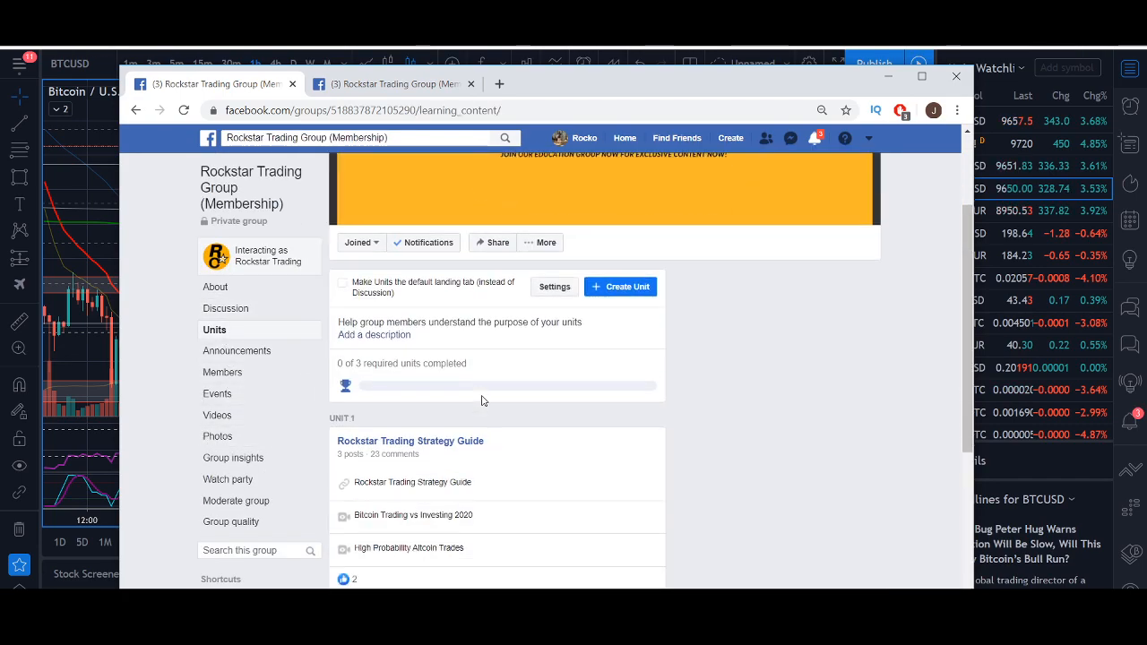
pyautogui.scroll(-3)
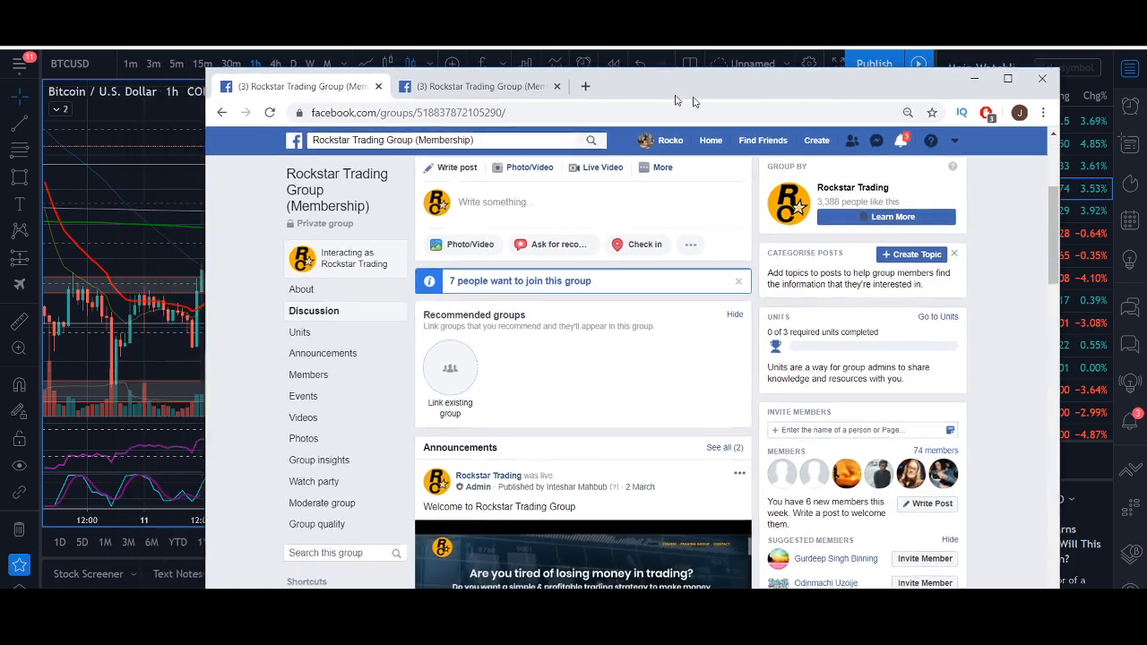
pyautogui.click(1042, 79)
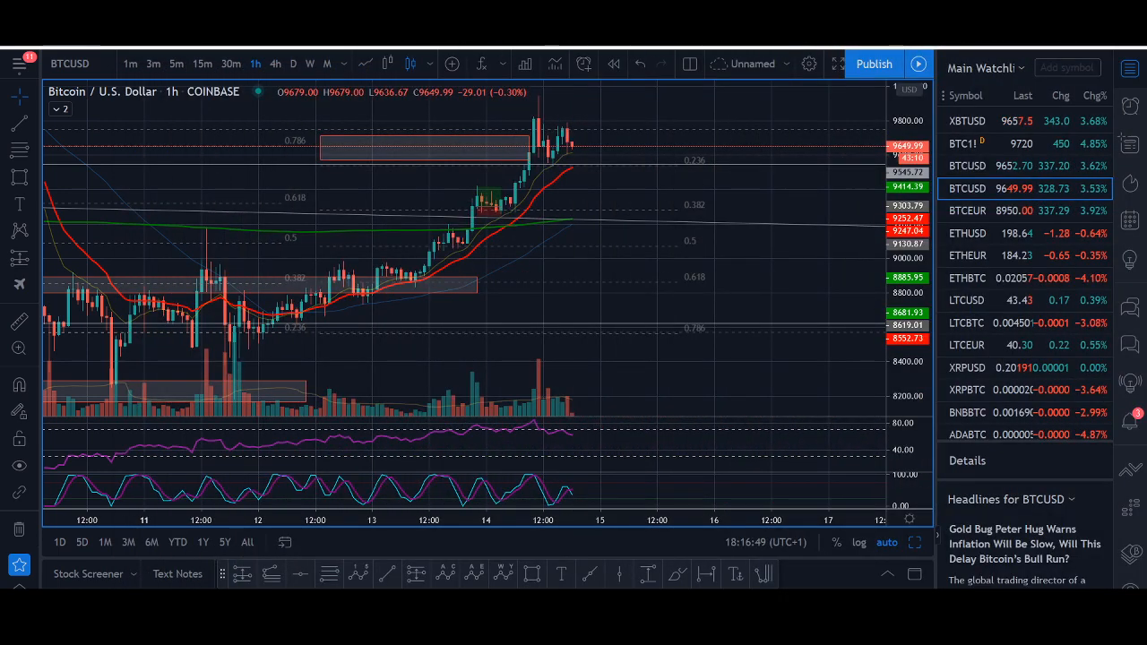